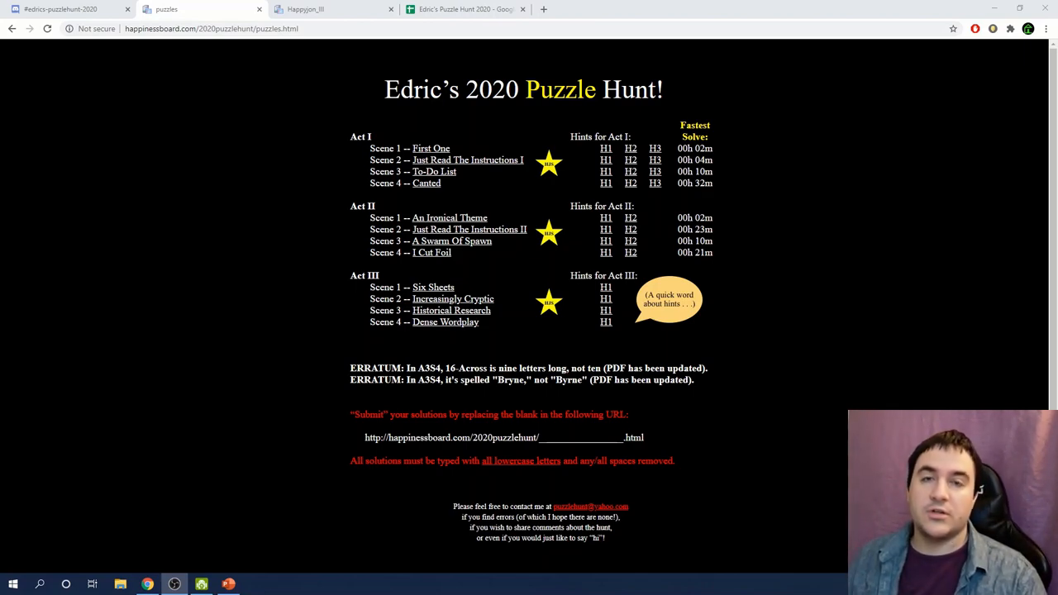
mouse_move(338, 238)
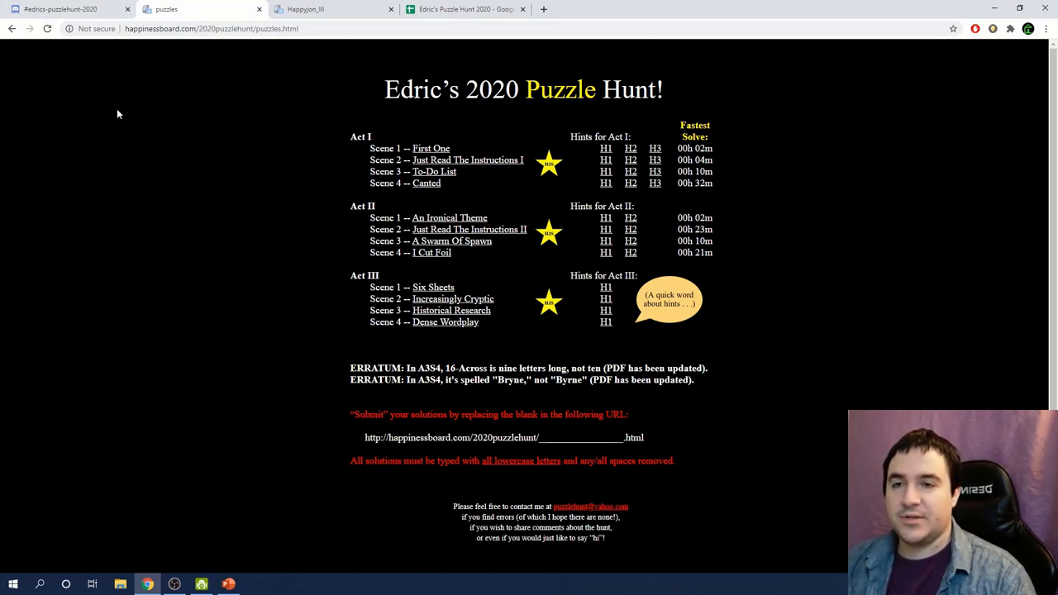
mouse_move(131, 127)
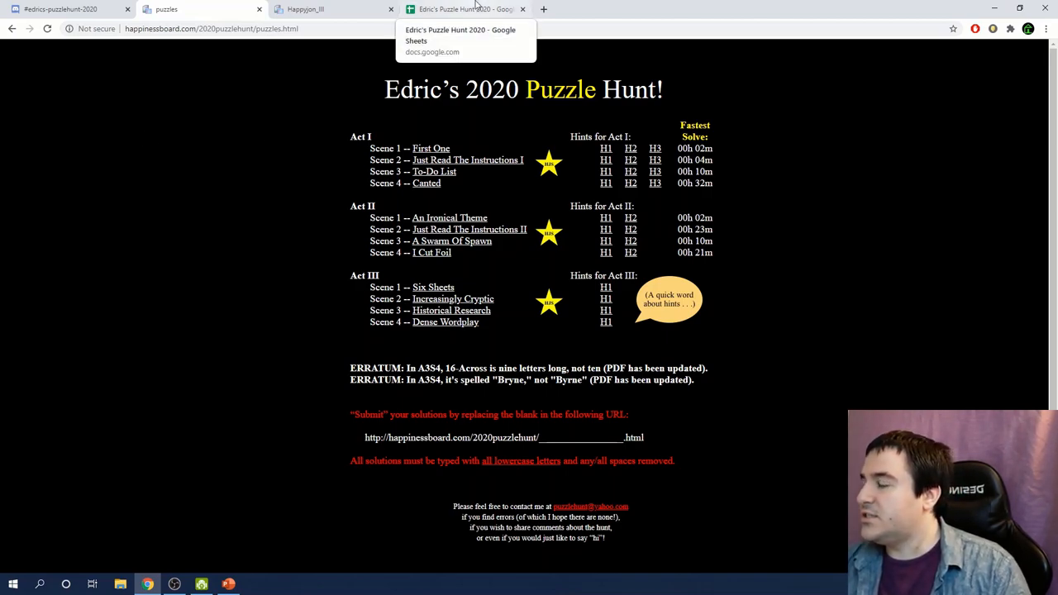
- Switch to the Edric's Puzzle Hunt 2020 spreadsheet tab to view its Info sheet
left_click(461, 9)
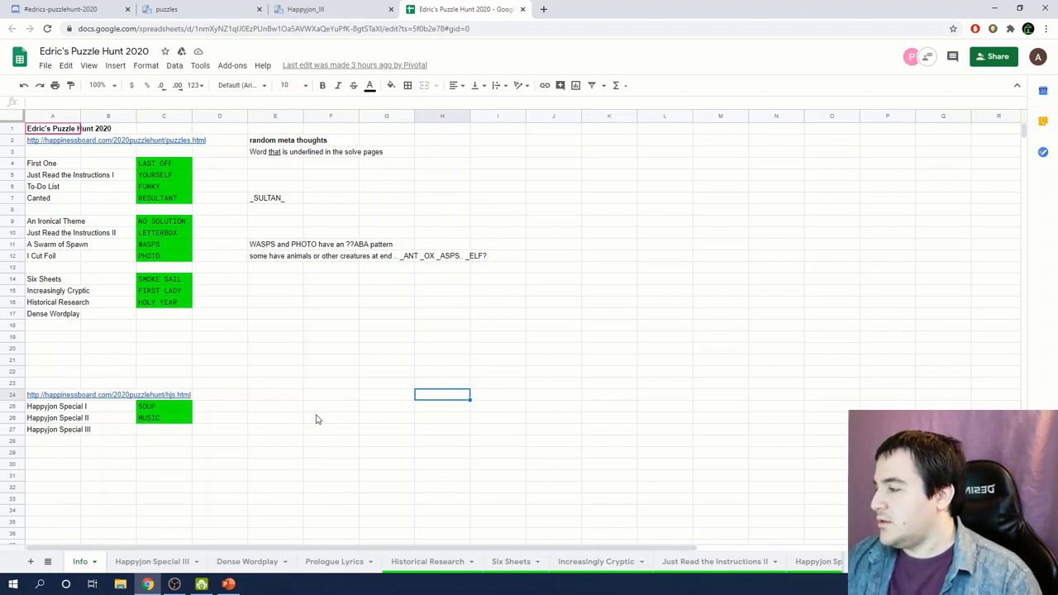
mouse_move(343, 561)
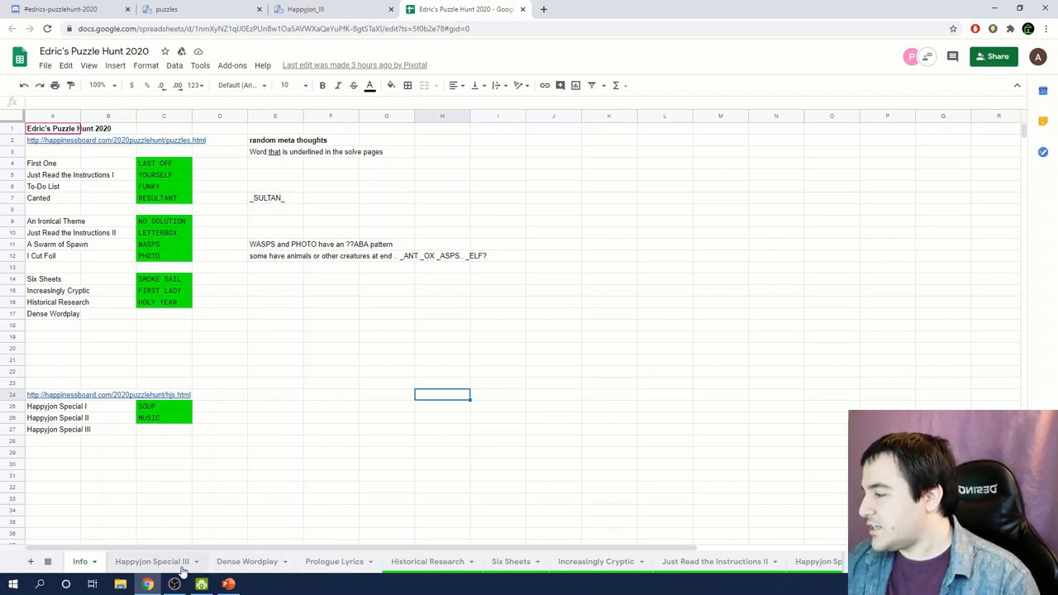
mouse_move(334, 564)
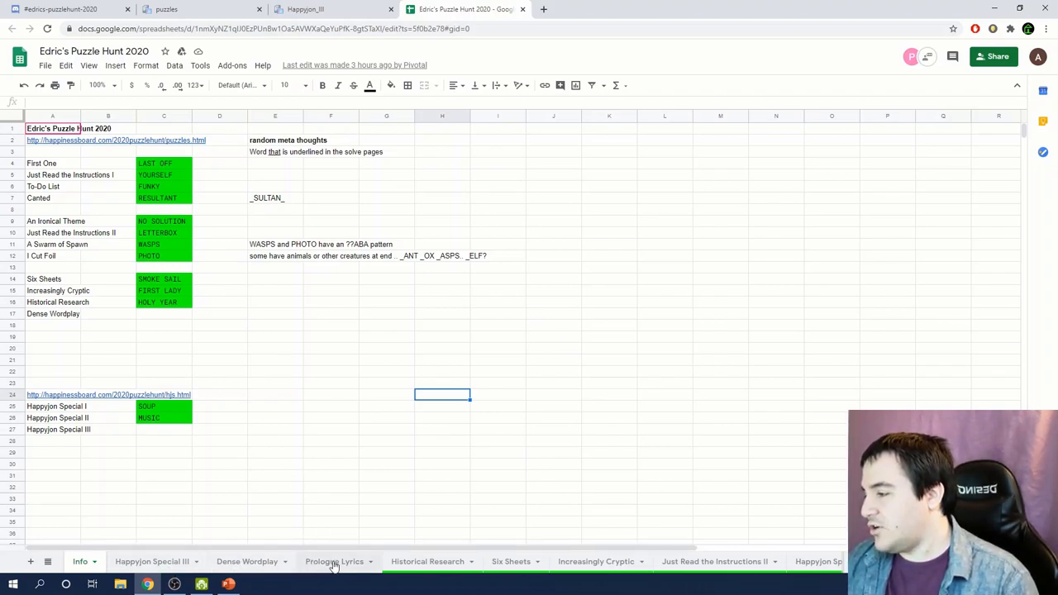
- Open the Dense Wordplay sheet and zoom it to 150%
left_click(249, 562)
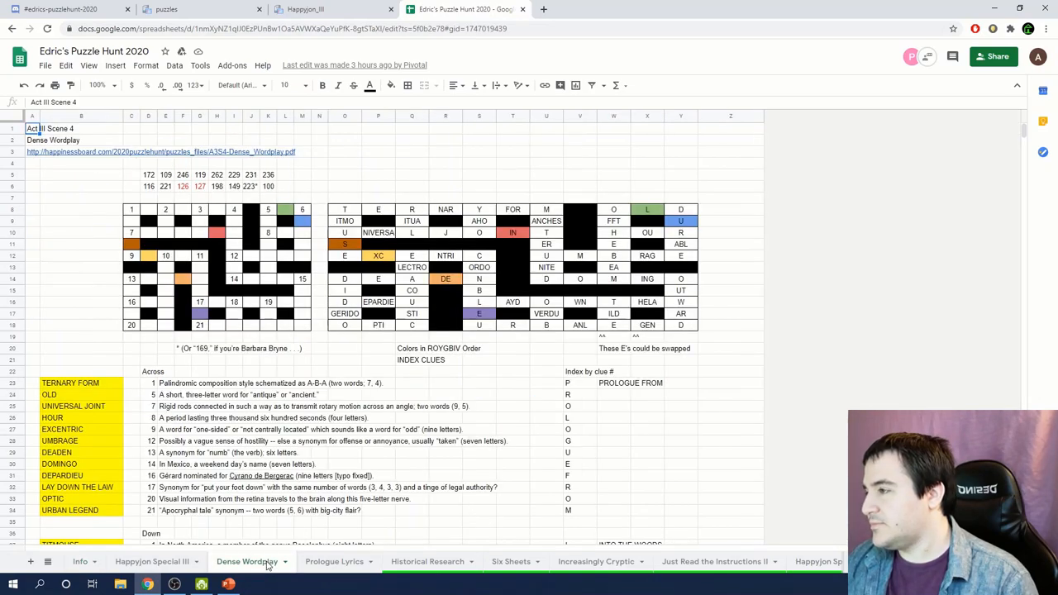
scroll("down", 3)
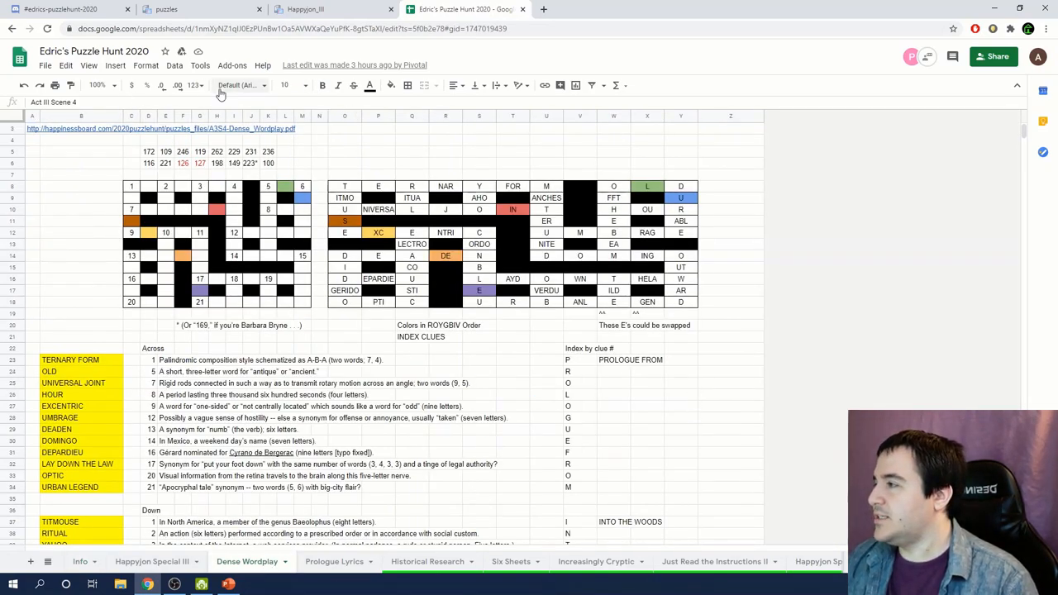
left_click(99, 86)
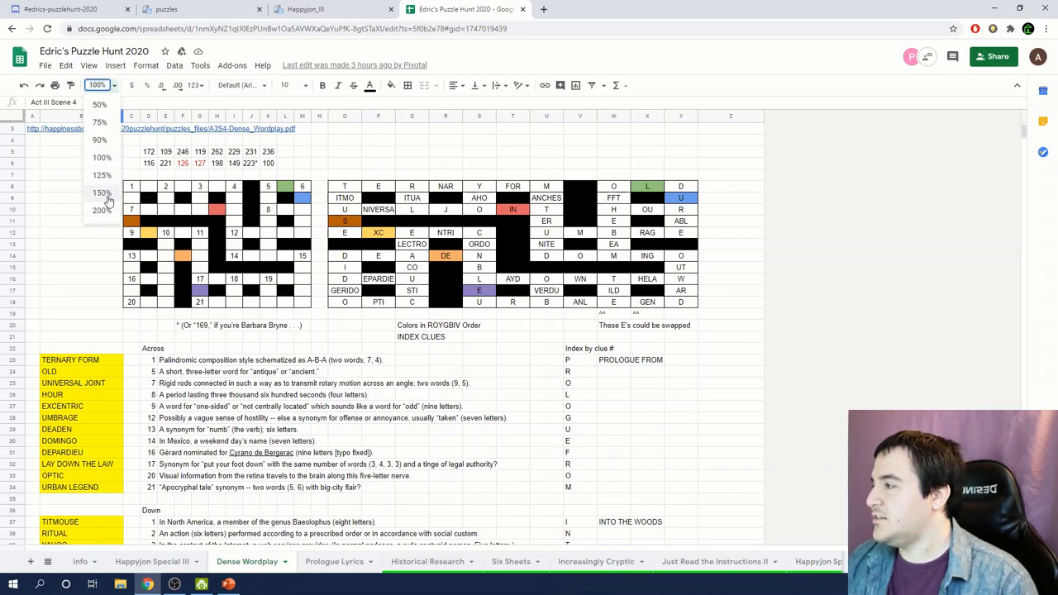
left_click(99, 193)
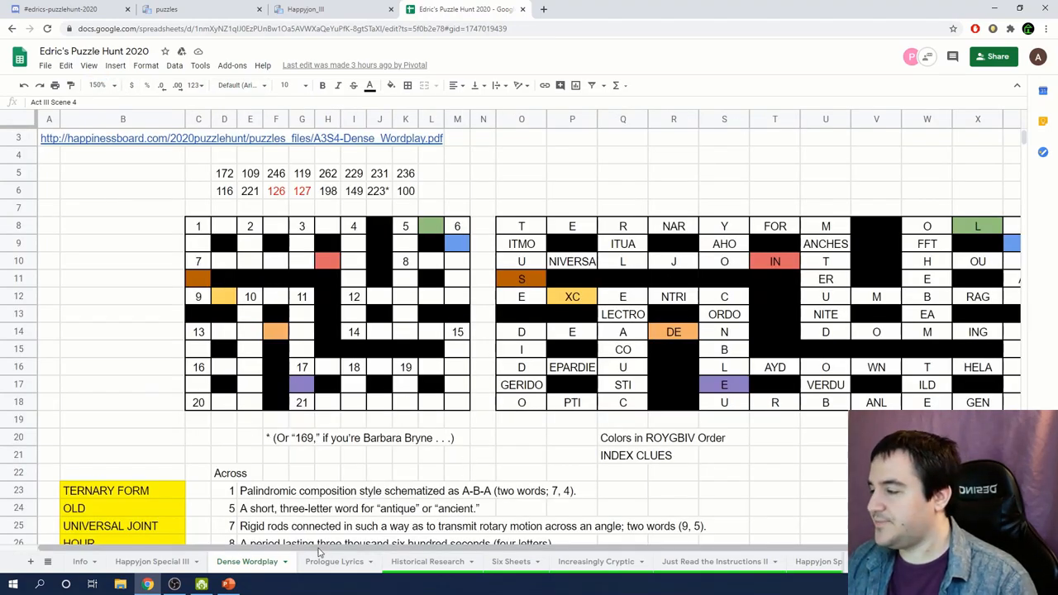
mouse_move(337, 377)
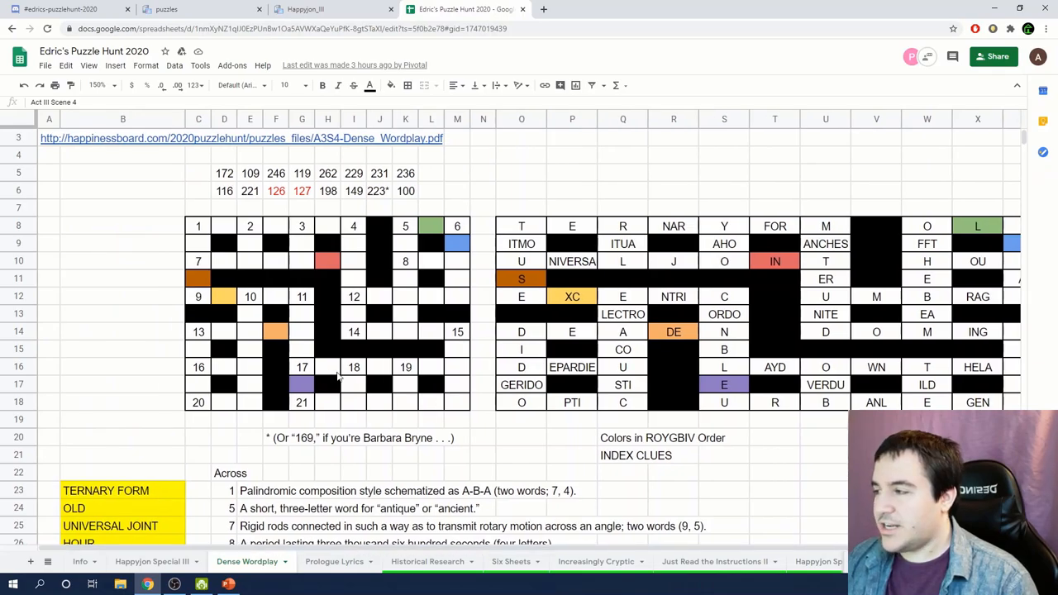
scroll("down", 3)
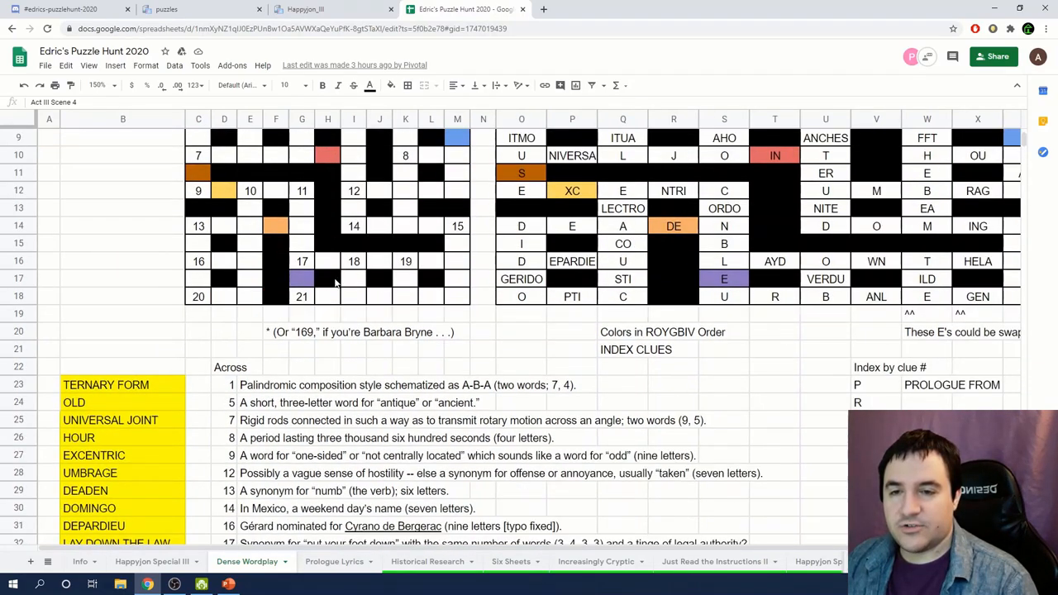
scroll("down", 3)
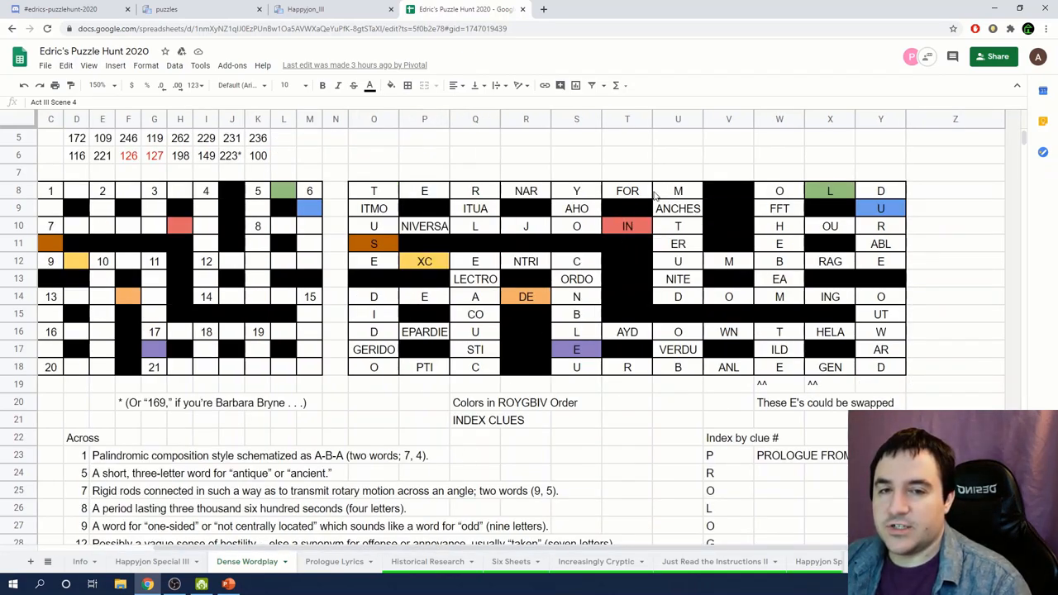
- Inspect the grid cells M, D, ANCHES and the blue U, orange XC and purple E
left_click(678, 191)
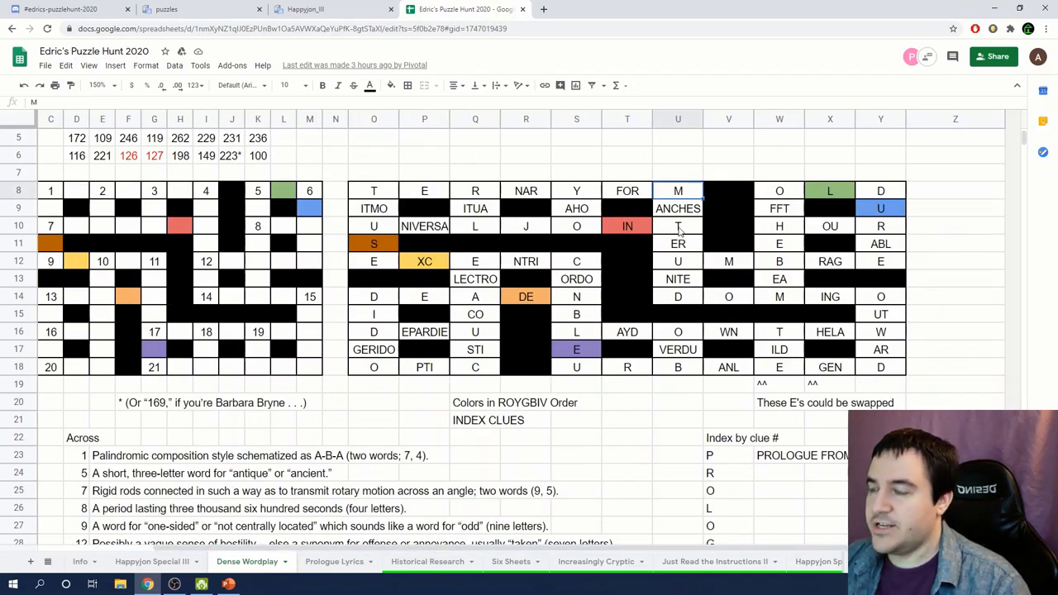
left_click(678, 296)
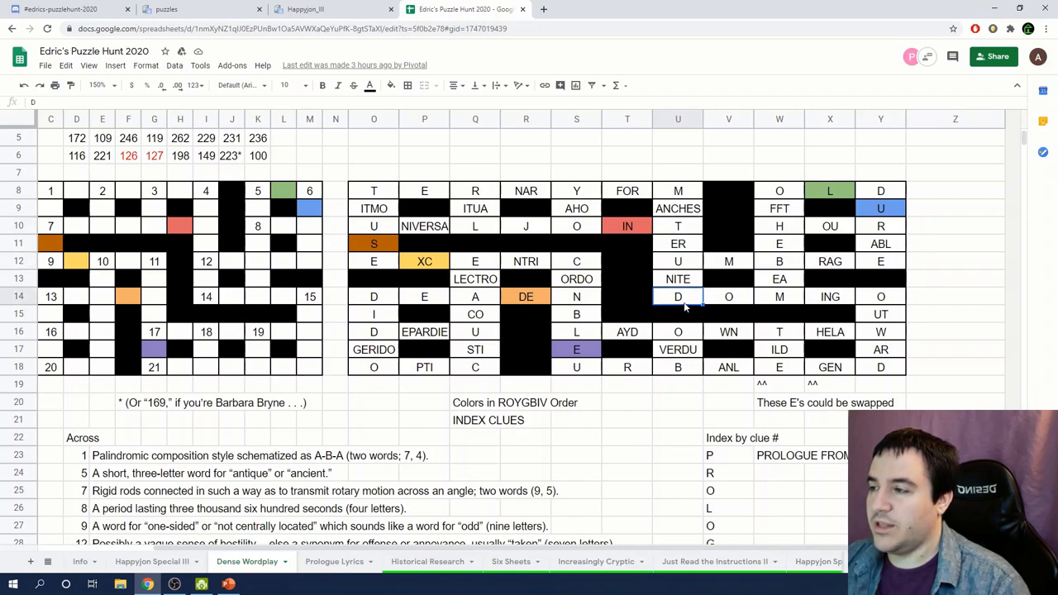
left_click(677, 208)
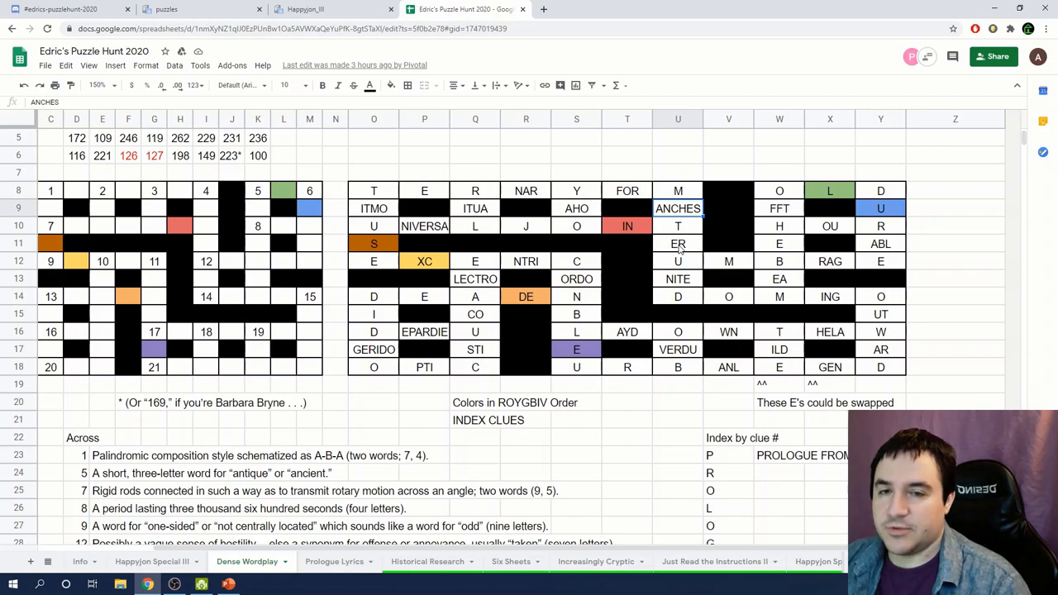
left_click(425, 332)
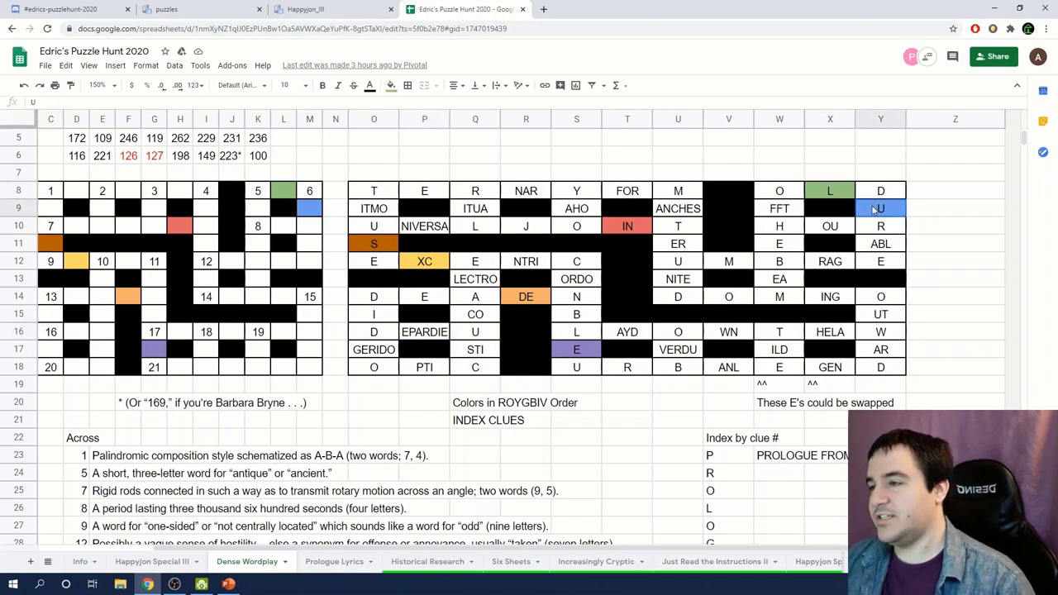
left_click(424, 261)
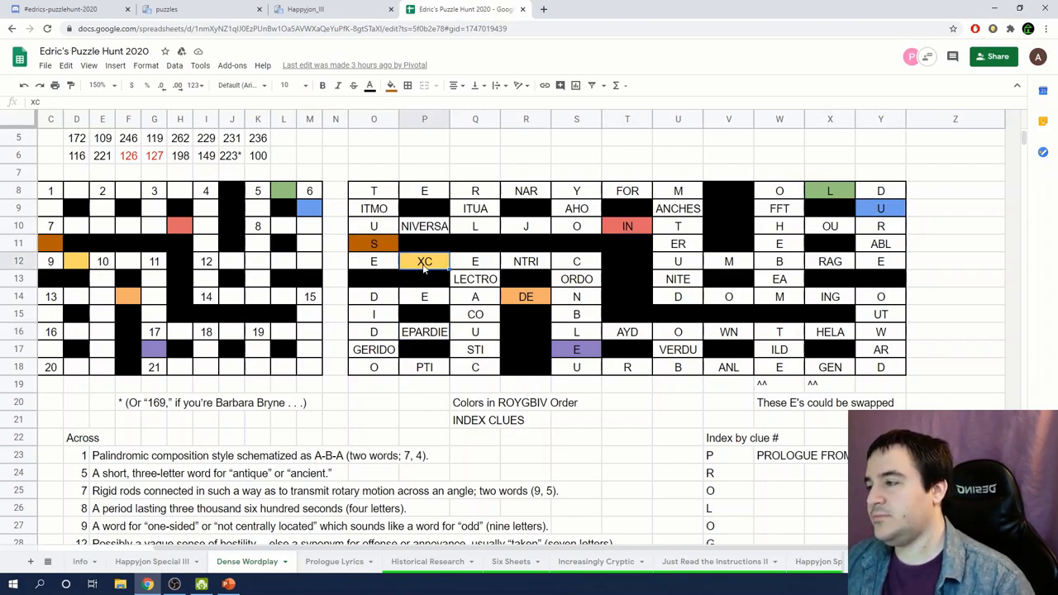
left_click(576, 349)
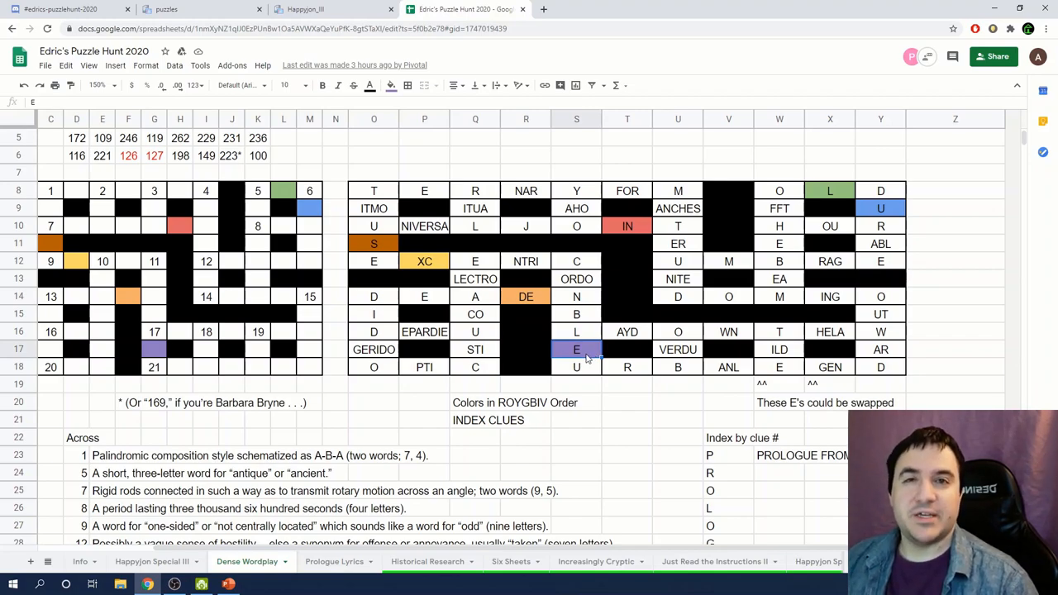
mouse_move(486, 420)
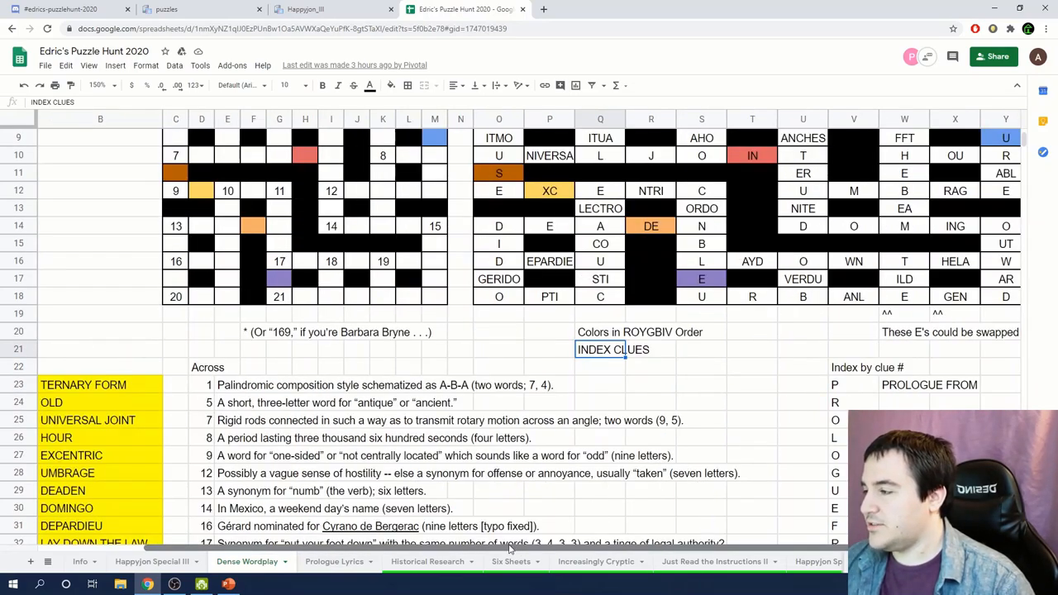
scroll("down", 3)
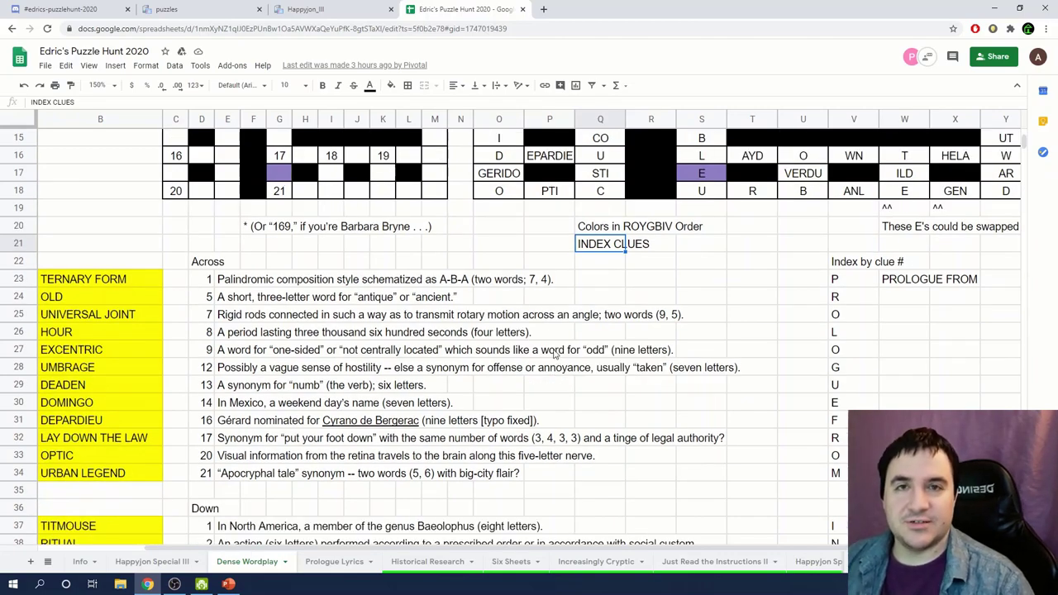
left_click(230, 278)
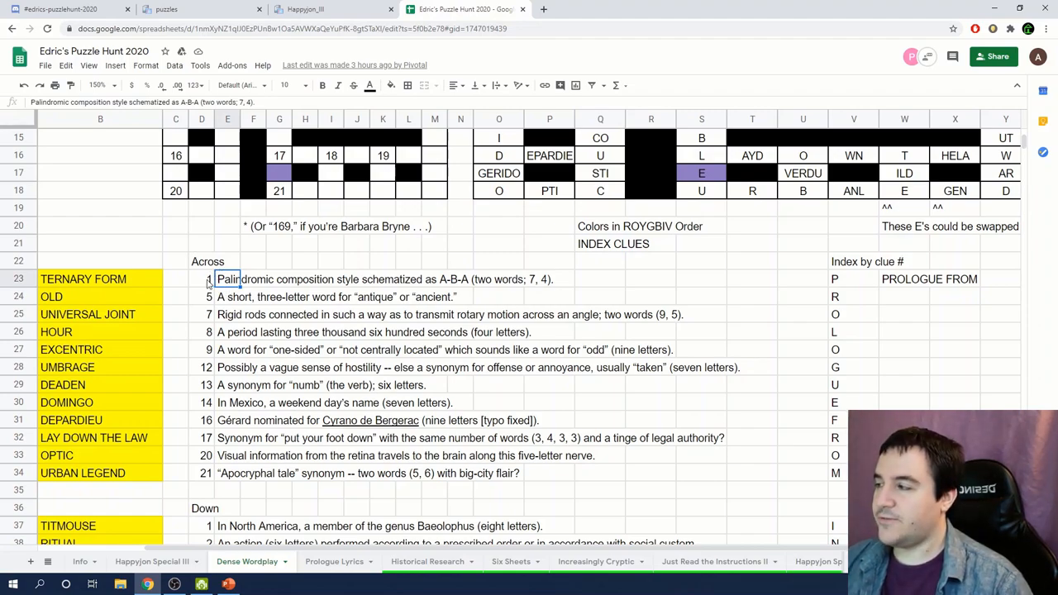
left_click(202, 279)
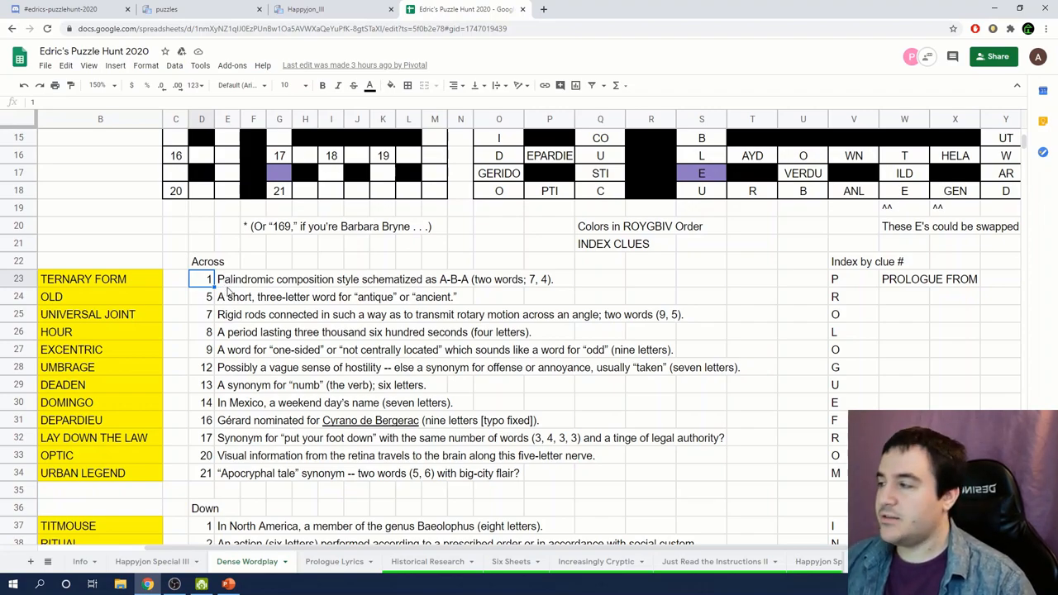
left_click(227, 297)
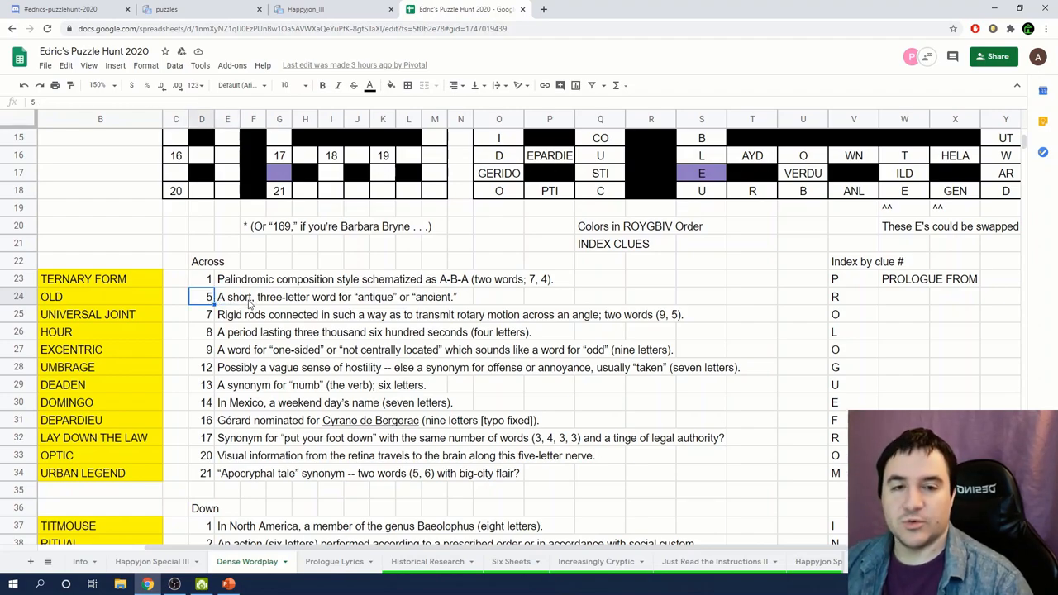
scroll("down", 3)
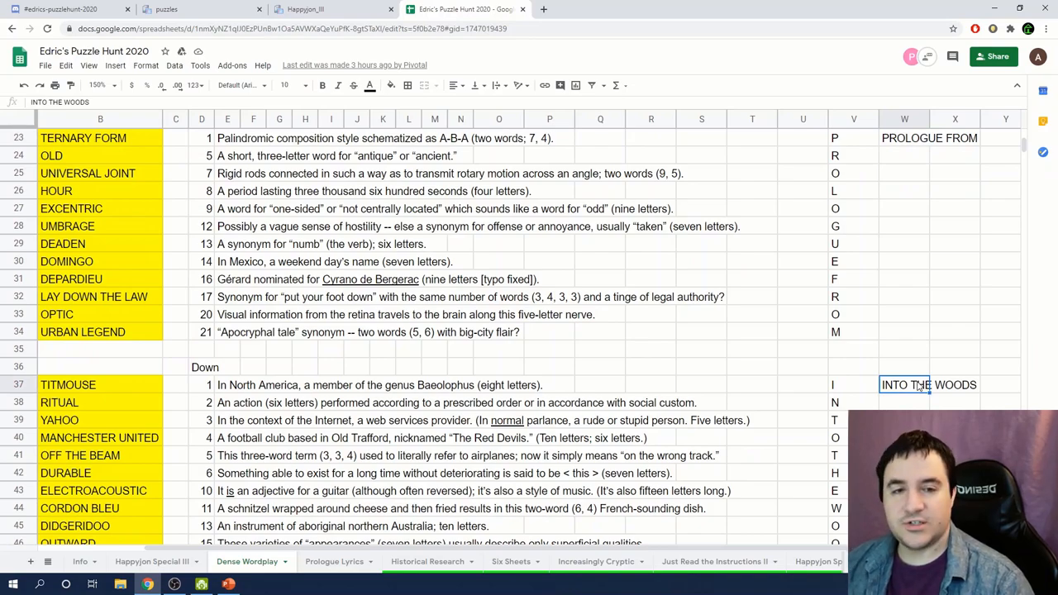
scroll("up", 3)
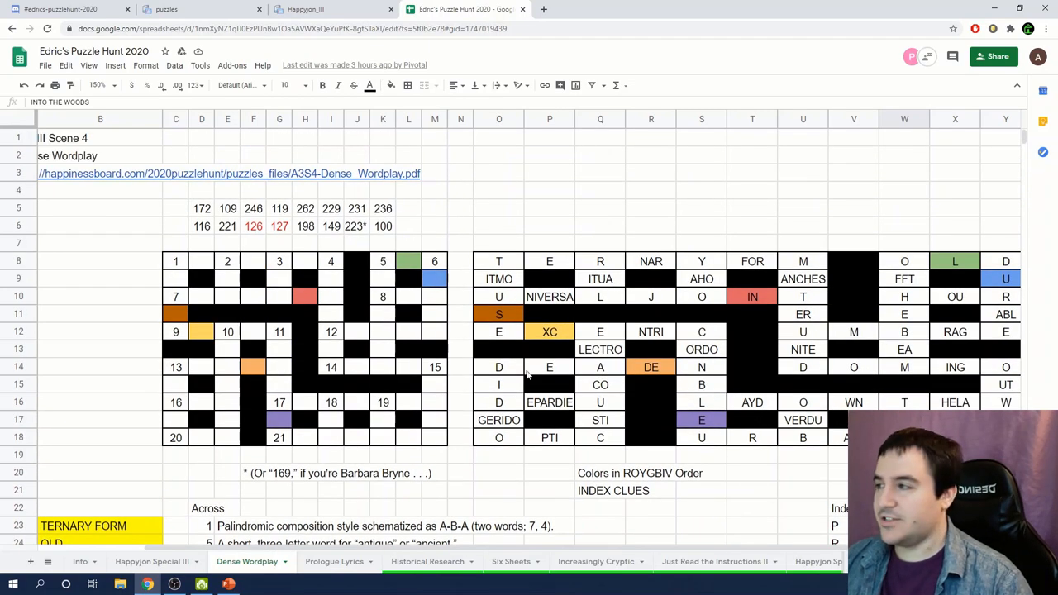
- Select the number rows, zoom Dense Wordplay to 200% then 100%, and switch to the Happyjon III PDF
left_click(202, 208)
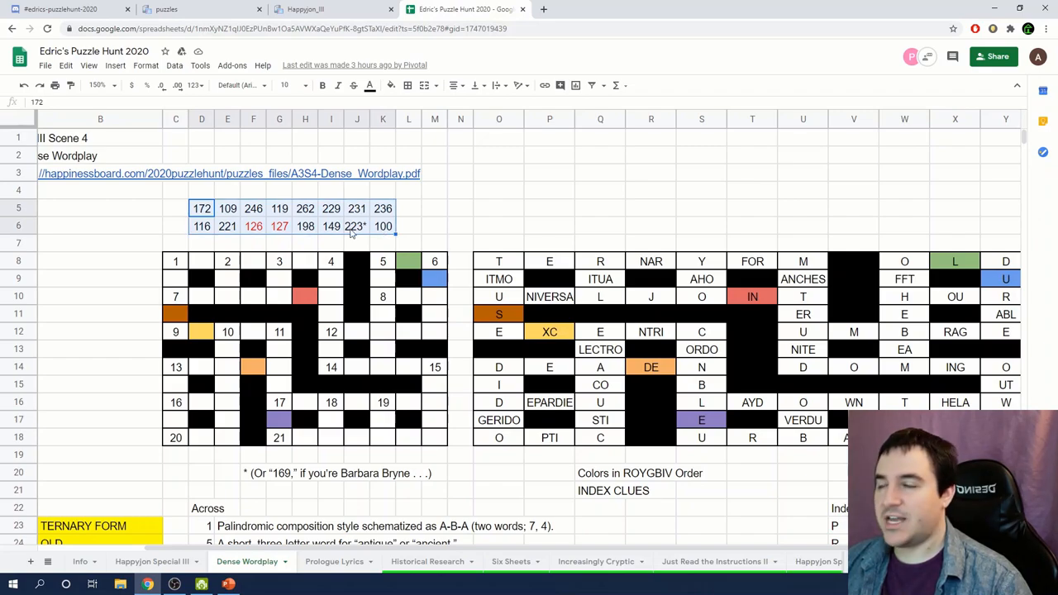
left_click(106, 82)
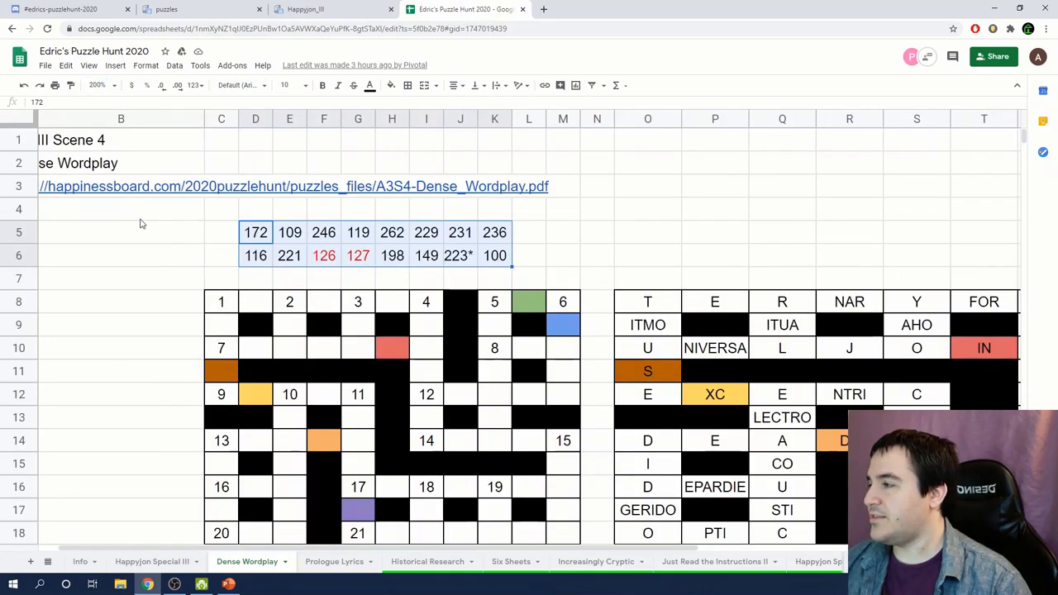
mouse_move(474, 240)
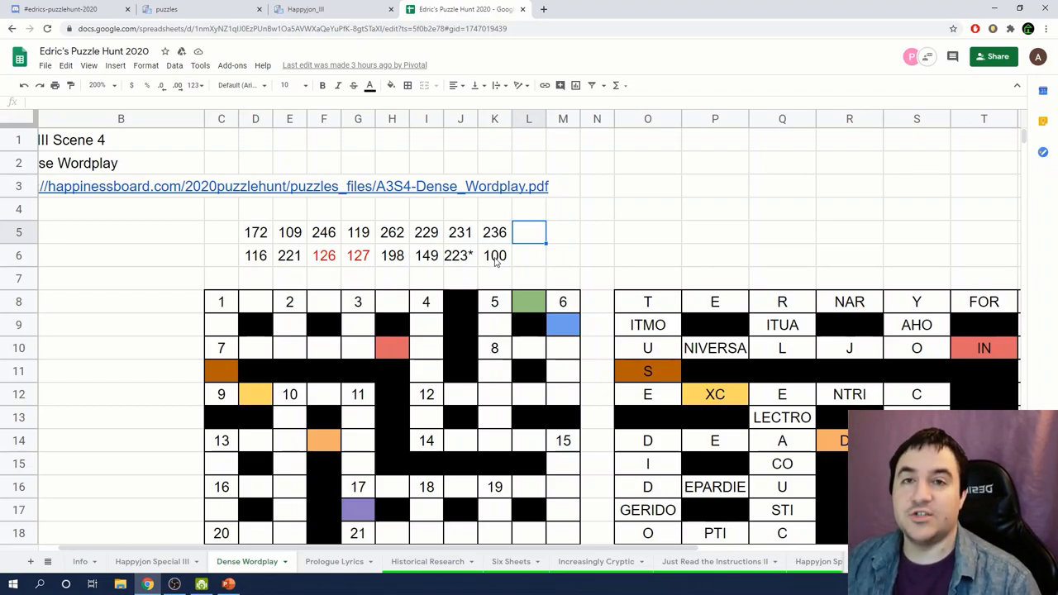
mouse_move(101, 85)
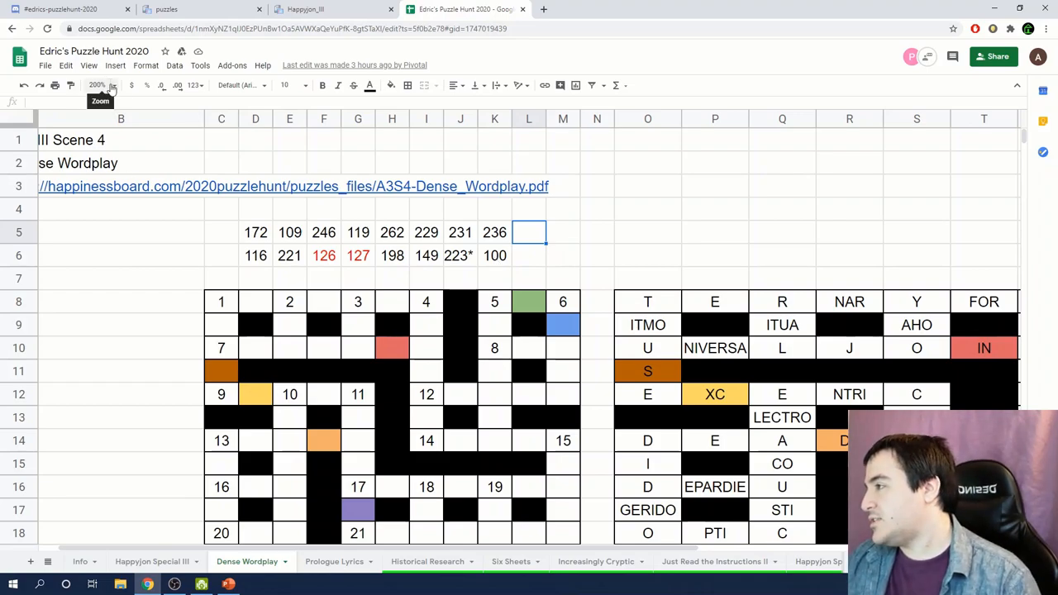
left_click(113, 84)
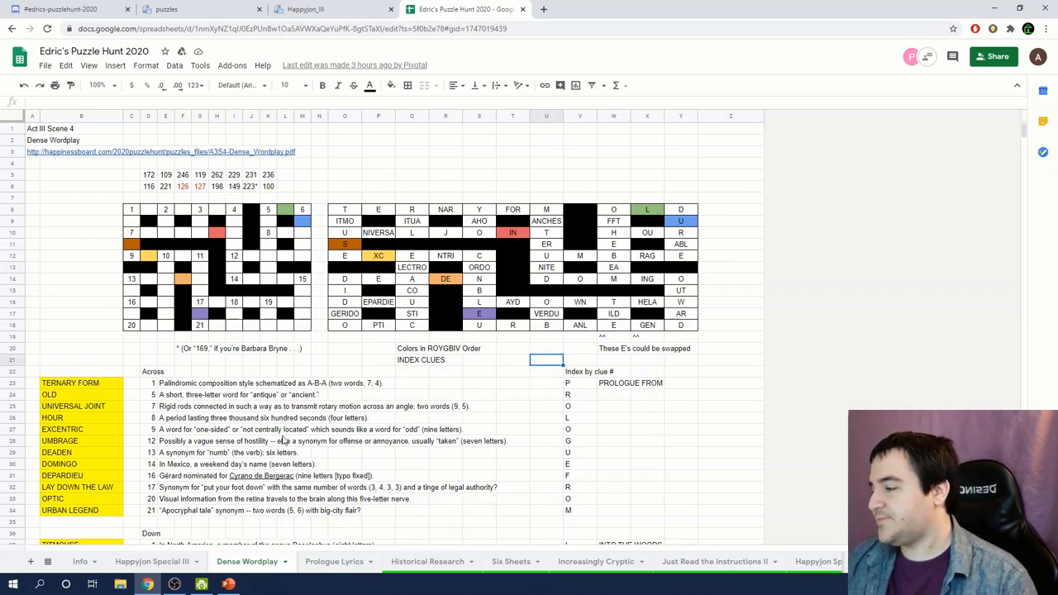
left_click(309, 9)
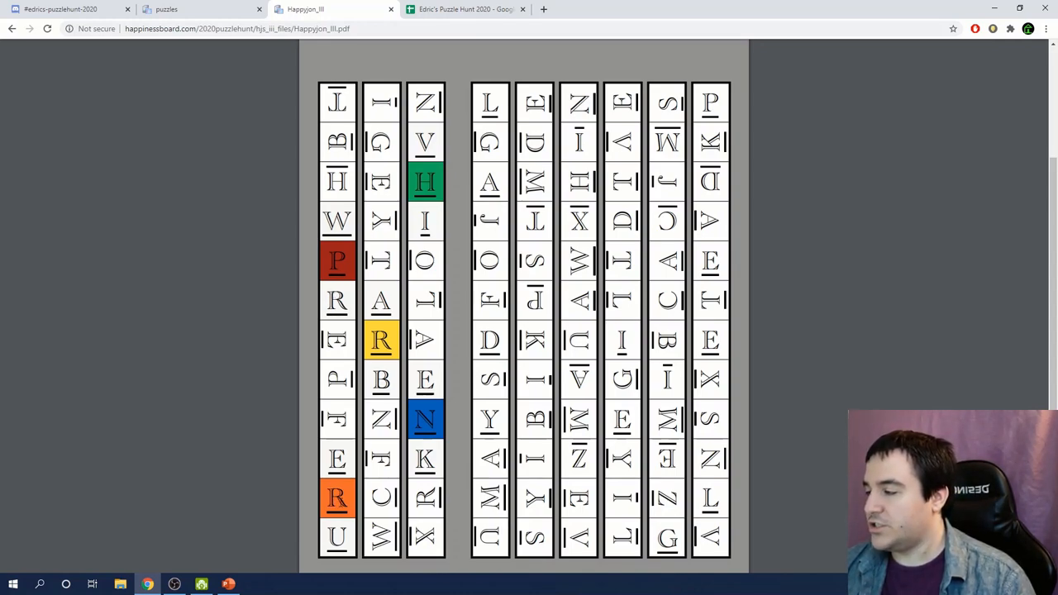
mouse_move(332, 407)
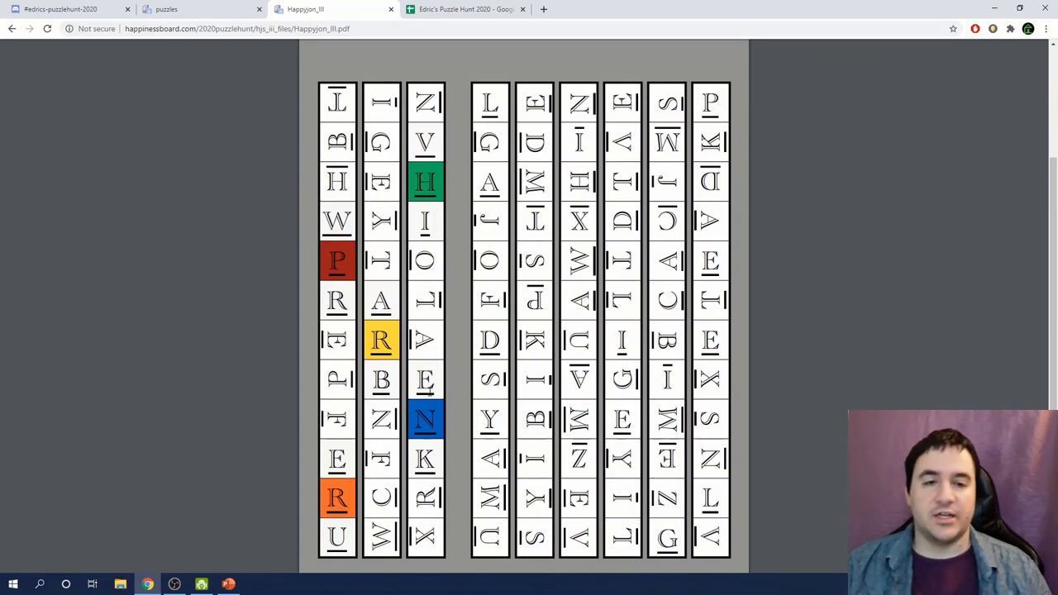
mouse_move(178, 278)
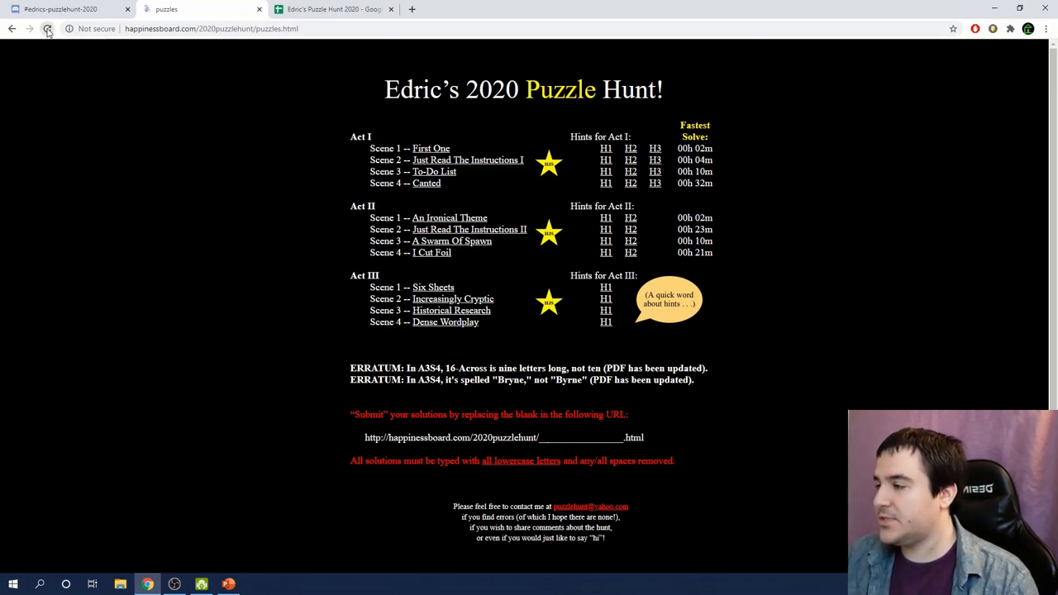
- Reload the hunt's puzzle list to reveal the new Meta Puzzle At The End
left_click(47, 31)
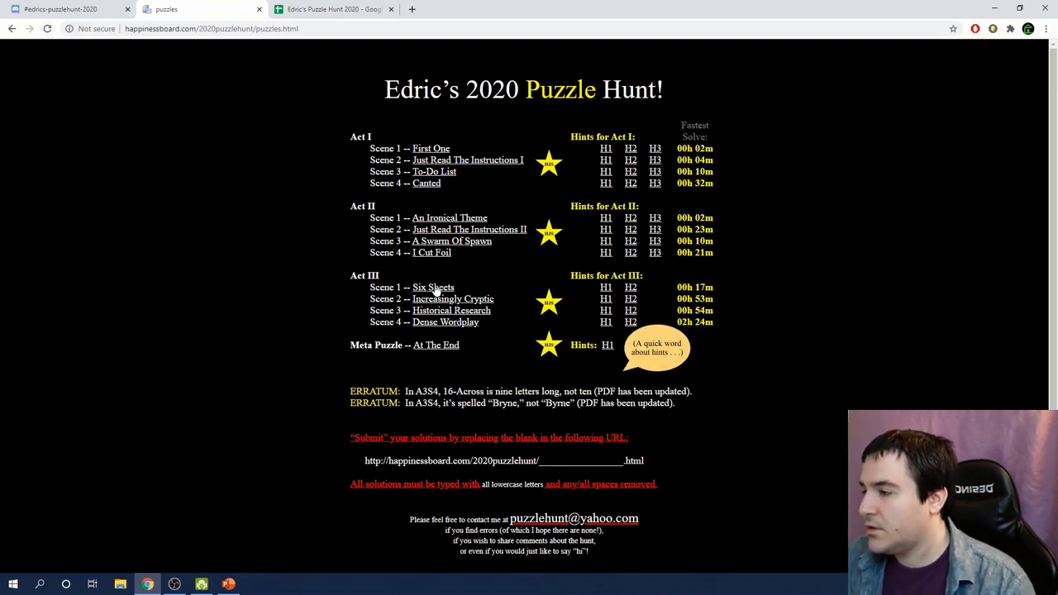
mouse_move(436, 345)
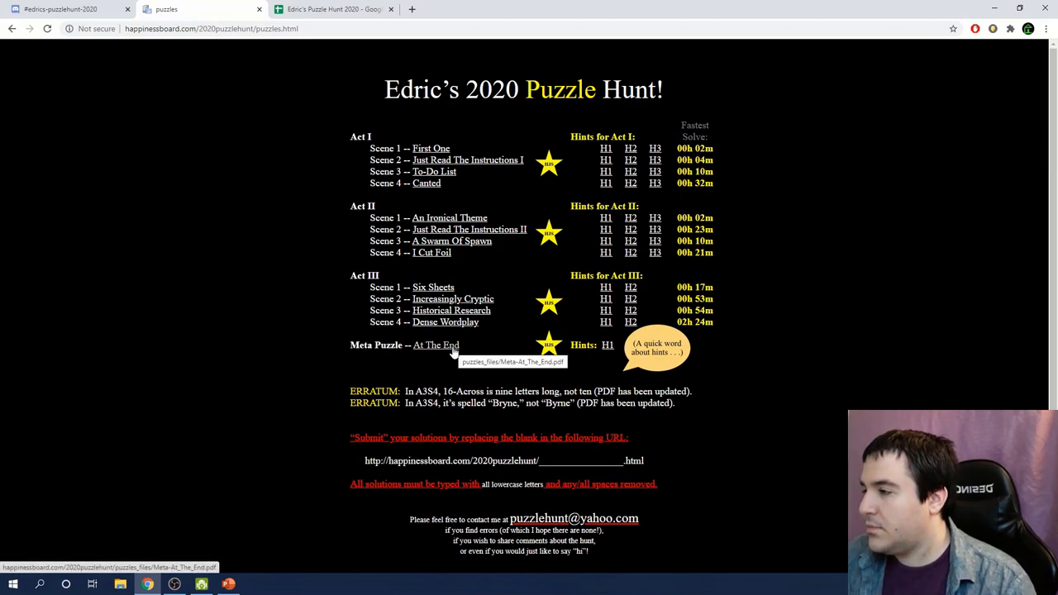
mouse_move(431, 347)
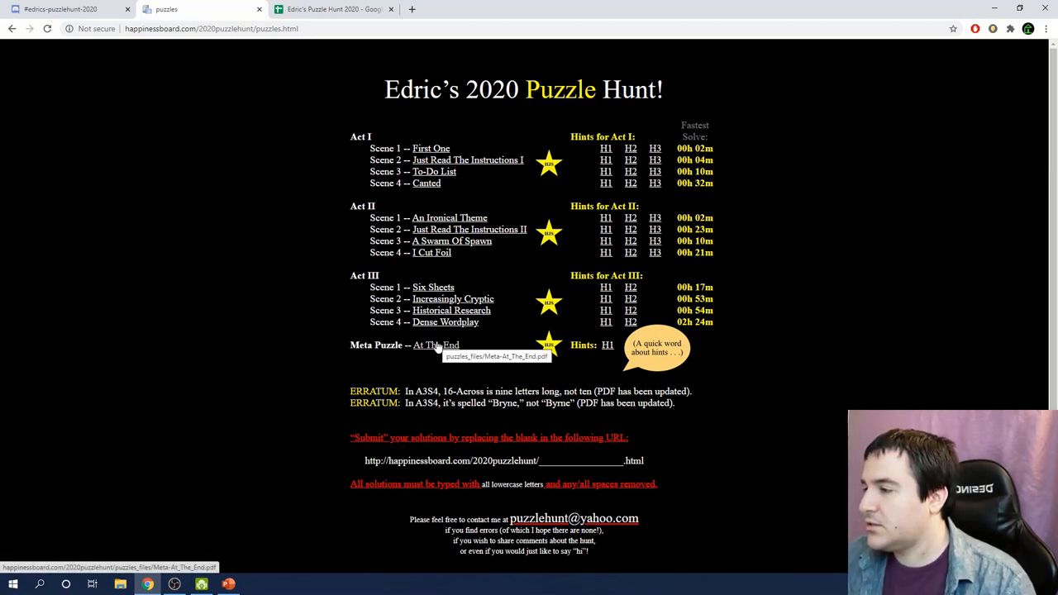
mouse_move(341, 320)
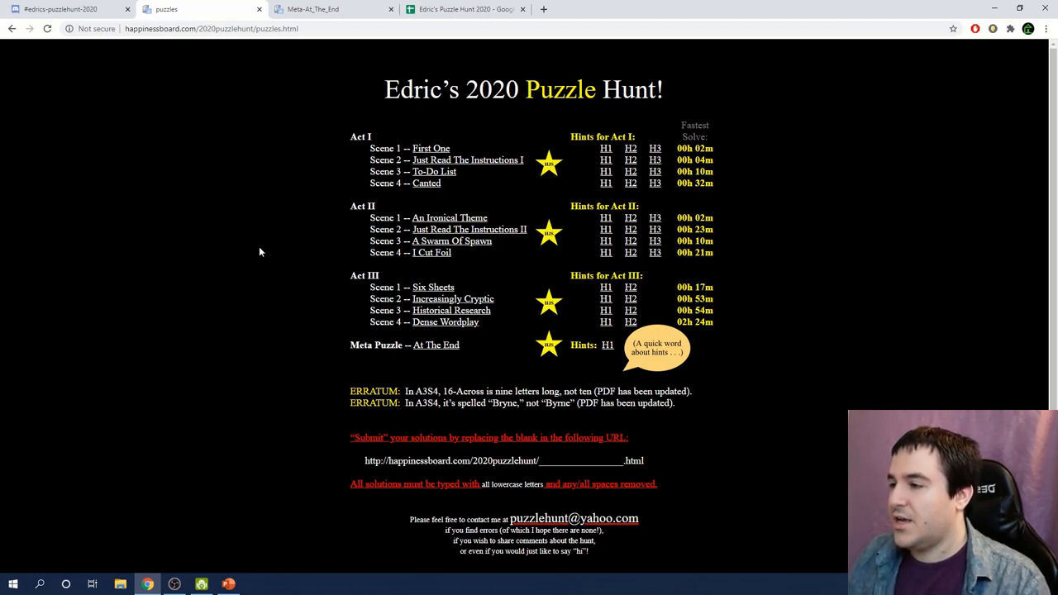
- Open the At The End meta PDF, glancing briefly at the team spreadsheet
left_click(436, 344)
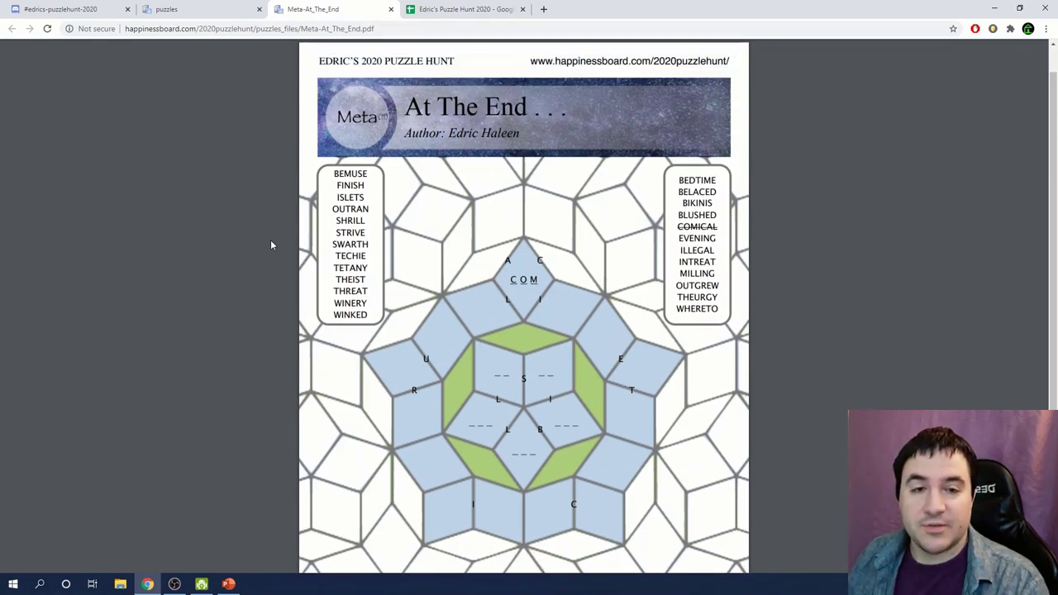
mouse_move(252, 248)
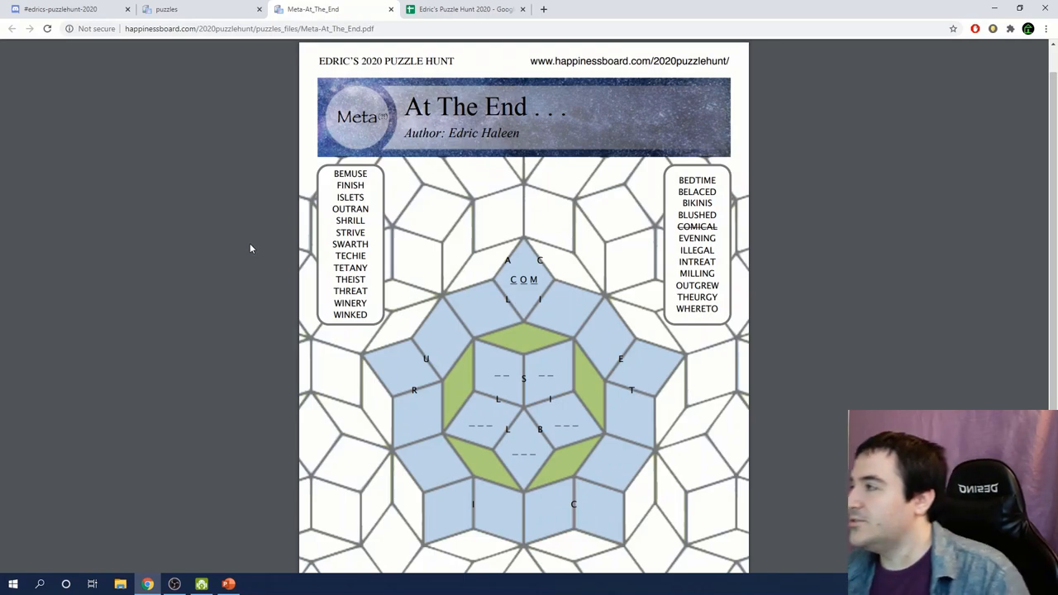
left_click(465, 9)
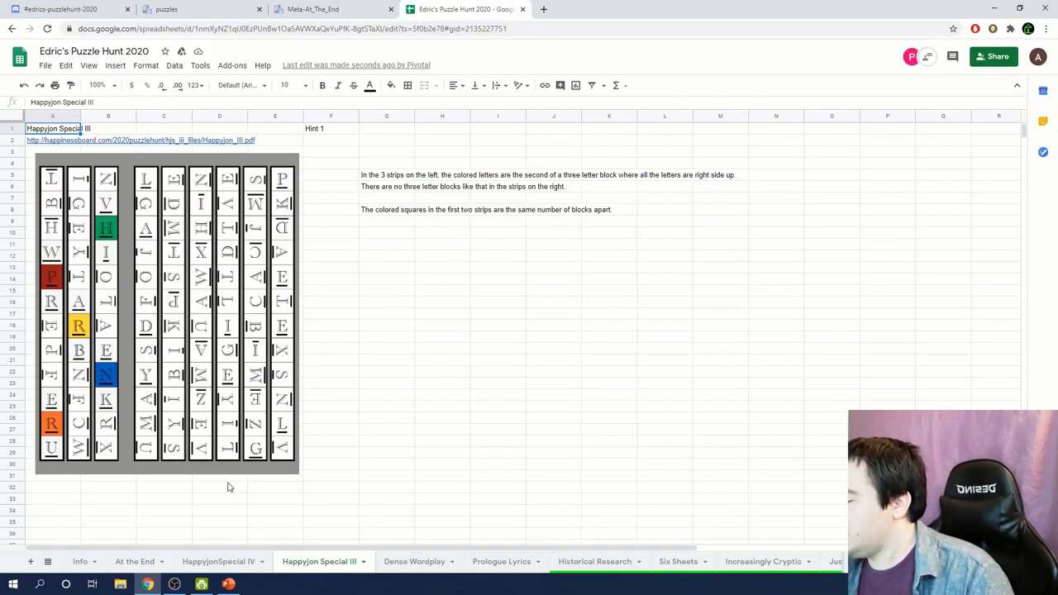
left_click(327, 9)
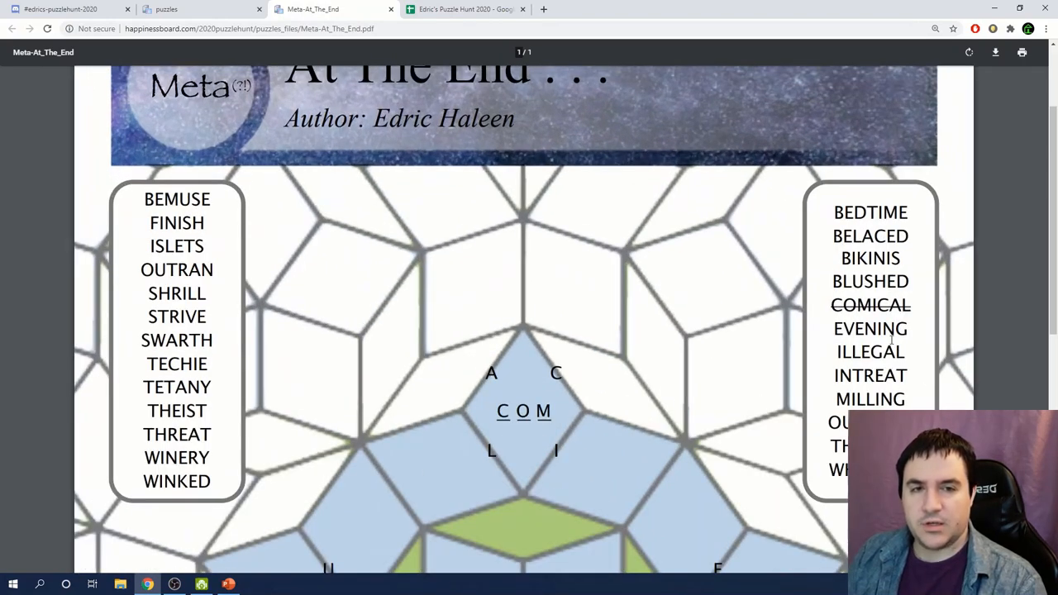
scroll("down", 3)
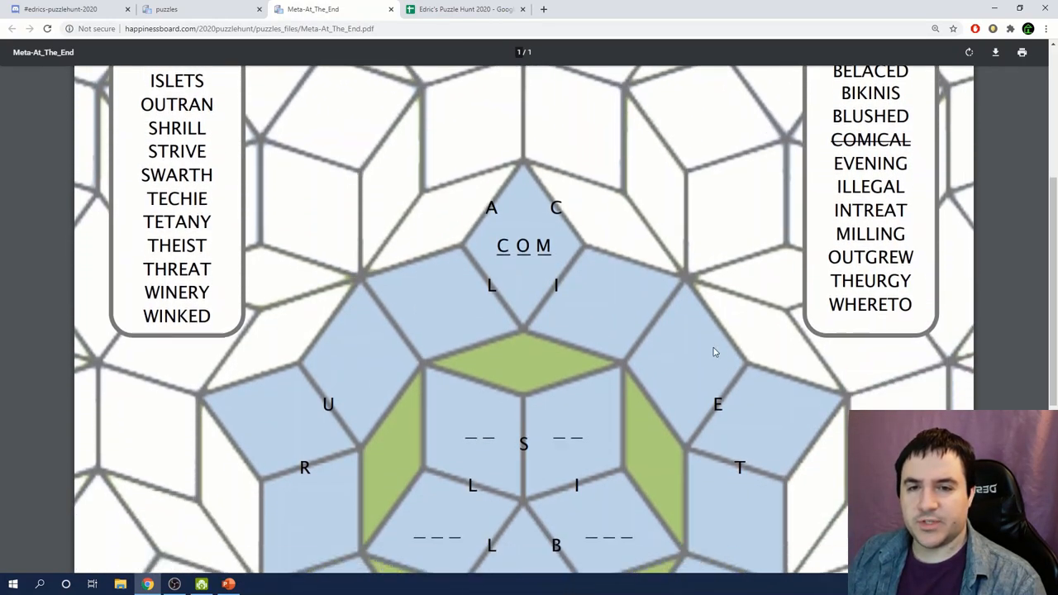
mouse_move(530, 266)
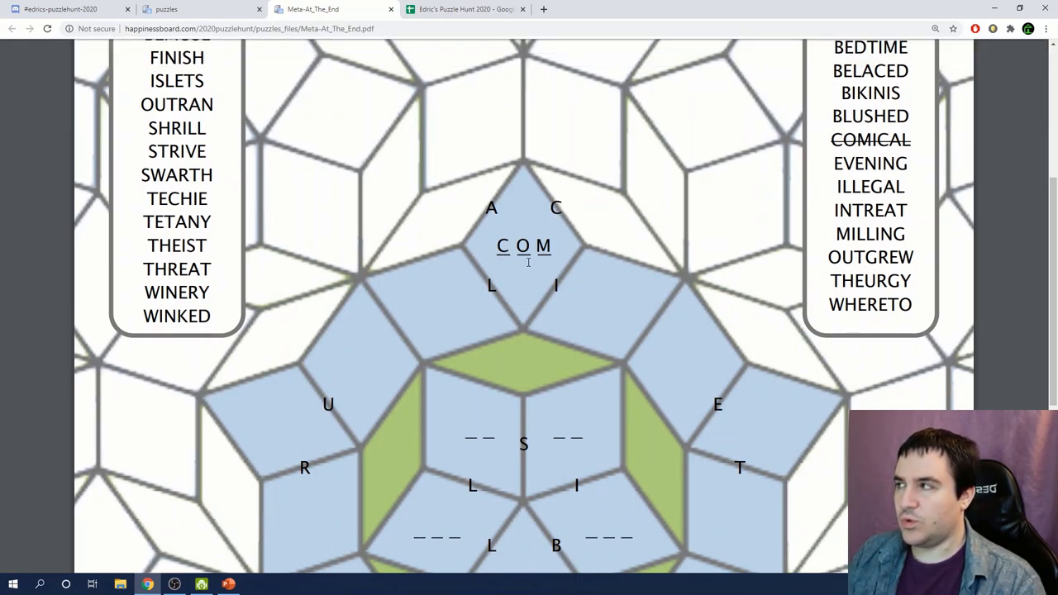
- Study the meta PDF, checking the team's At the End working sheet in between
scroll("down", 3)
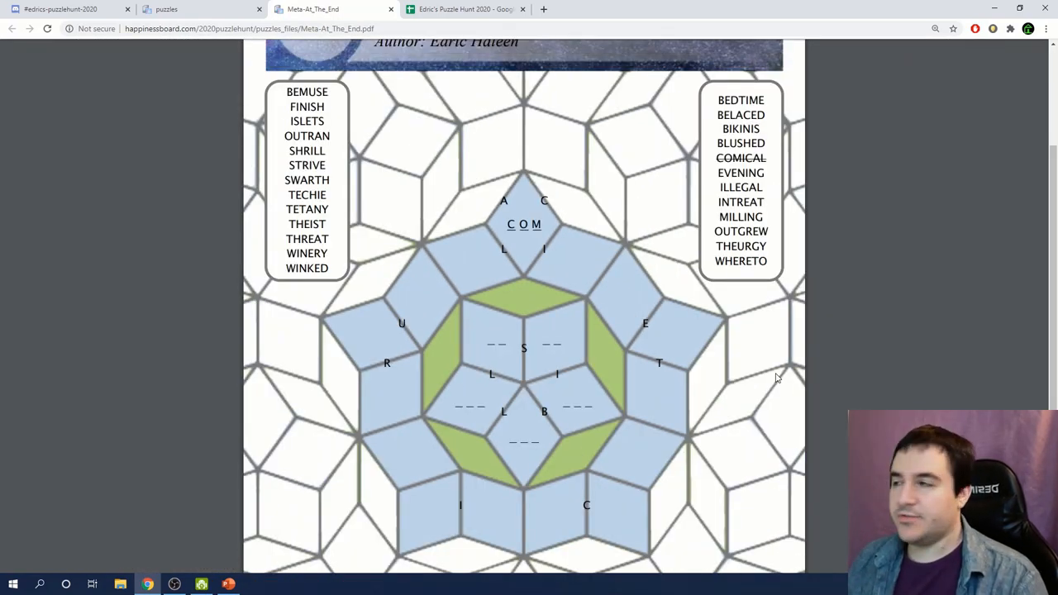
mouse_move(692, 309)
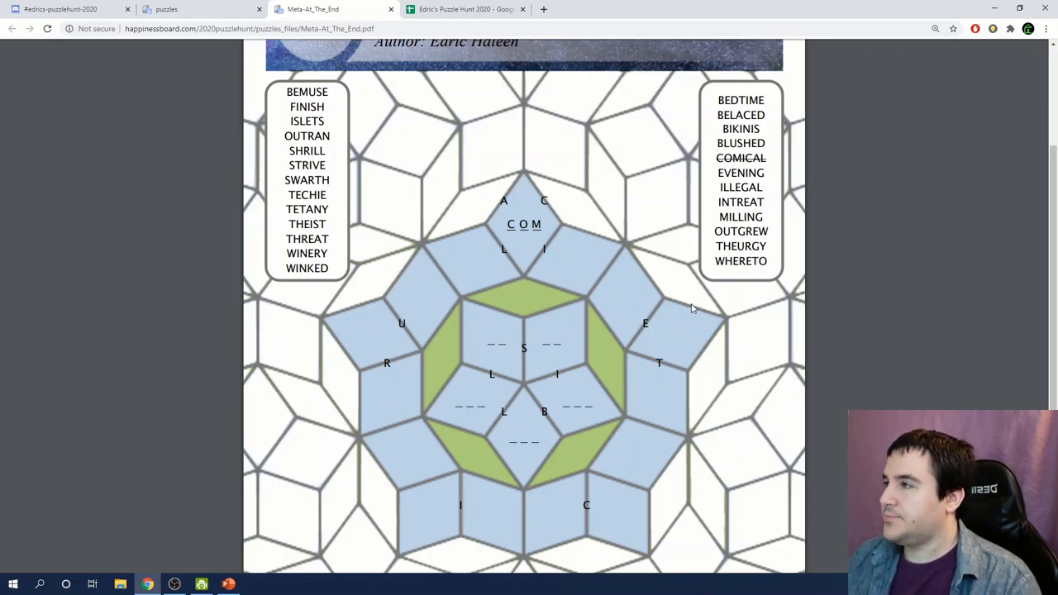
mouse_move(150, 138)
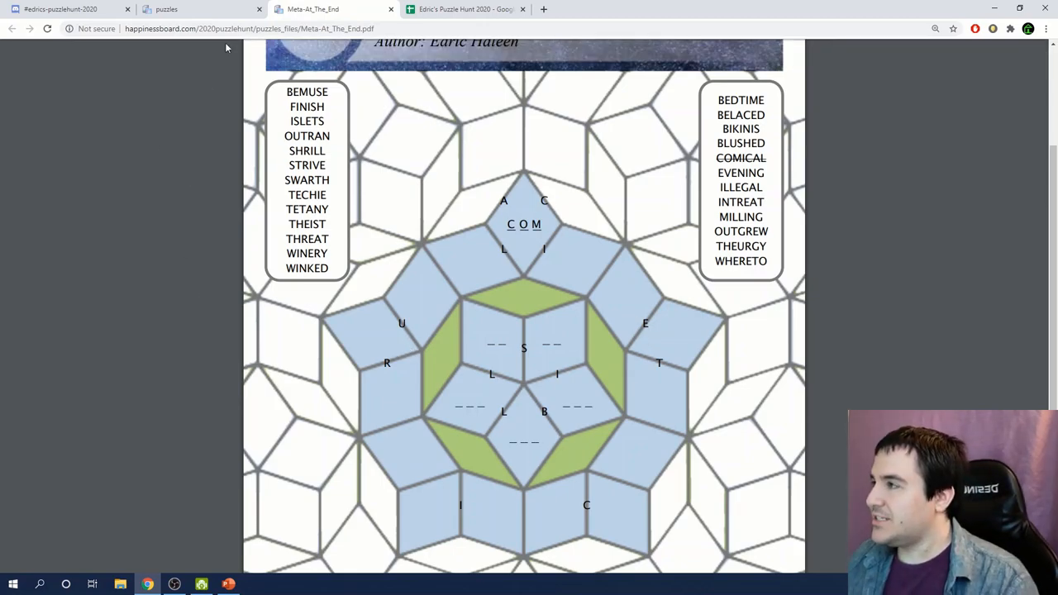
mouse_move(441, 9)
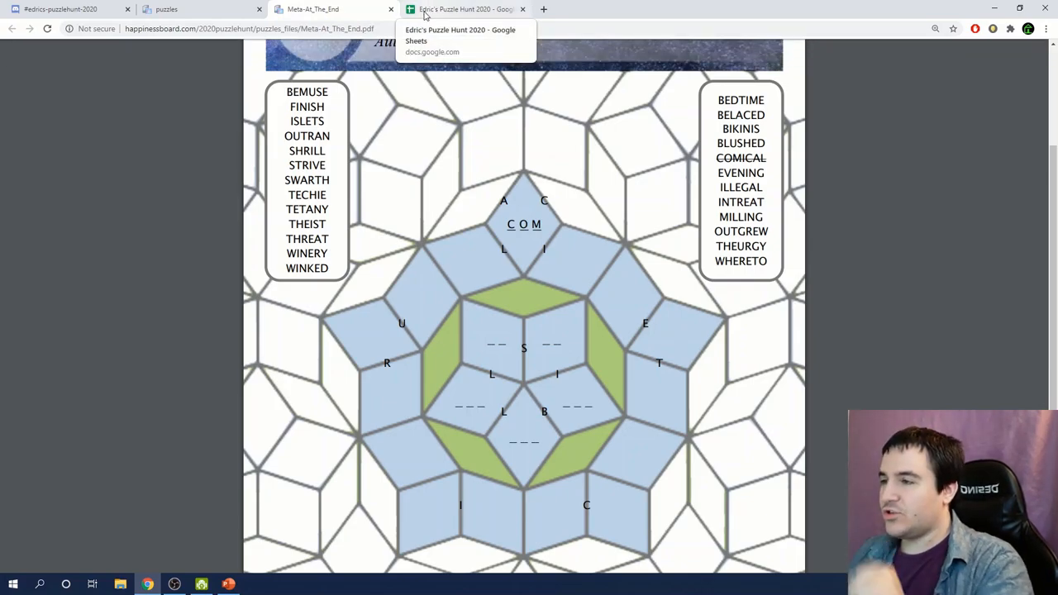
left_click(319, 9)
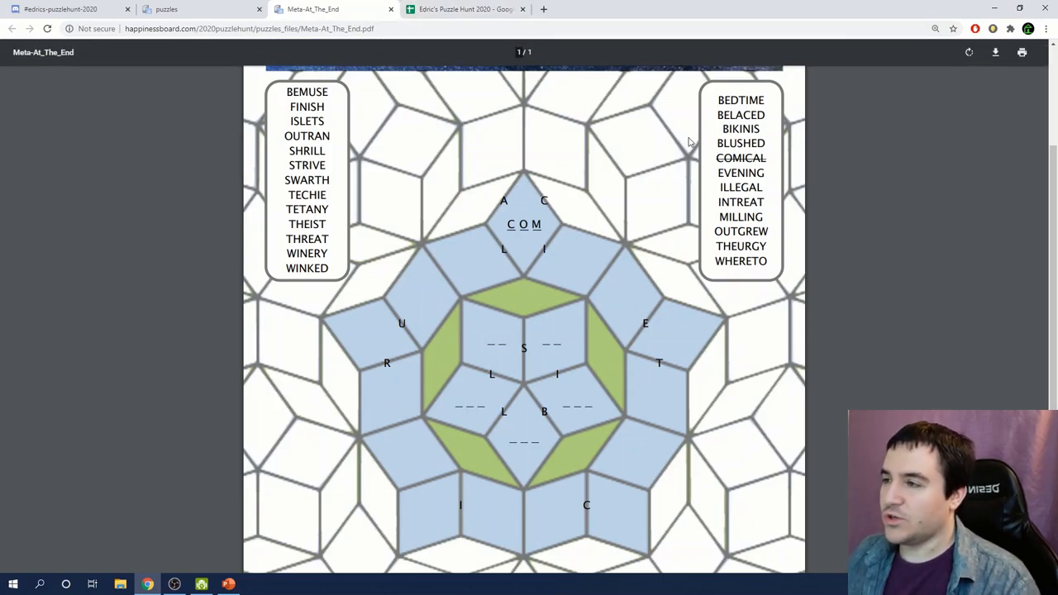
mouse_move(584, 206)
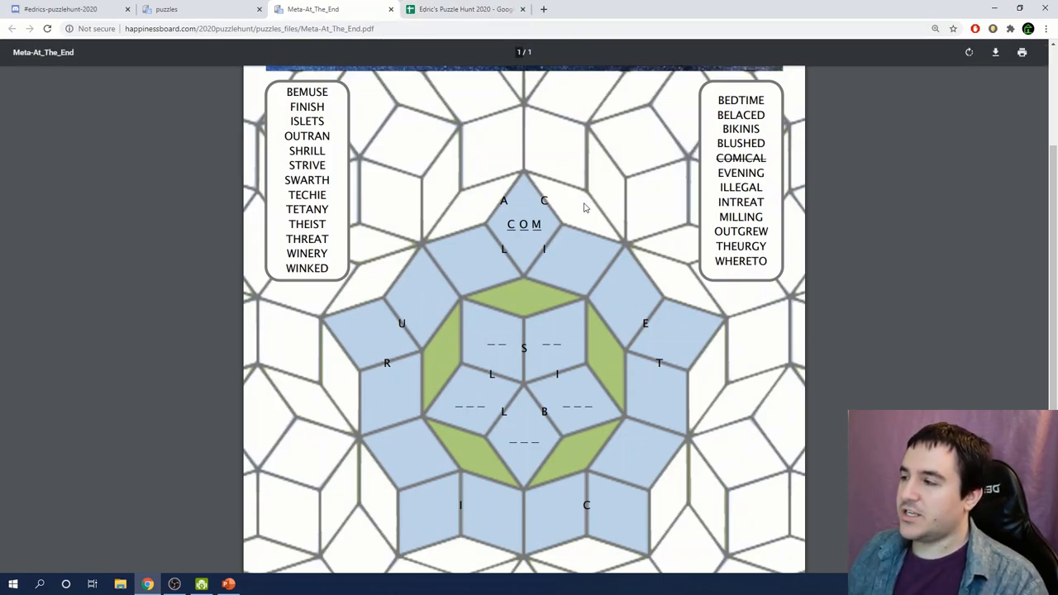
mouse_move(531, 258)
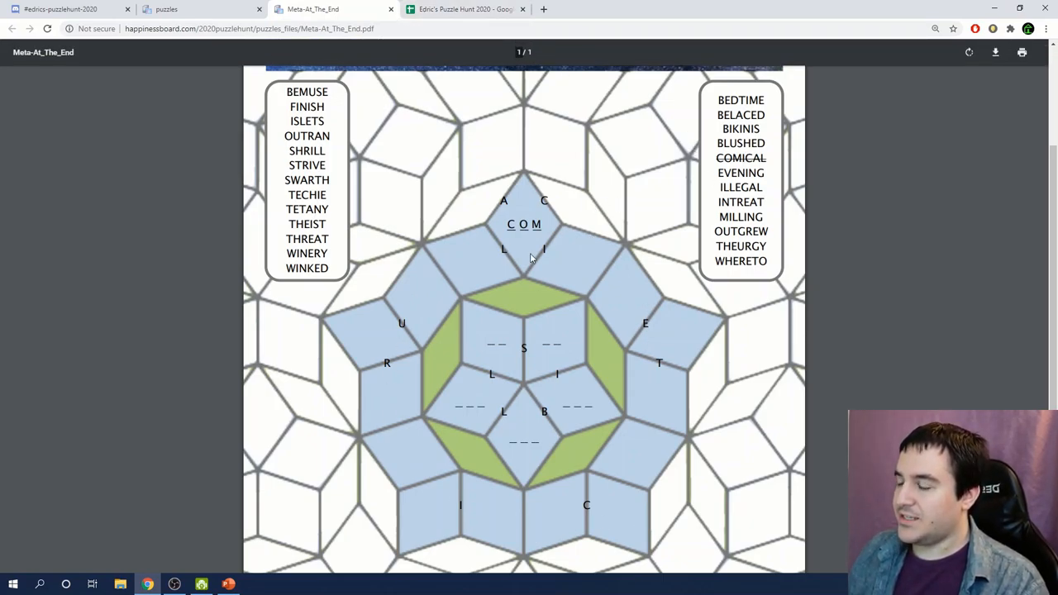
mouse_move(581, 283)
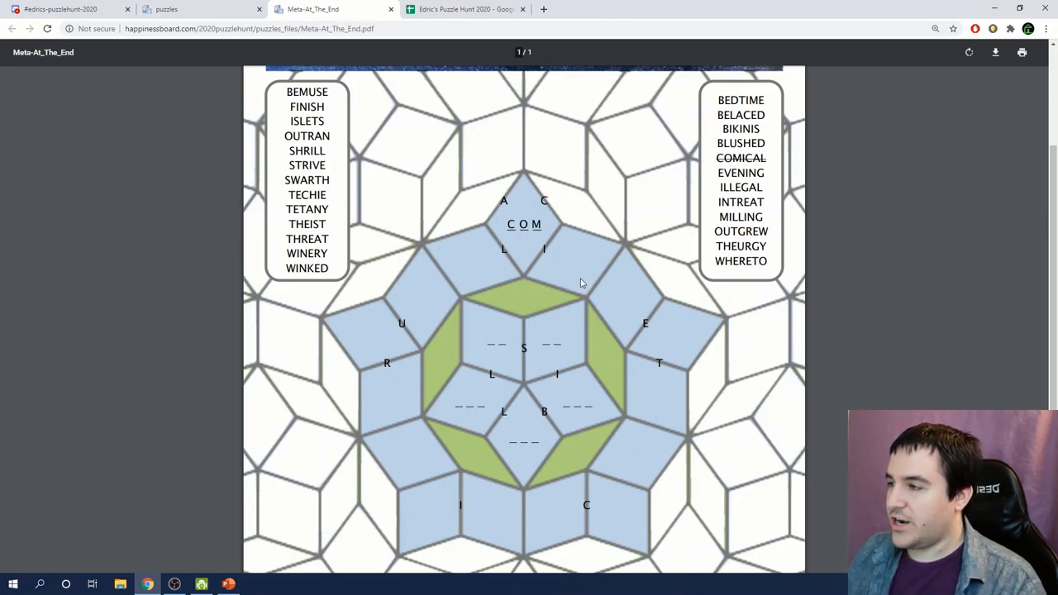
mouse_move(566, 291)
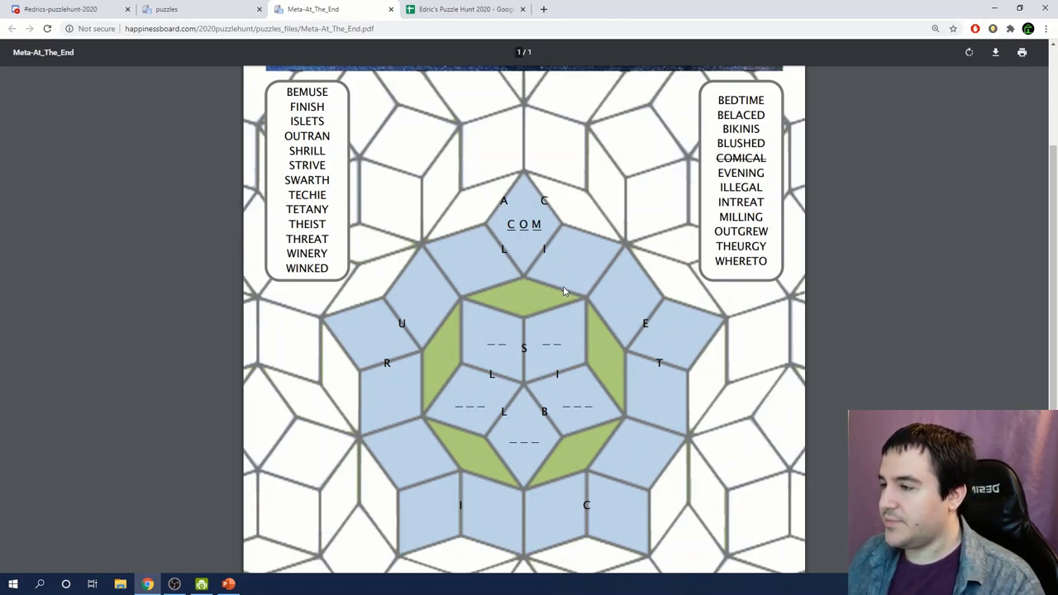
left_click(473, 9)
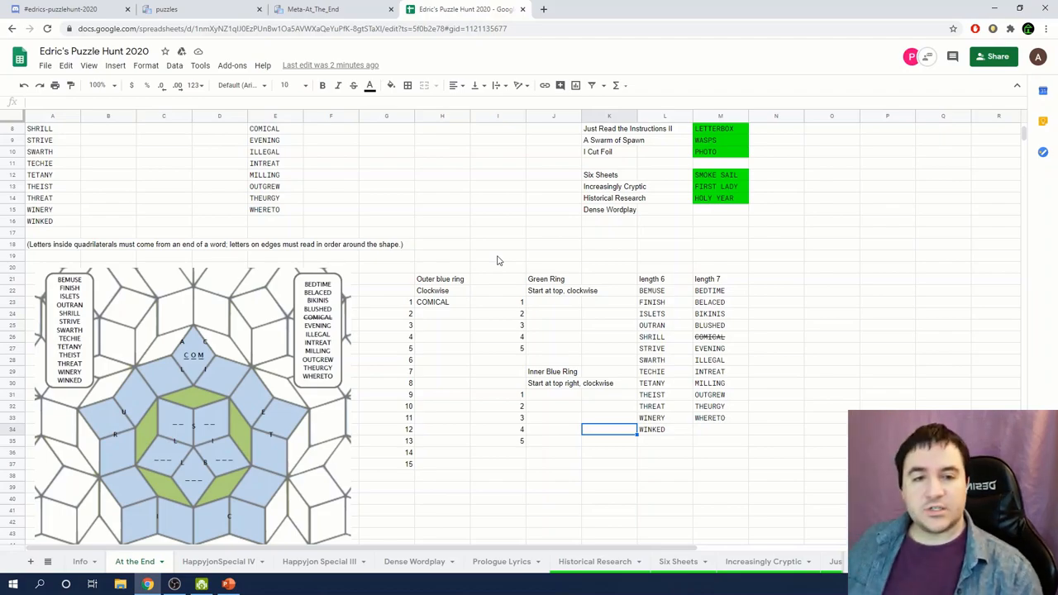
left_click(318, 9)
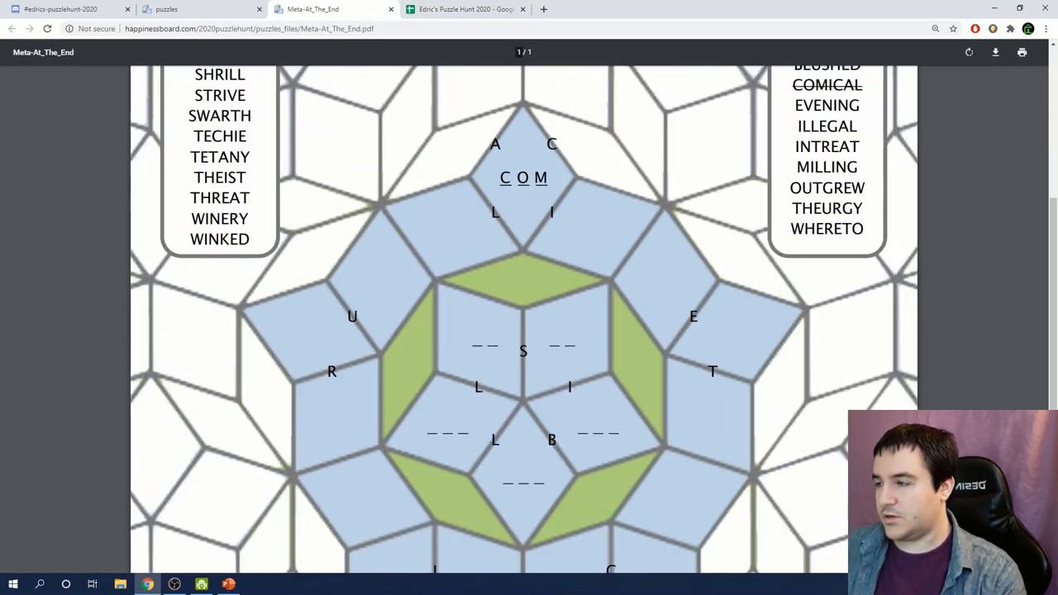
scroll("down", 3)
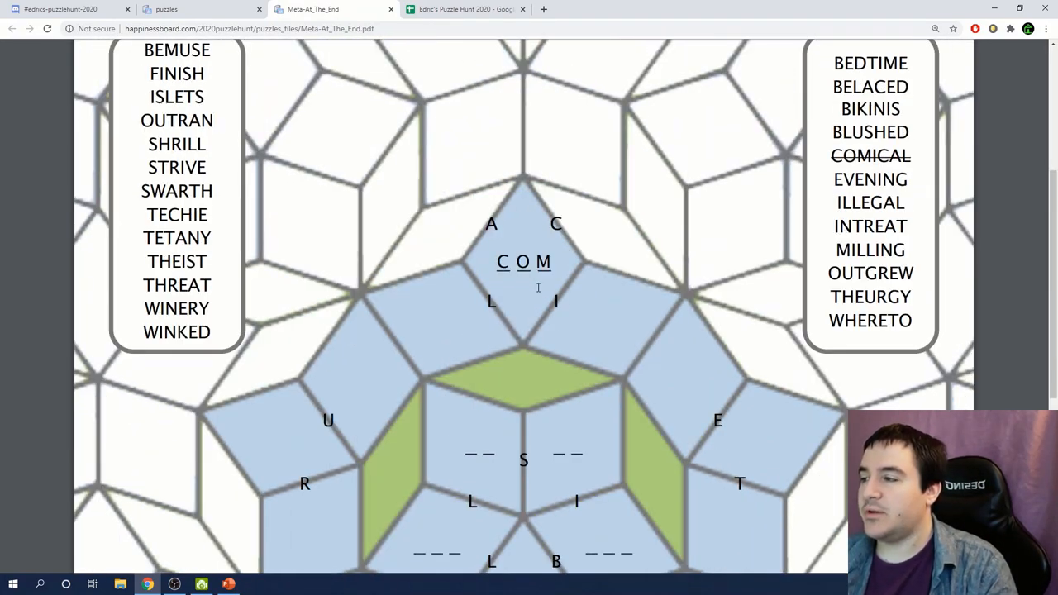
- Return to the team's At the End working sheet in Google Sheets
left_click(465, 9)
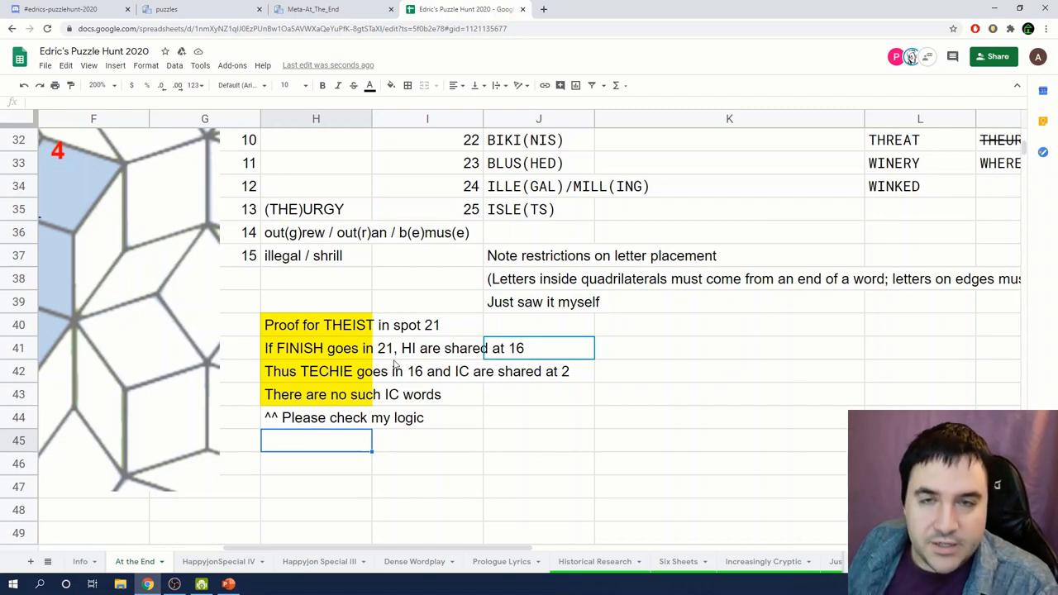
mouse_move(354, 325)
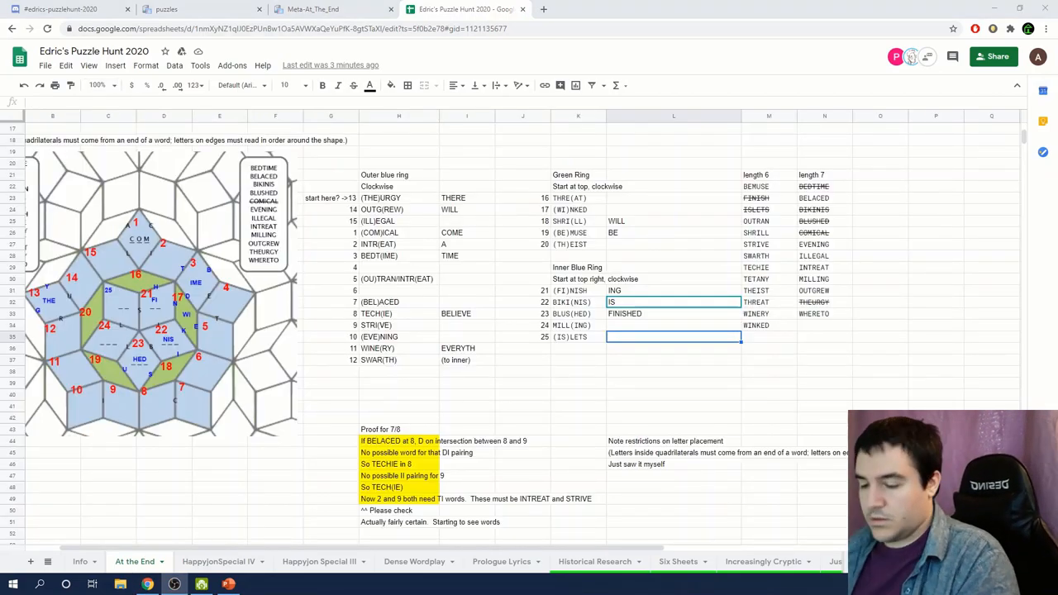
mouse_move(860, 139)
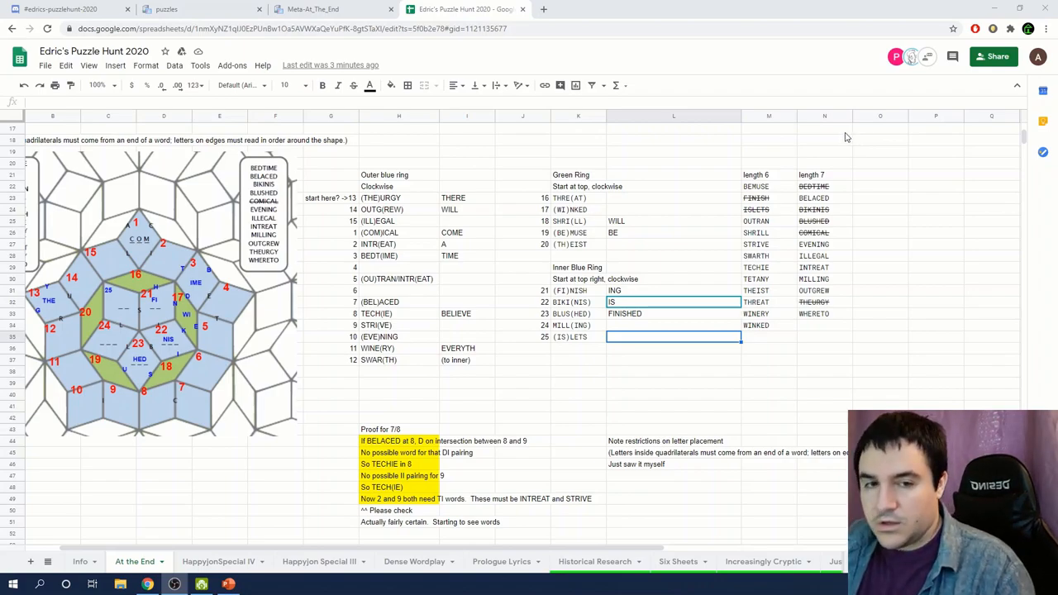
- Enter (WHE)RETO in outer-ring slot 4 and THAT beside (WI)NKED
left_click(399, 267)
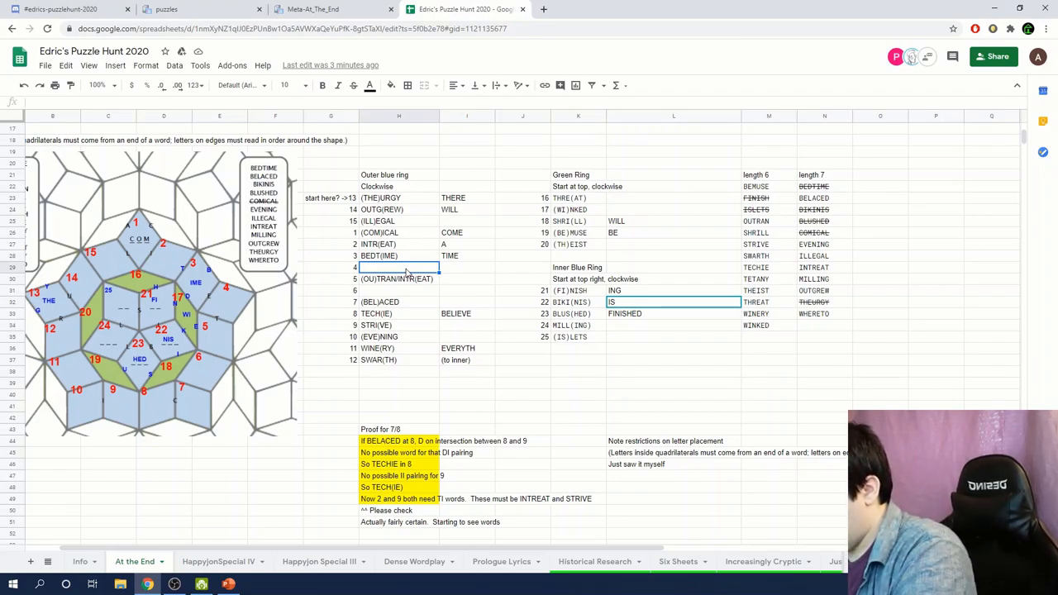
type("(")
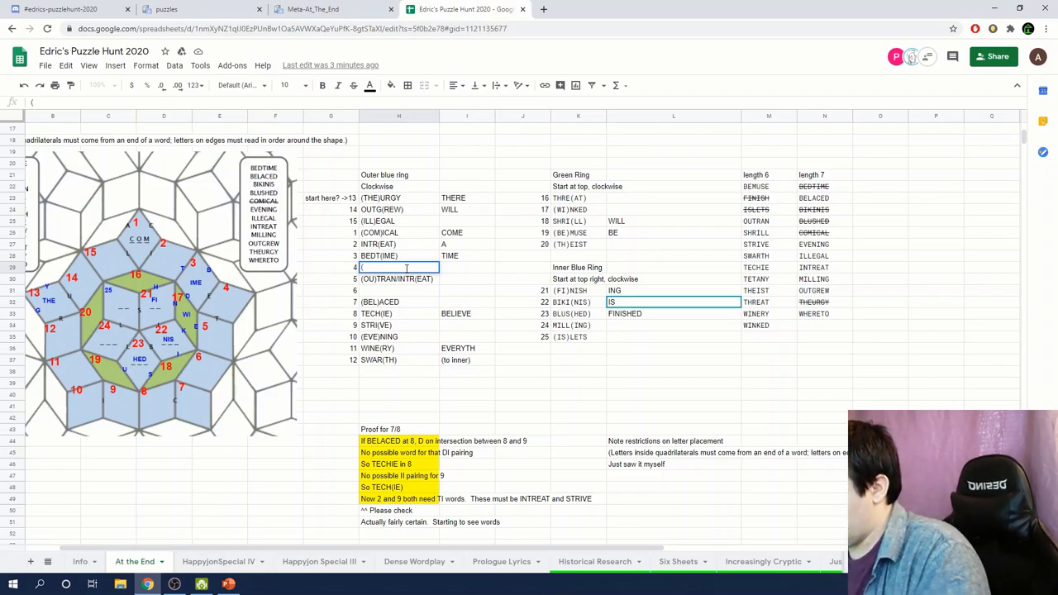
type("(WHE")
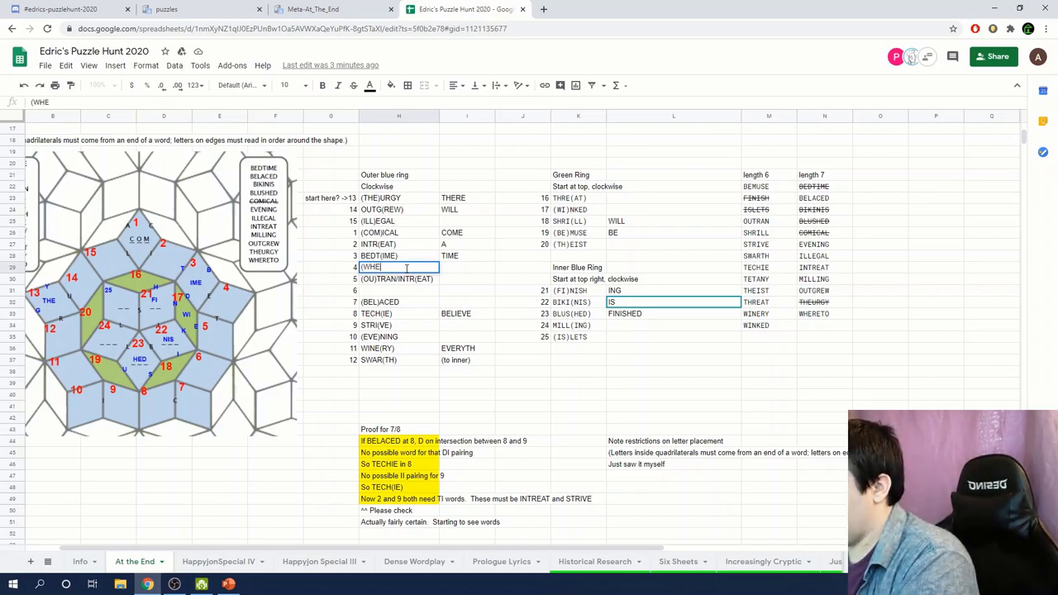
type("(WHE)RETO")
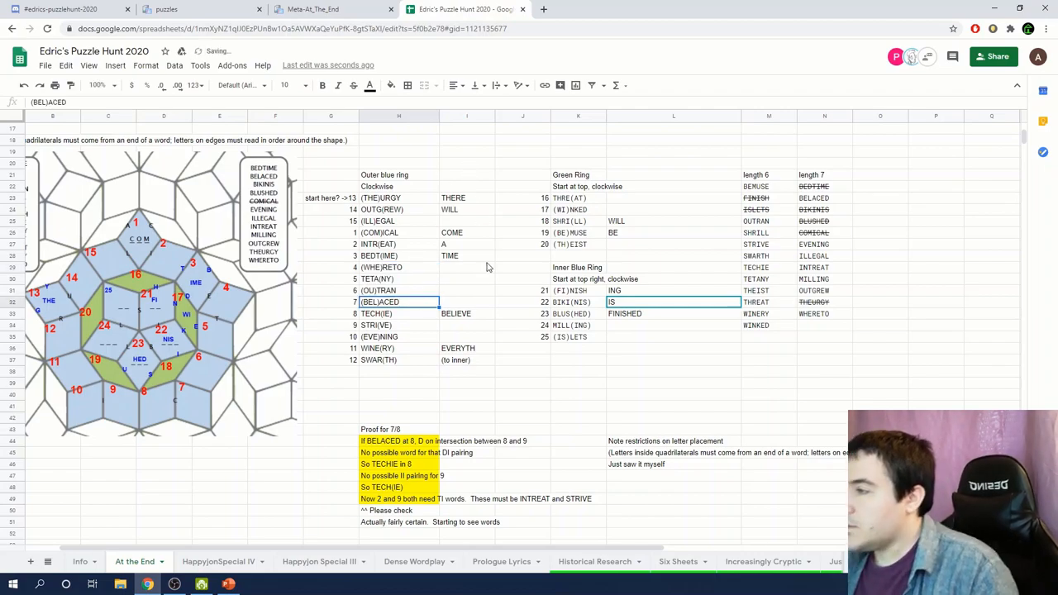
type("WHEN")
left_click(467, 290)
type("YOU")
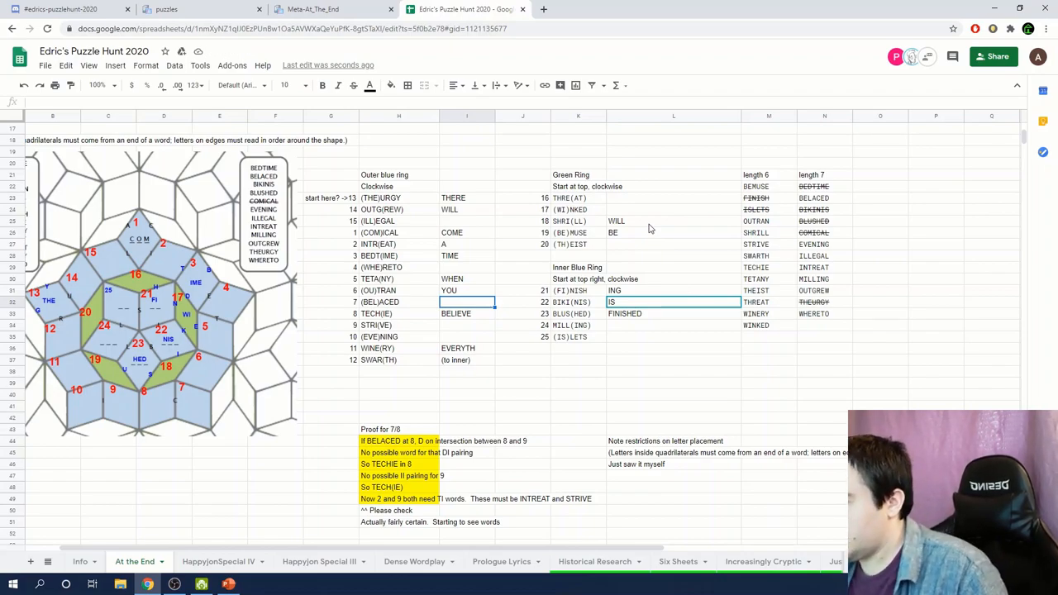
left_click(650, 221)
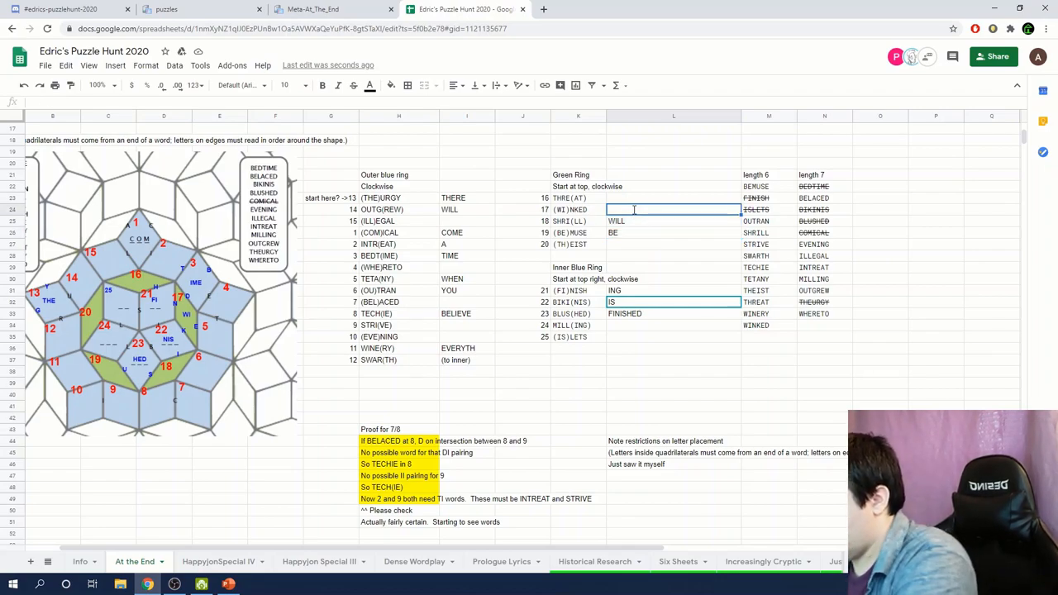
type("THAT")
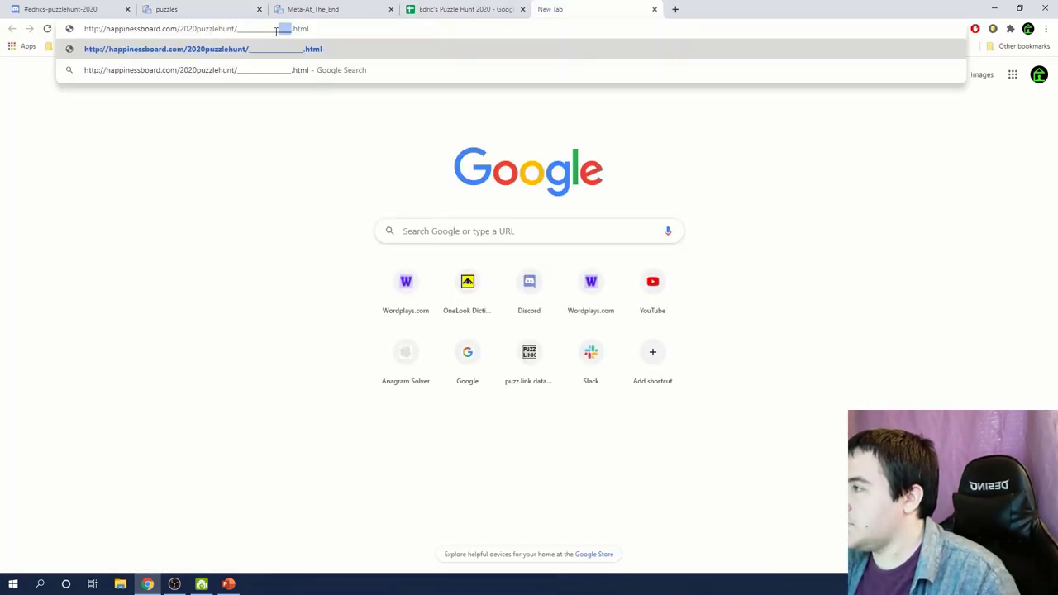
- Find the quote ending 'that will be the beginning' and submit THEBEGINNING as the meta answer
type("thatwillbe")
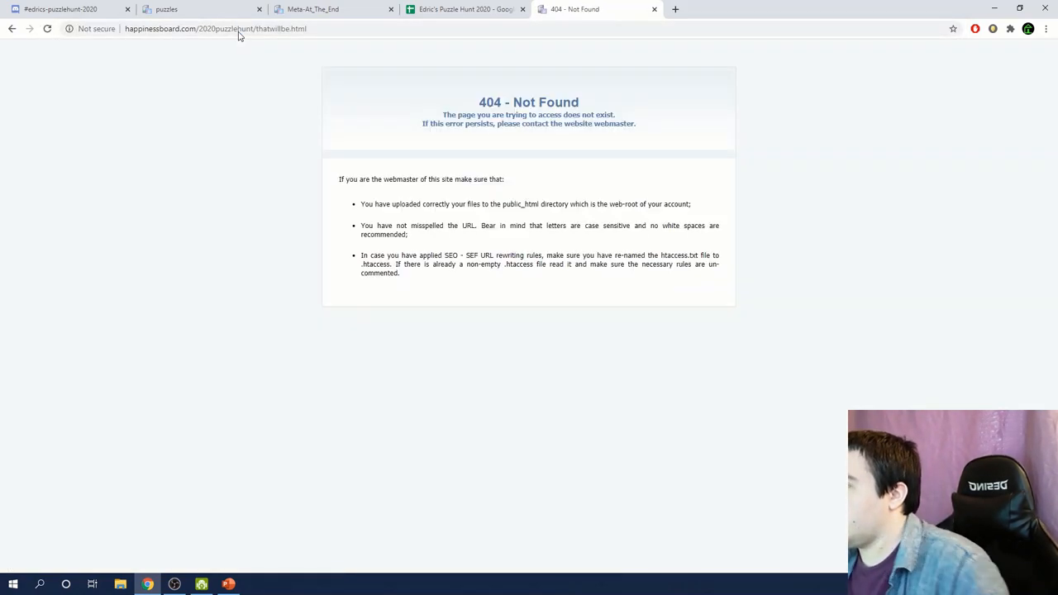
mouse_move(451, 9)
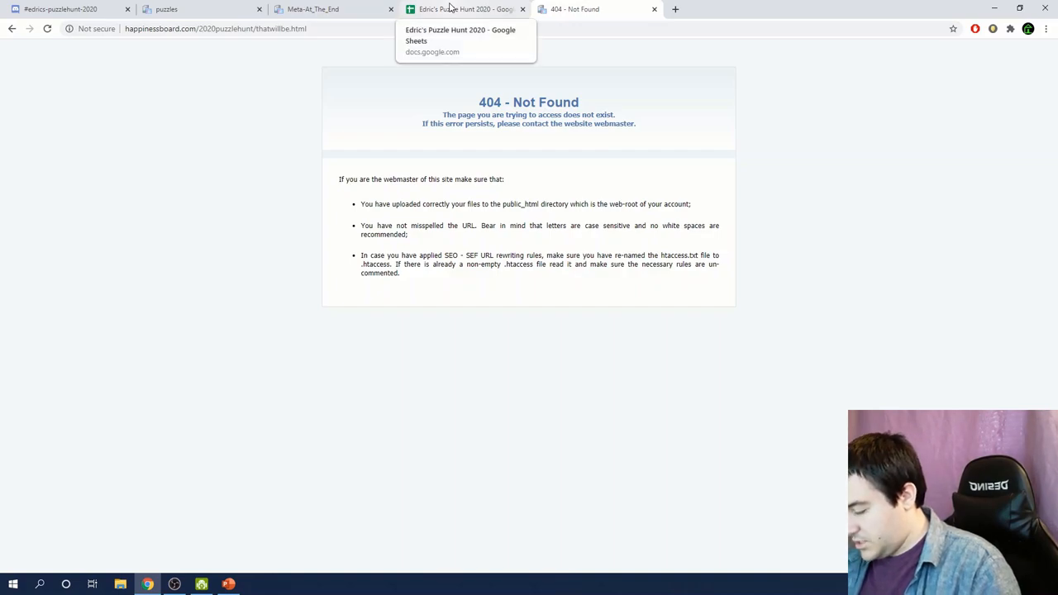
left_click(466, 9)
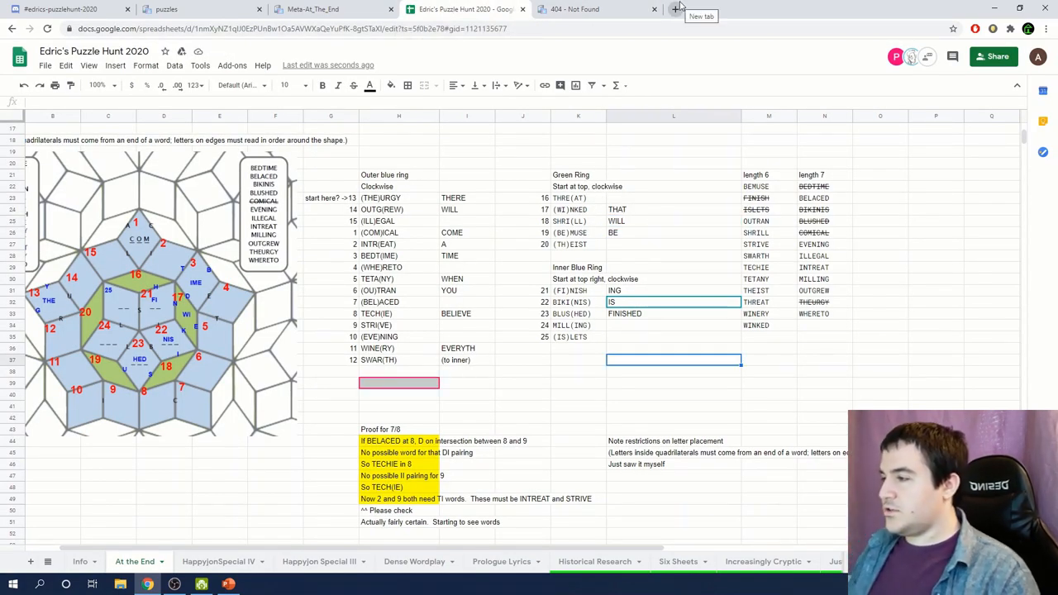
type("there will come a time when you believe everything is finished. that will be th")
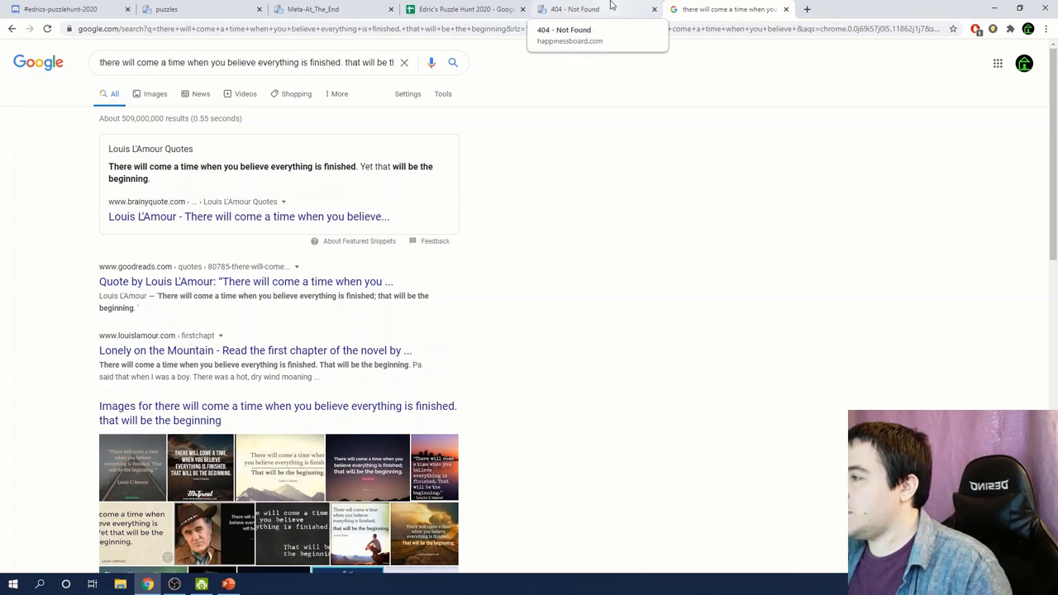
left_click(589, 10)
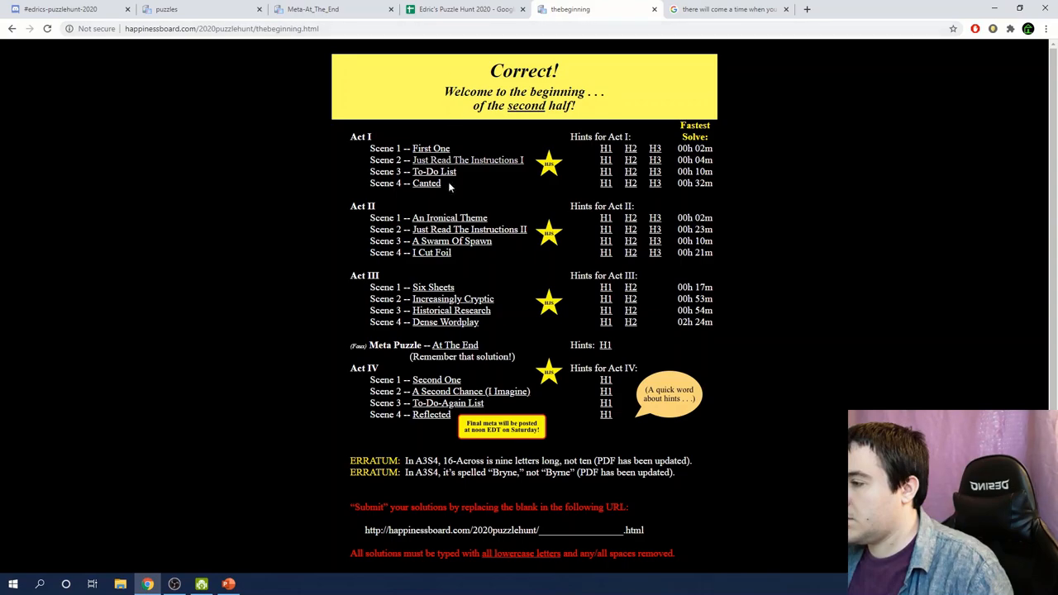
- Open the Act I Scene 1 puzzle First One from the Correct! page
left_click(463, 9)
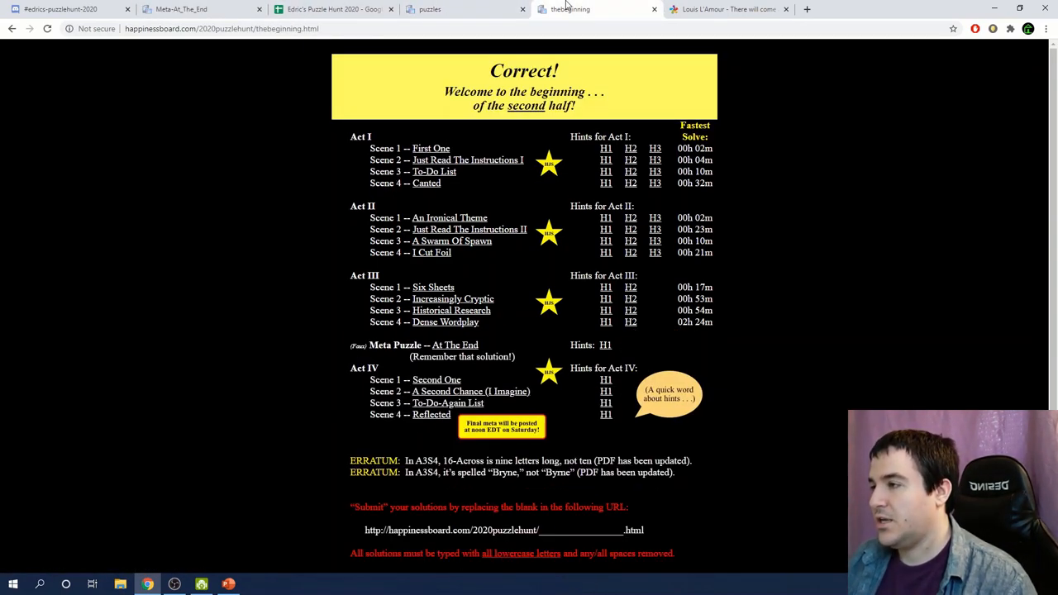
left_click(443, 9)
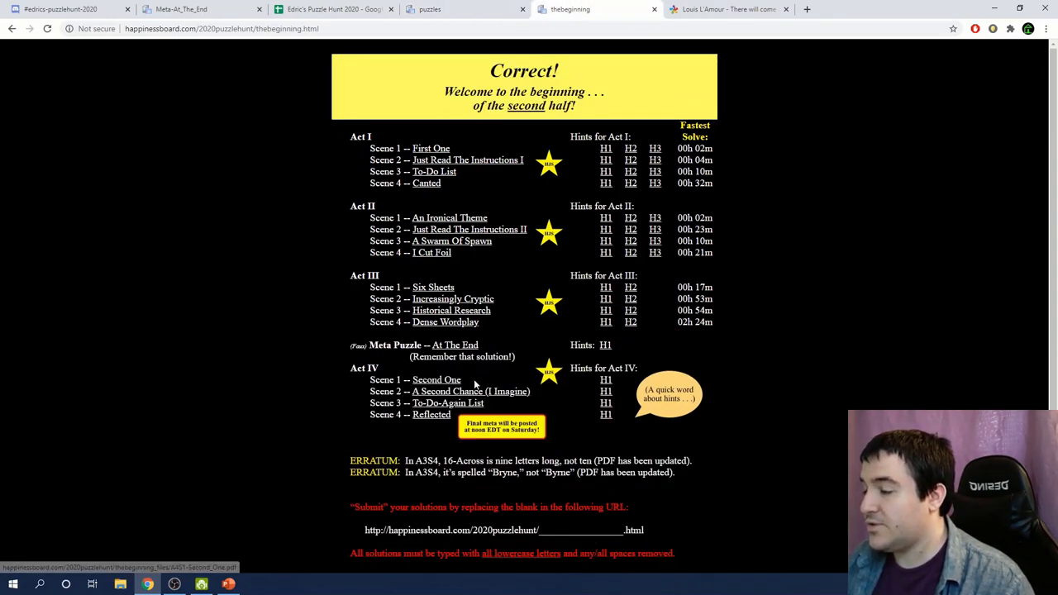
mouse_move(430, 415)
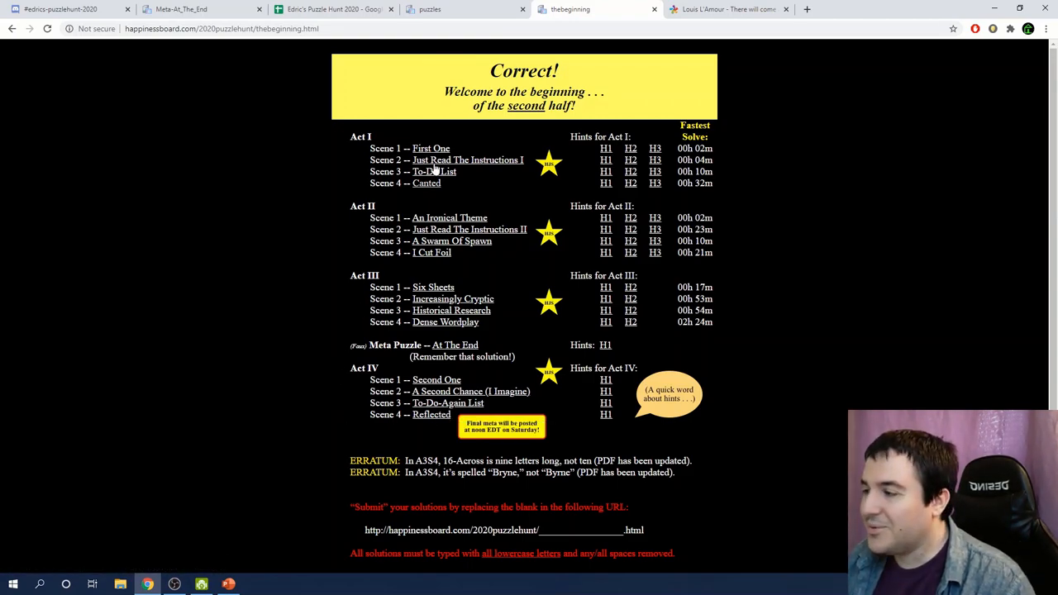
left_click(431, 148)
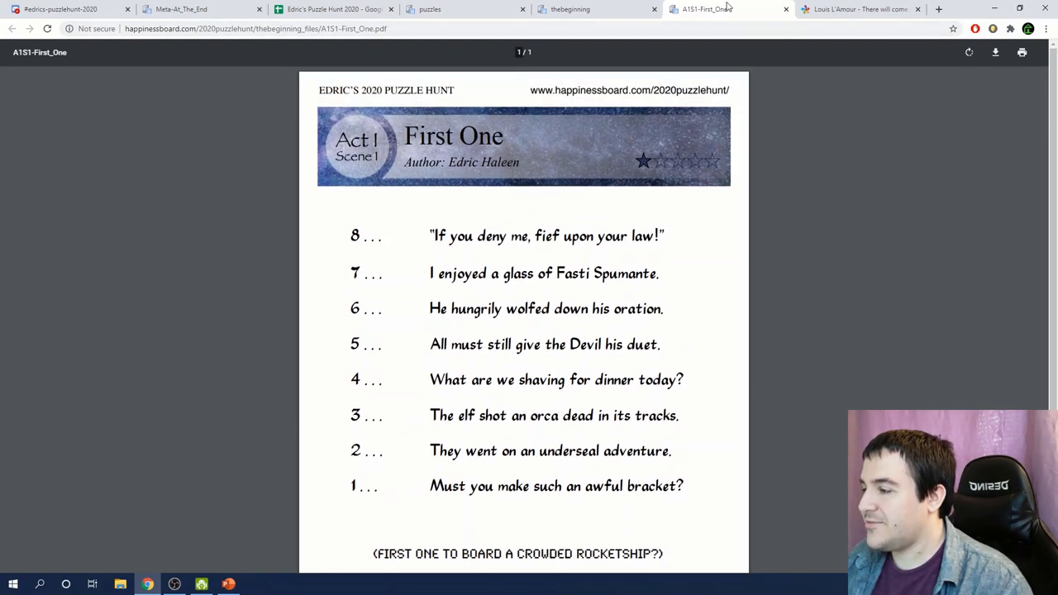
- Close the First One PDF, scroll the second-half puzzle list, and reopen the At The End PDF
left_click(582, 9)
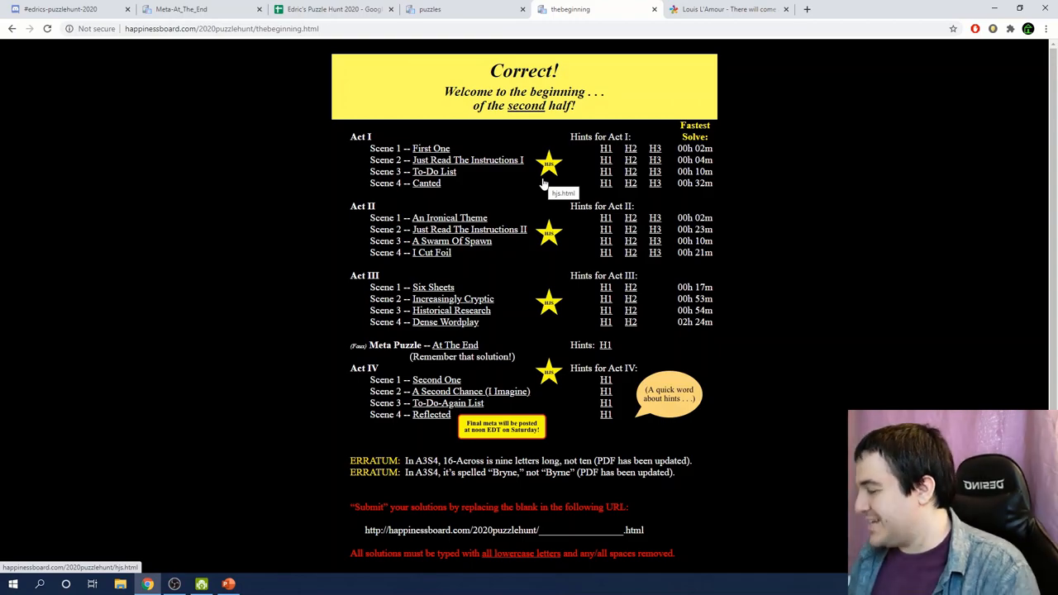
mouse_move(431, 415)
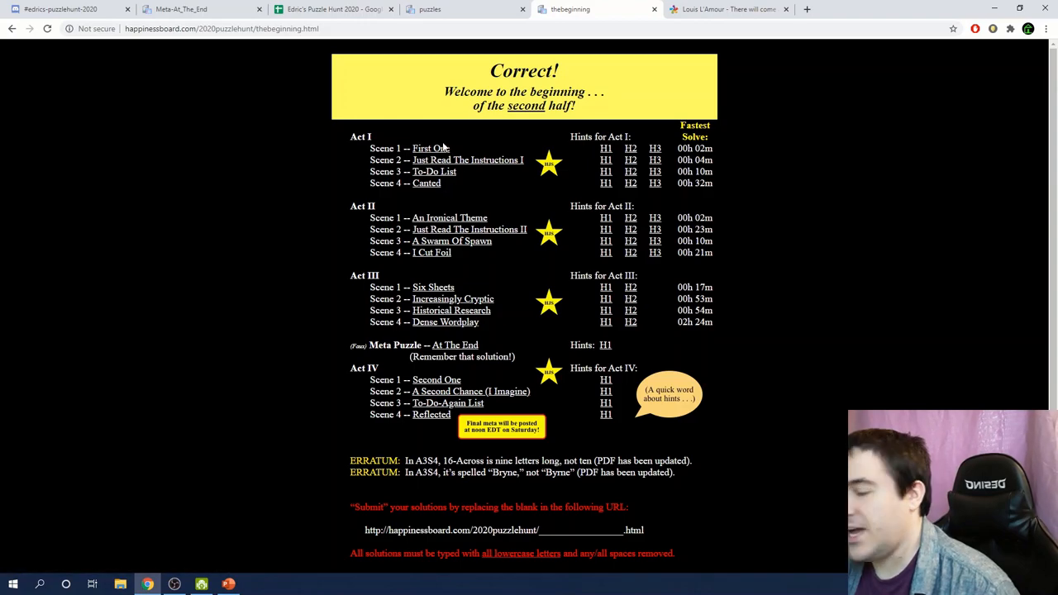
mouse_move(430, 148)
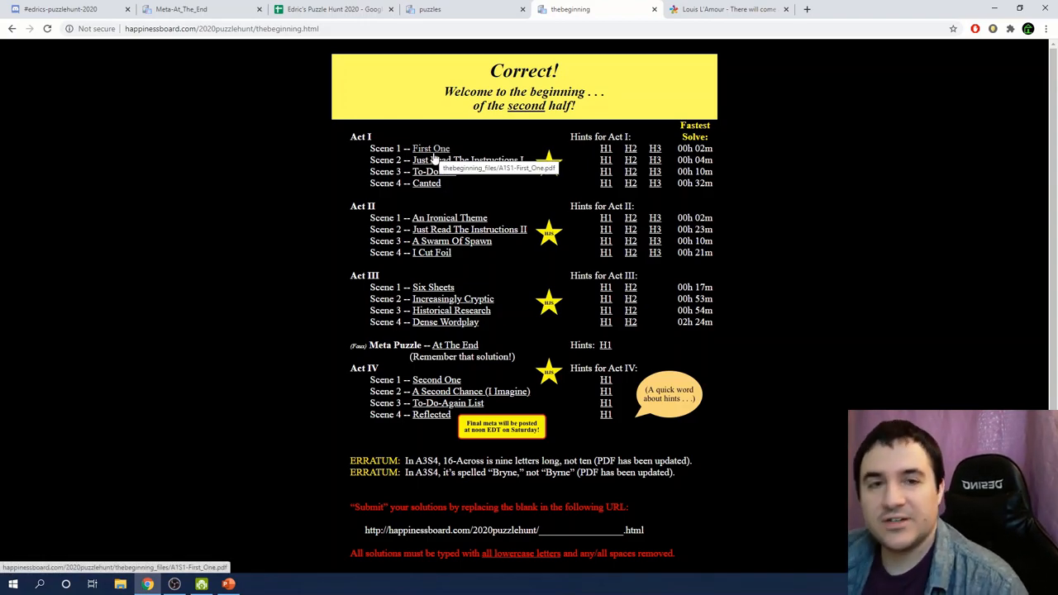
mouse_move(334, 161)
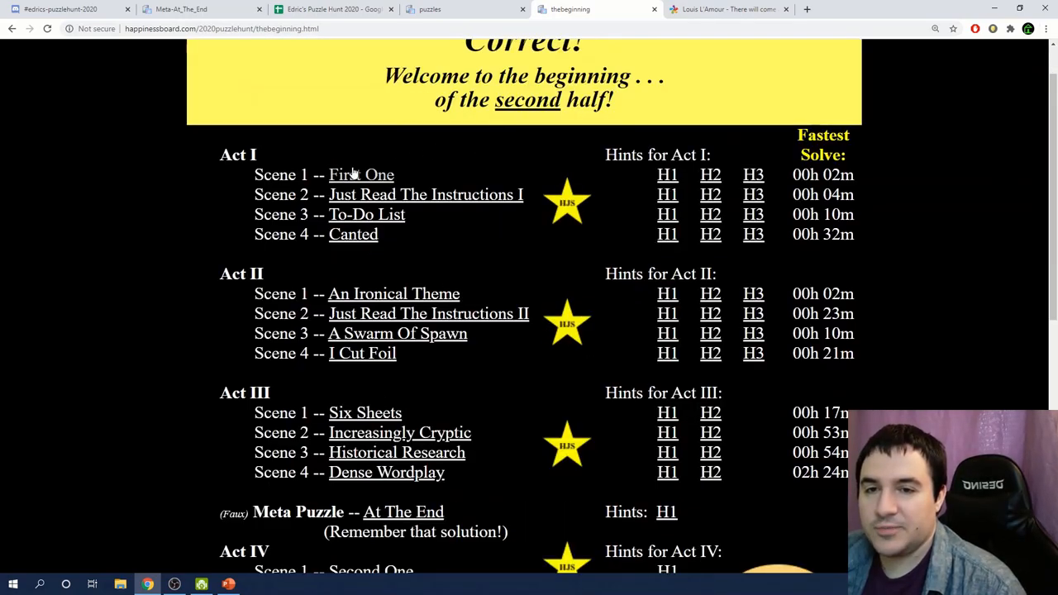
mouse_move(360, 175)
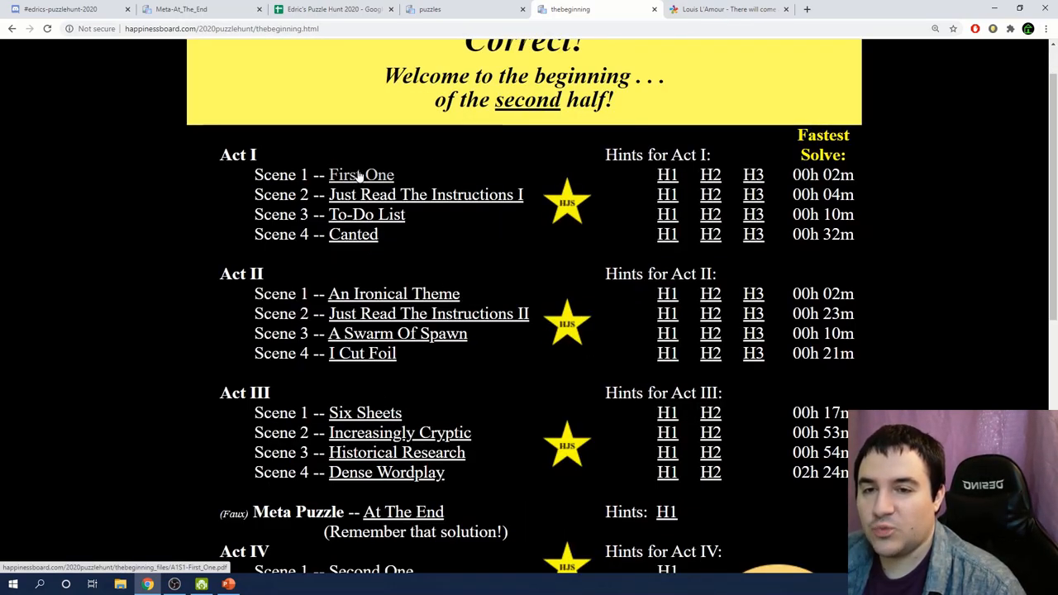
scroll("down", 3)
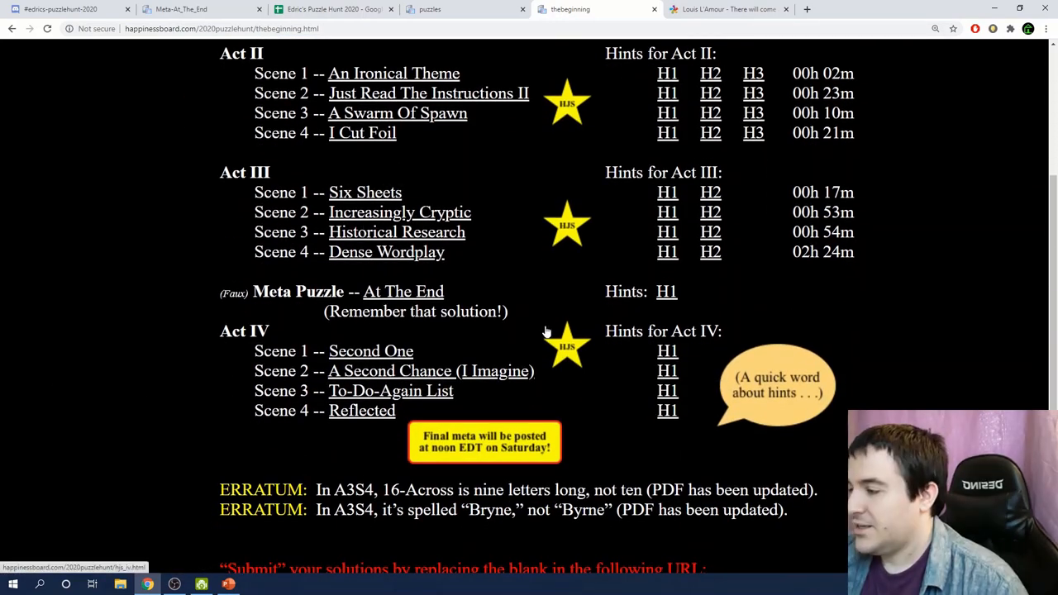
left_click(972, 132)
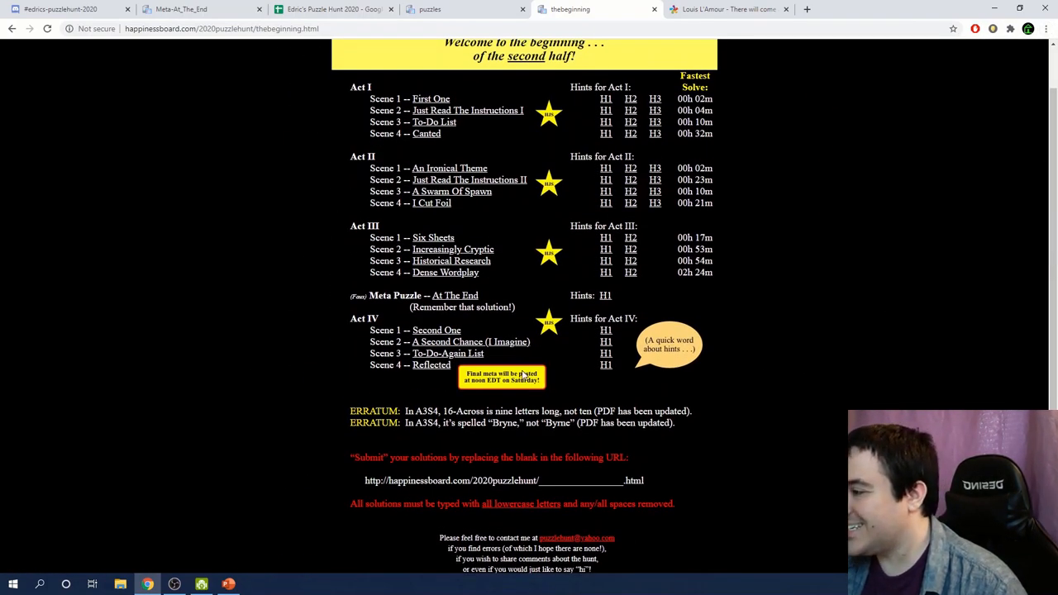
mouse_move(371, 402)
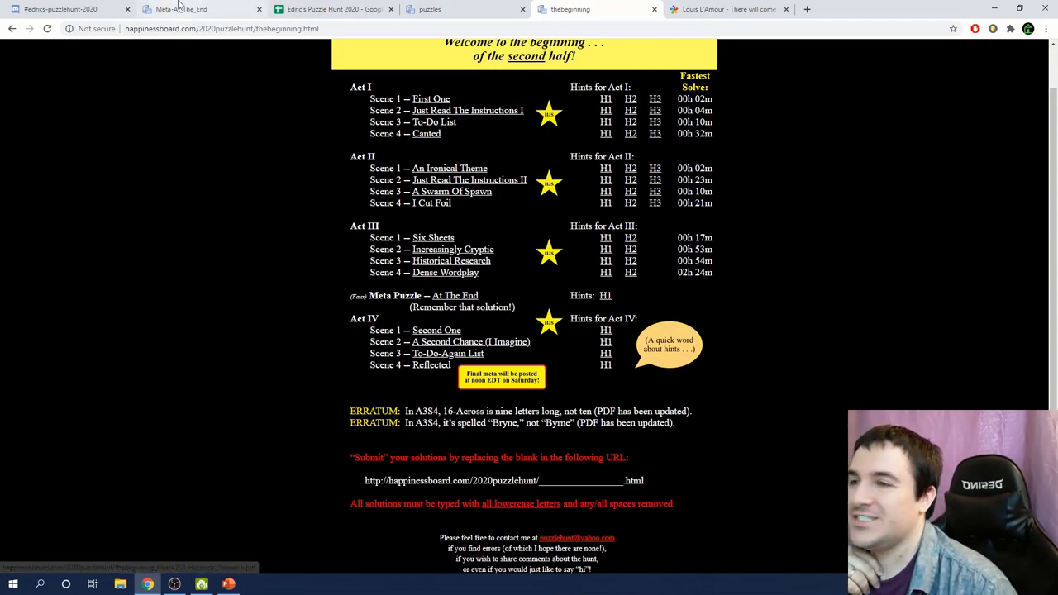
left_click(455, 296)
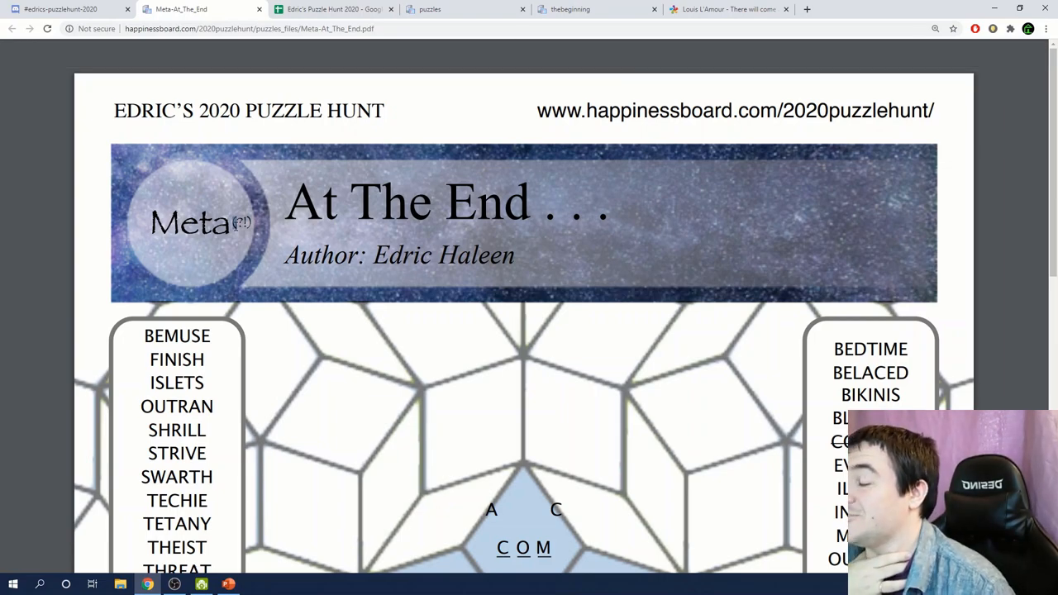
mouse_move(246, 204)
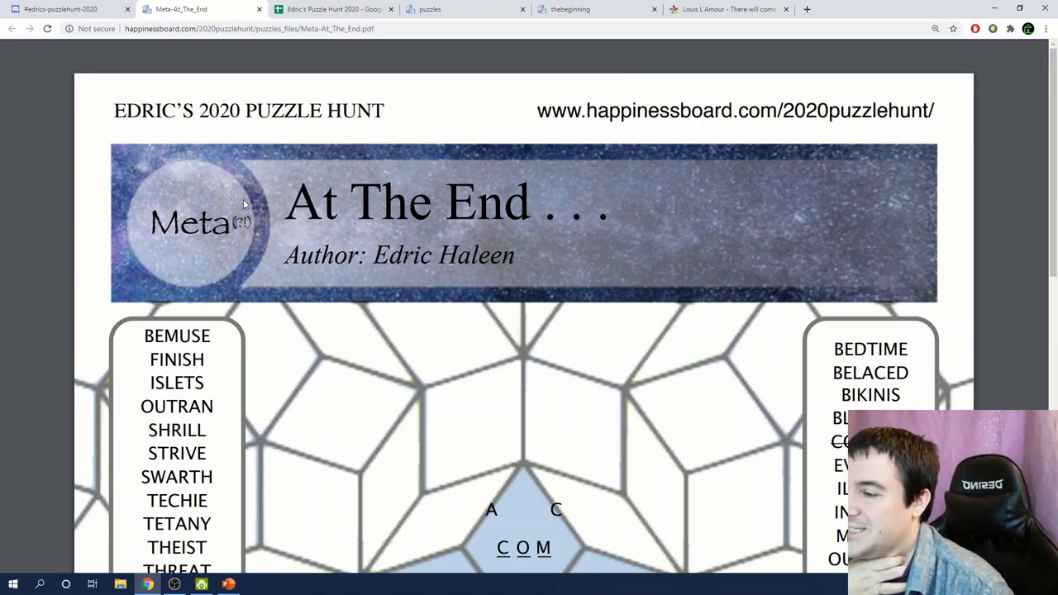
- Open the Reflected and Canted PDFs to compare their grids, then view A Second Chance
scroll("down", 3)
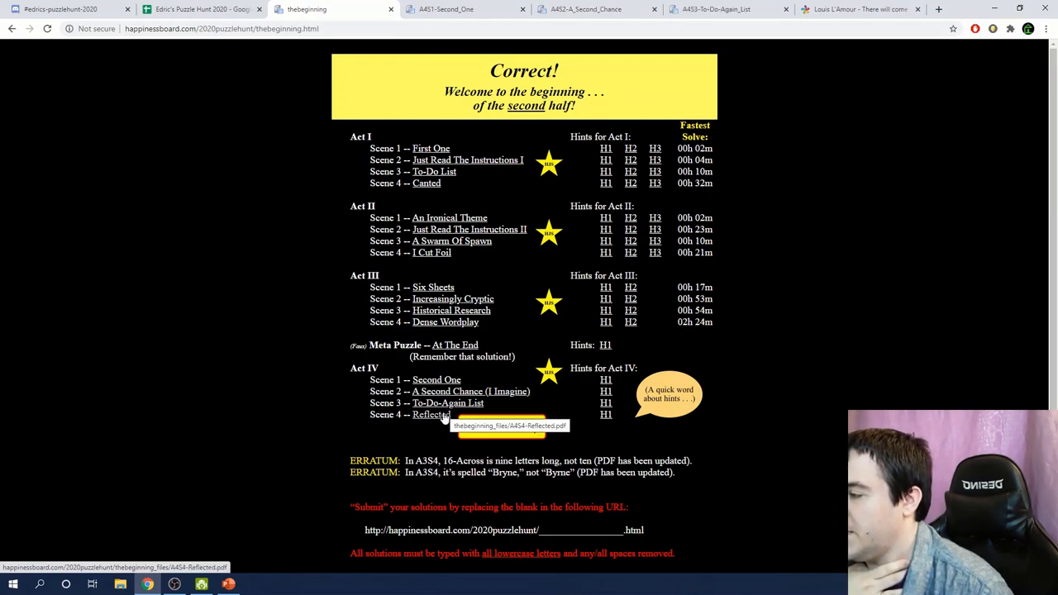
left_click(431, 414)
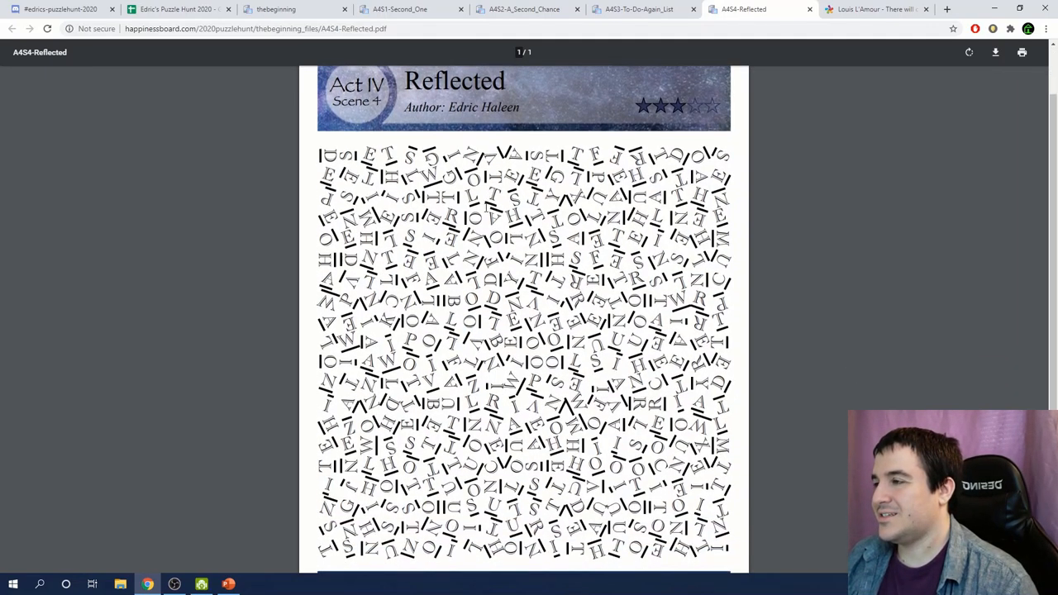
left_click(265, 9)
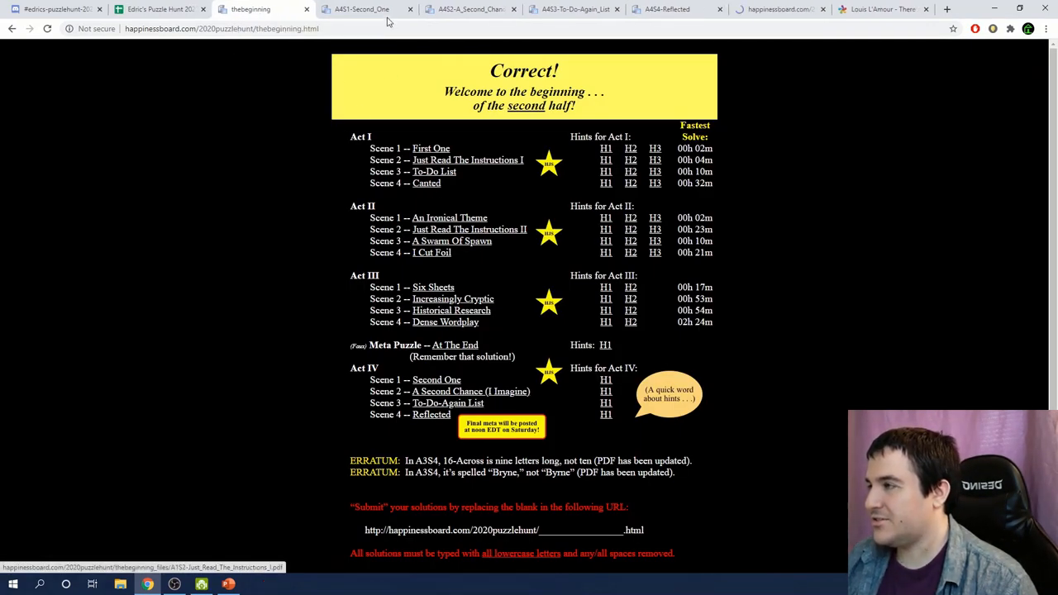
left_click(425, 182)
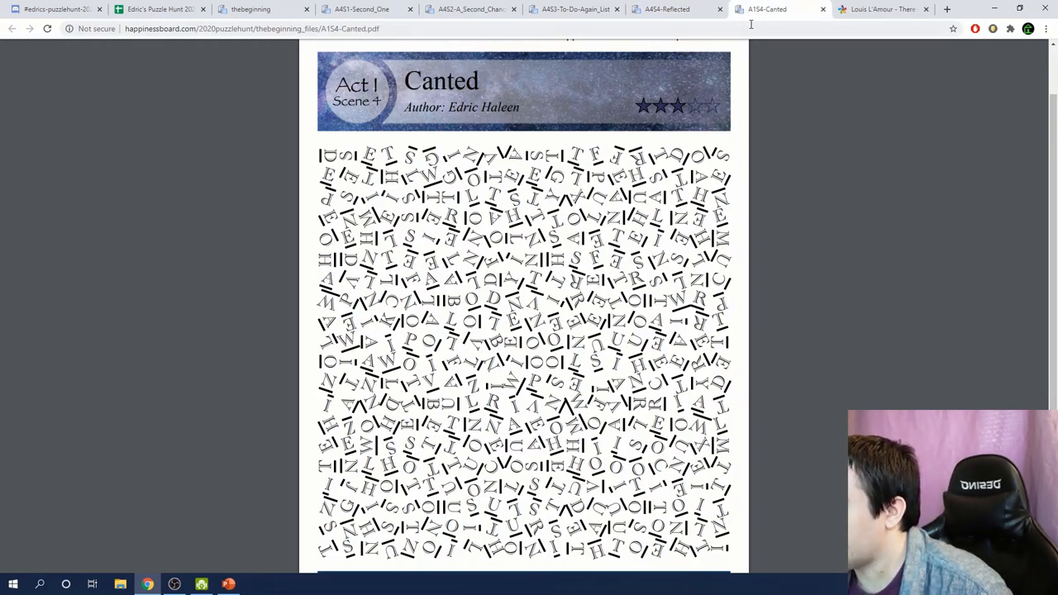
left_click(672, 9)
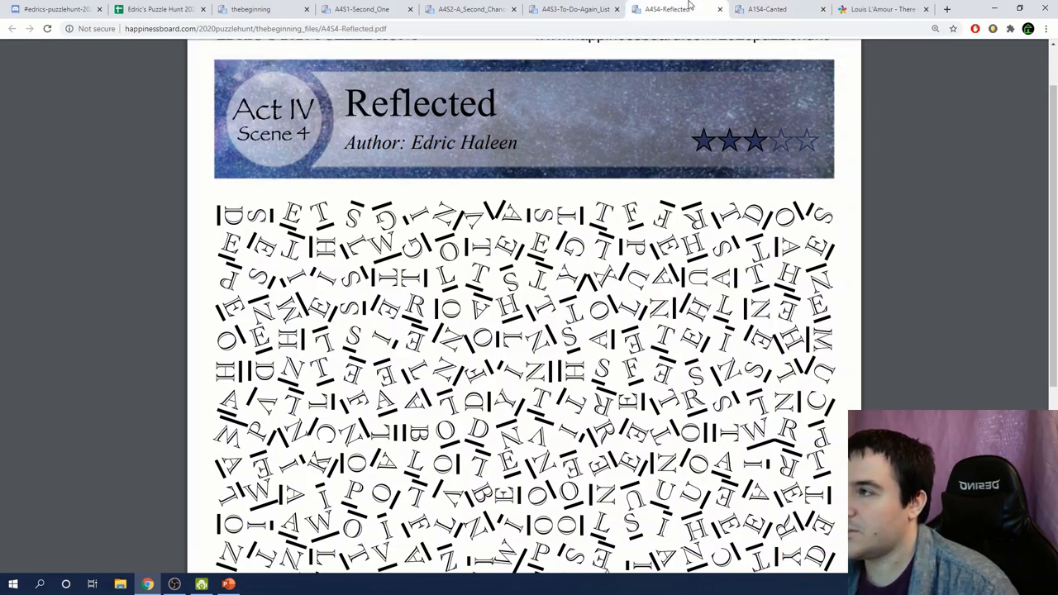
left_click(165, 9)
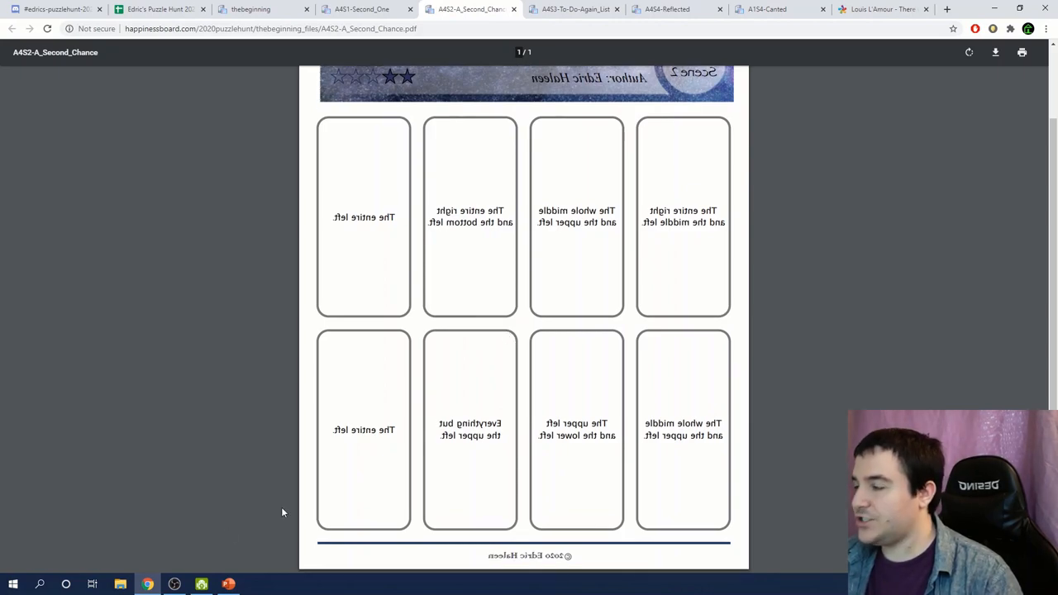
left_click(11, 580)
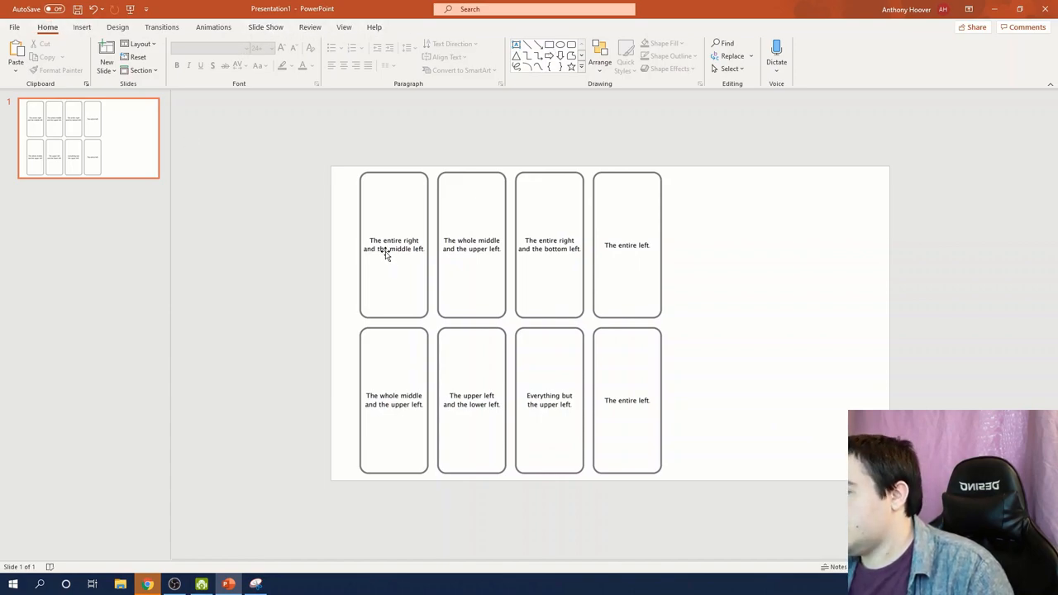
mouse_move(713, 311)
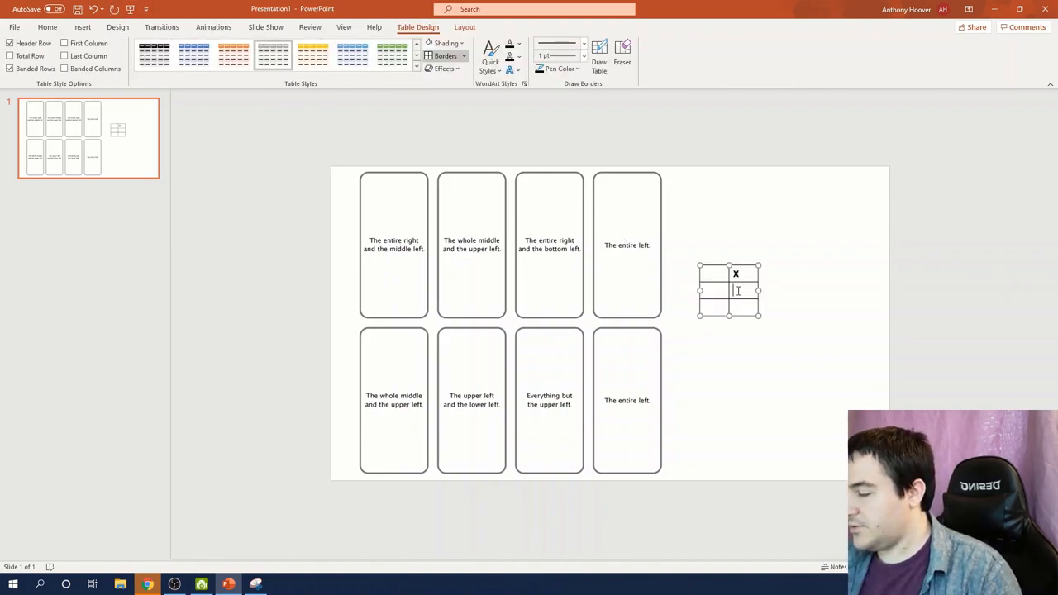
- Type X marks into the table cells beside the braille notes on the slide
type("X")
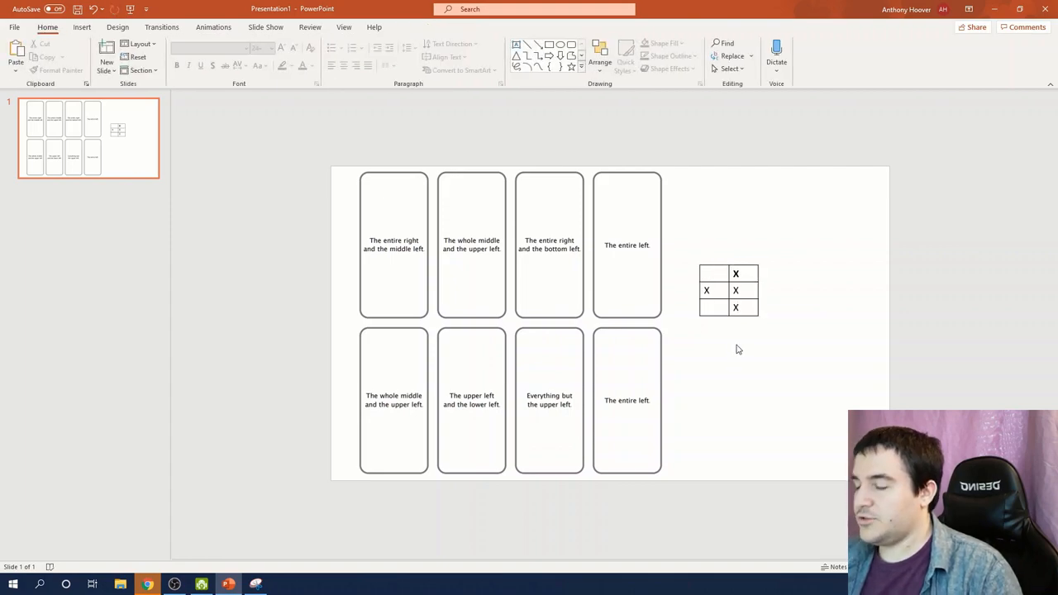
mouse_move(731, 340)
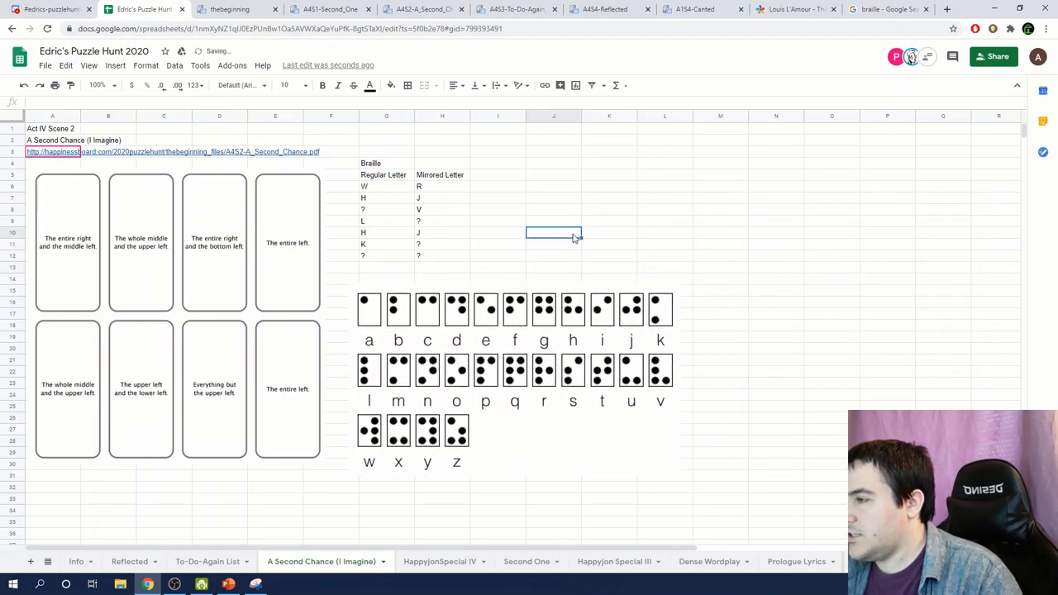
left_click(498, 163)
type("W")
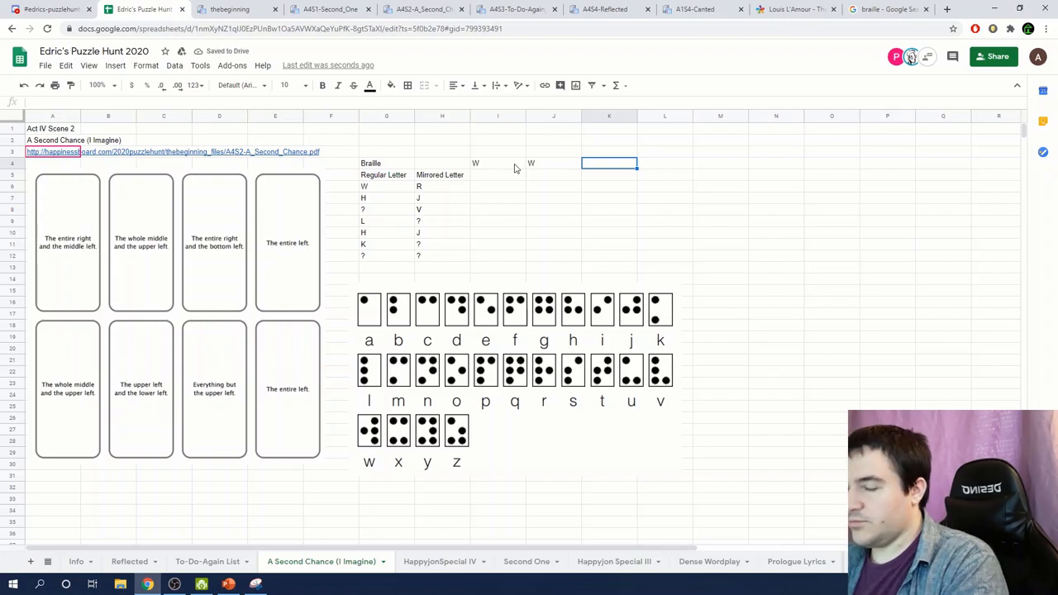
left_click(648, 562)
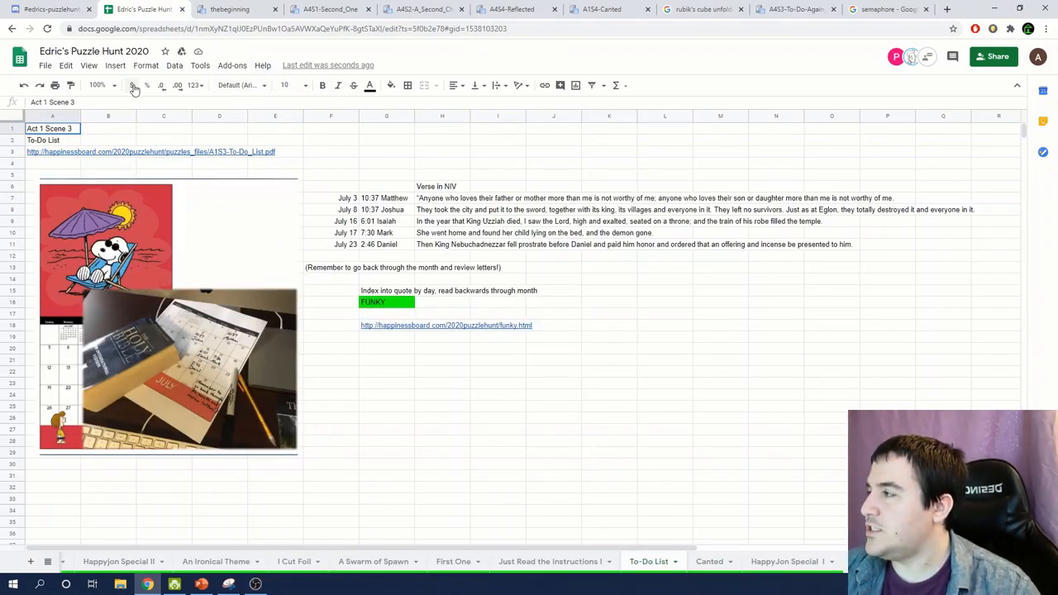
- Zoom in and scan the To-Do List verses, select July 16, then open To-Do-Again List
left_click(102, 85)
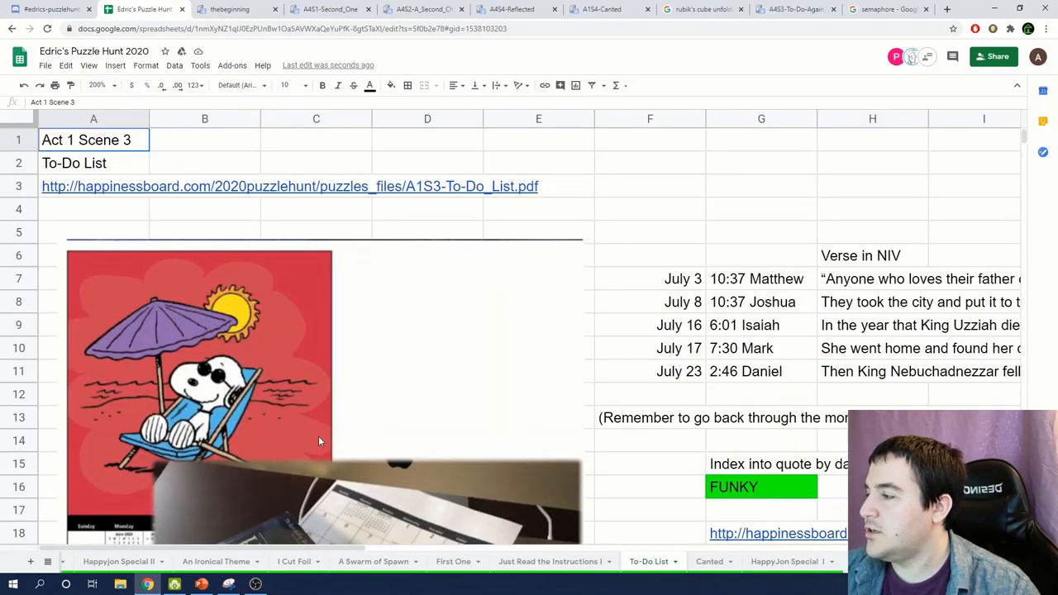
scroll("down", 3)
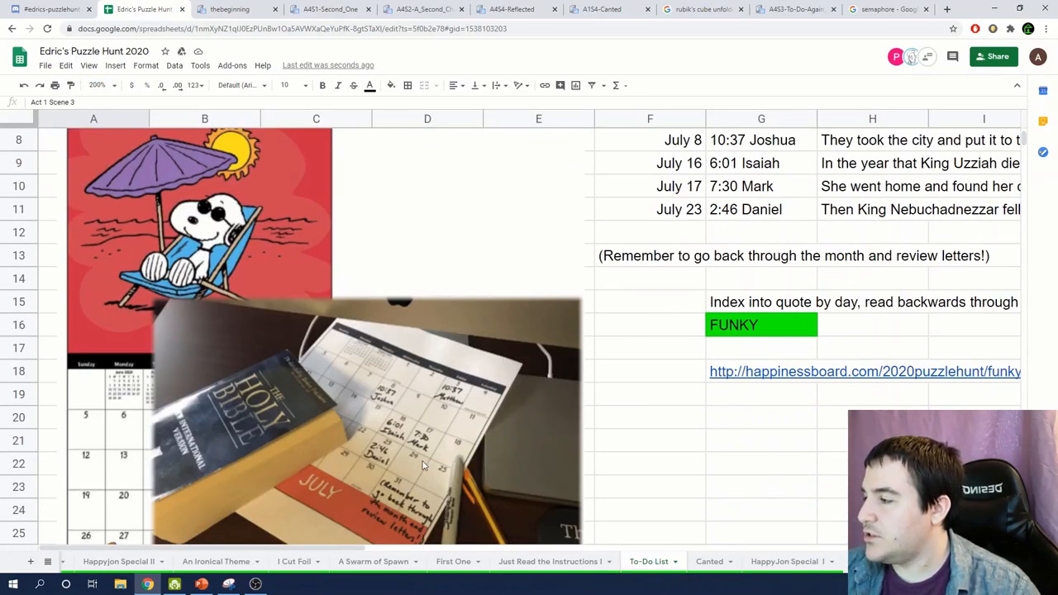
mouse_move(444, 394)
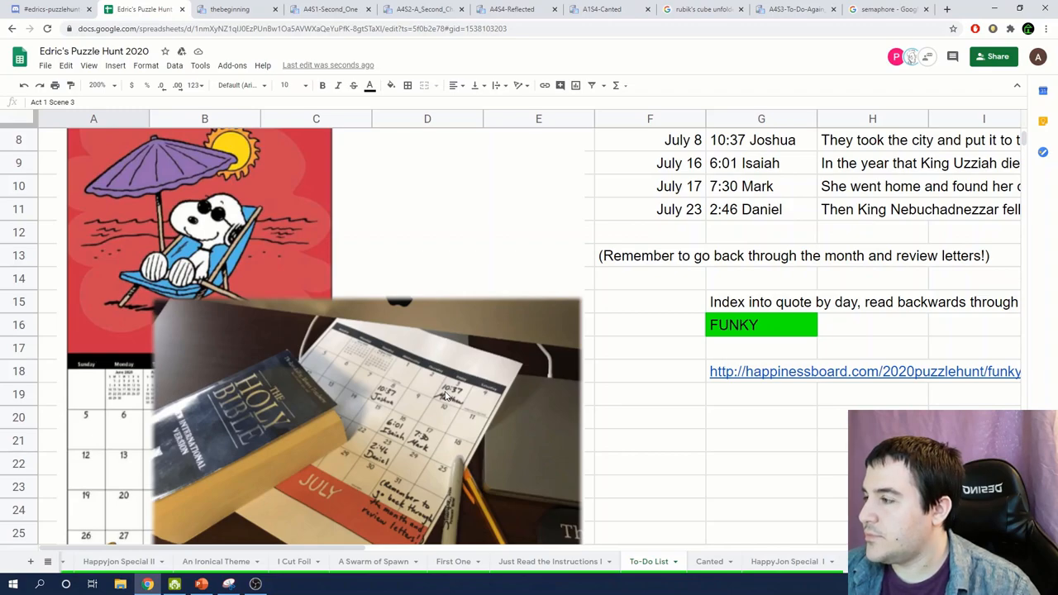
mouse_move(382, 546)
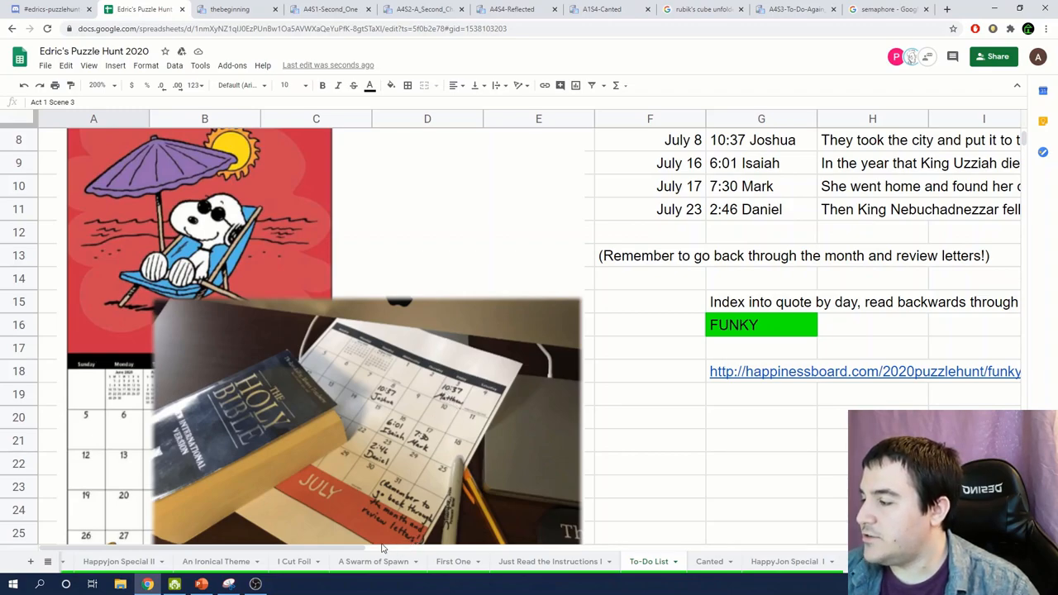
mouse_move(271, 417)
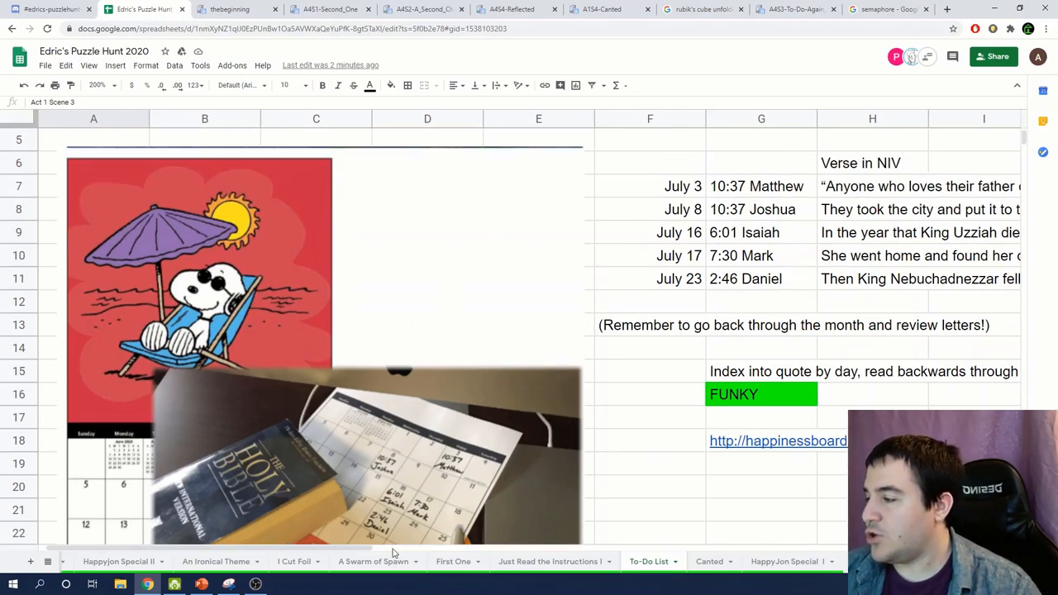
scroll("right", 3)
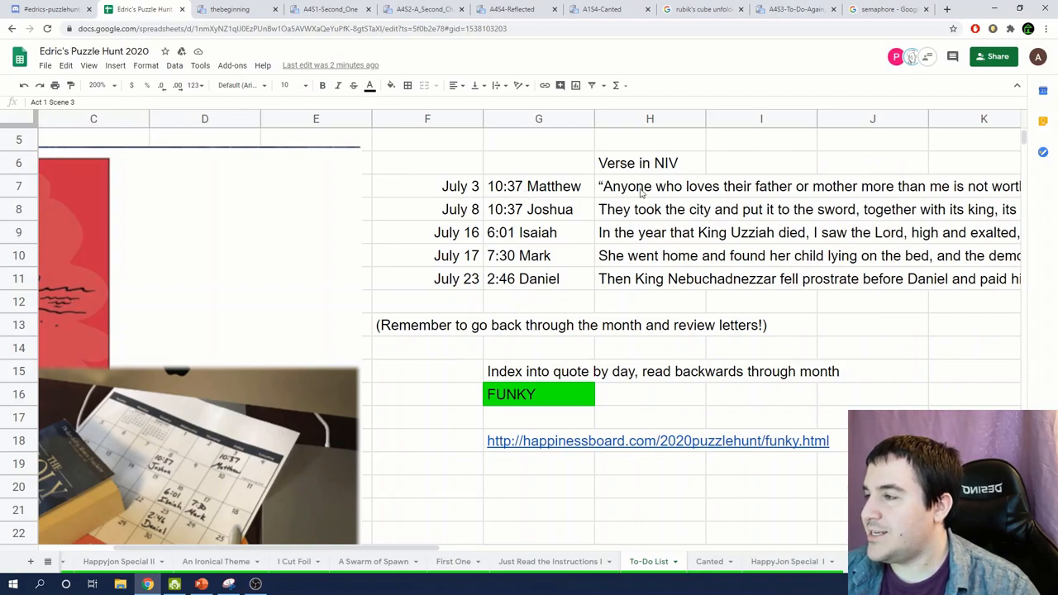
left_click(427, 232)
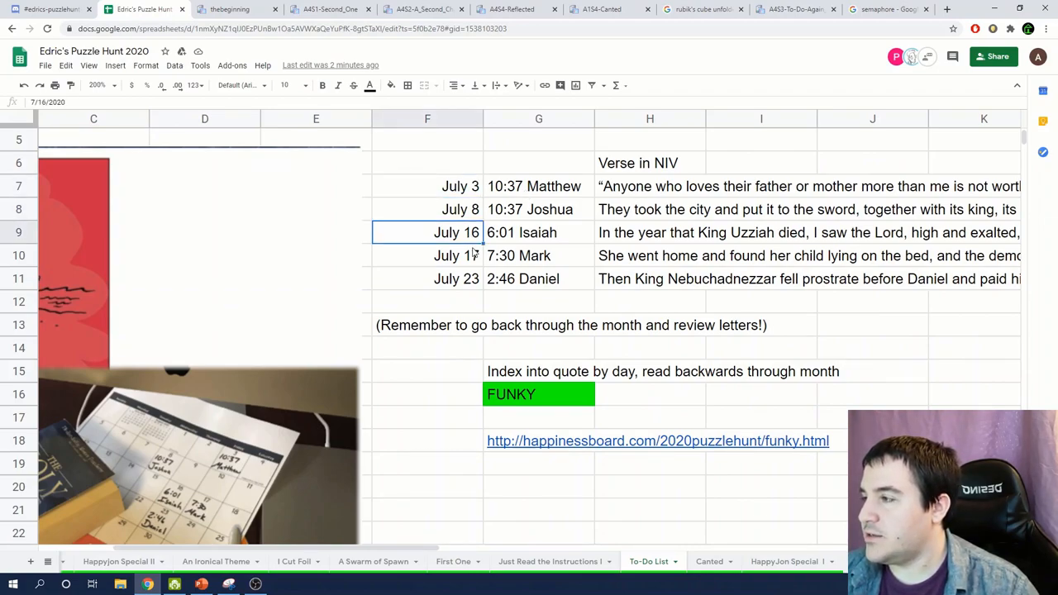
left_click(428, 186)
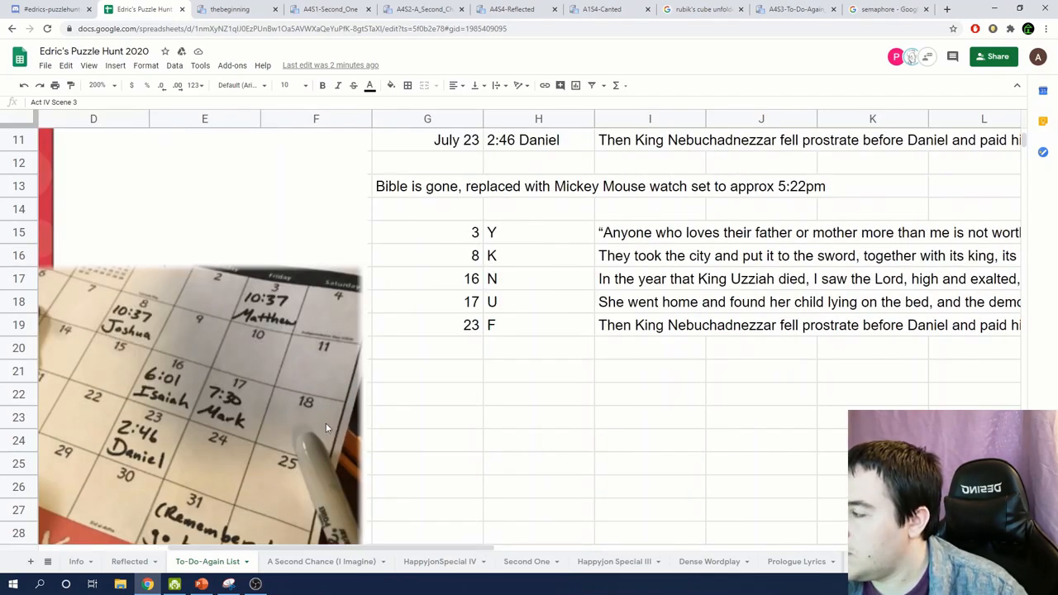
- Scroll to the semaphore rows on To-Do-Again List and zoom the sheet to 200%
scroll("down", 3)
type("Q")
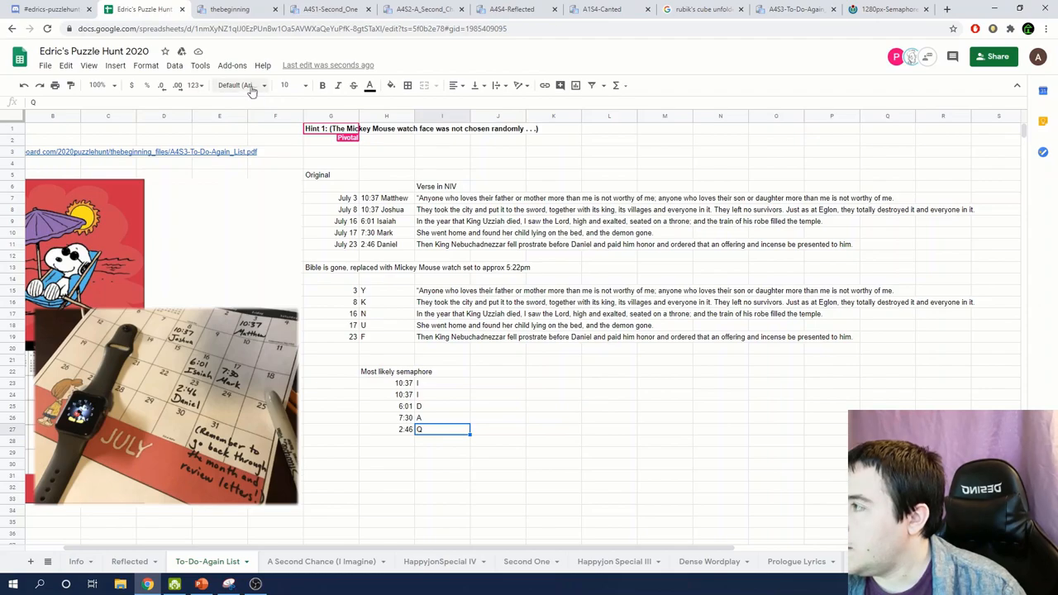
left_click(104, 85)
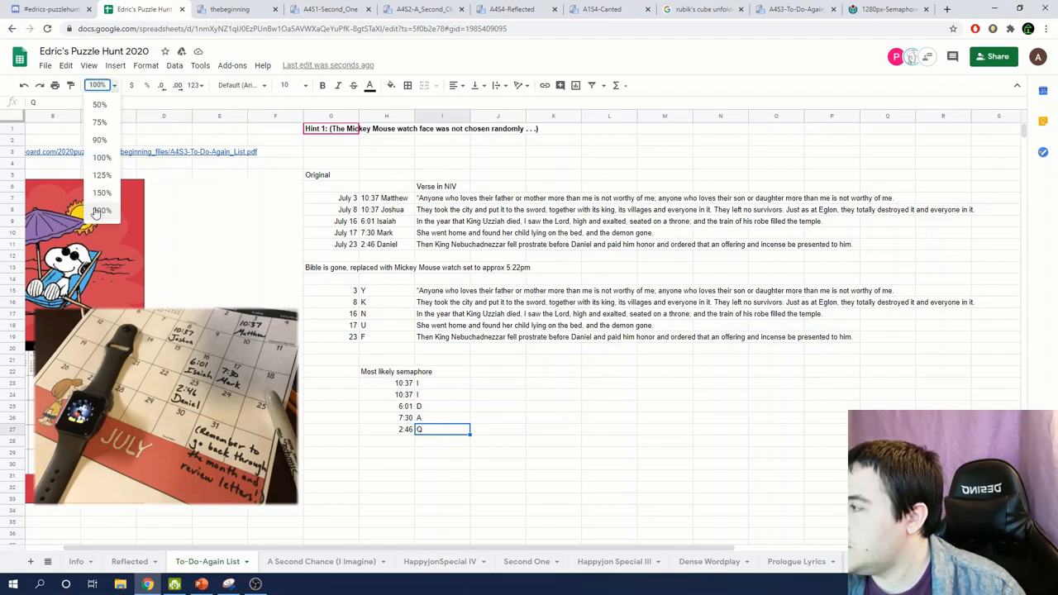
left_click(99, 210)
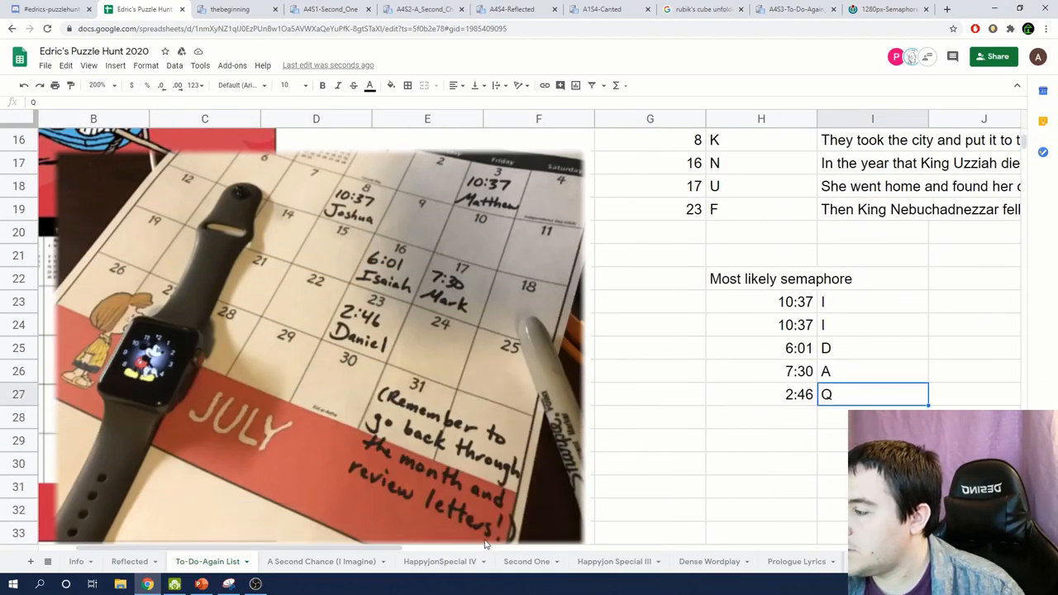
scroll("right", 3)
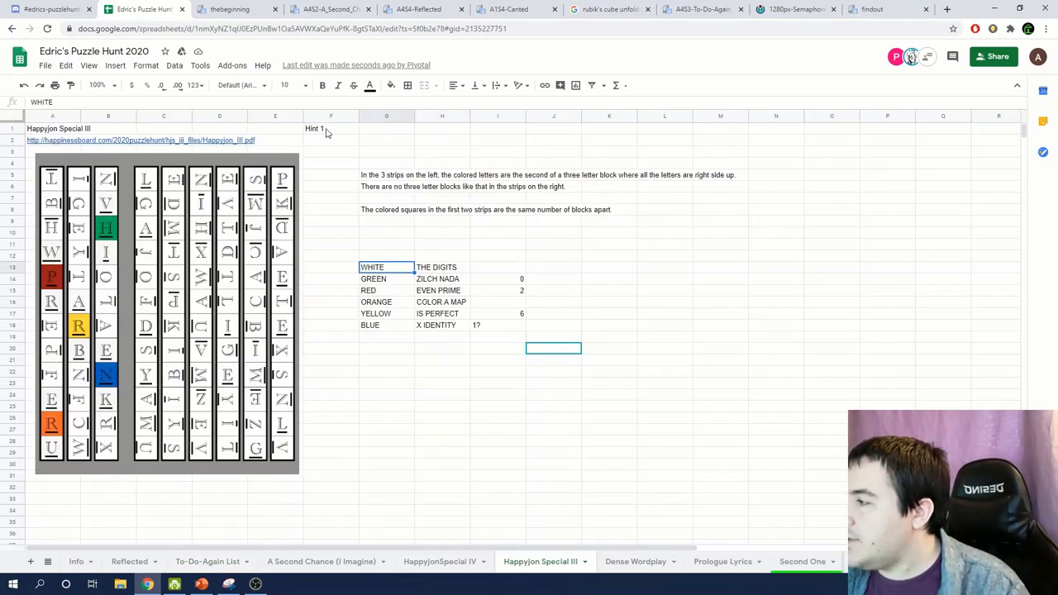
- Zoom in on Happyjon Special III and check the digits 4, 6, 0 beside the colour clues
left_click(105, 86)
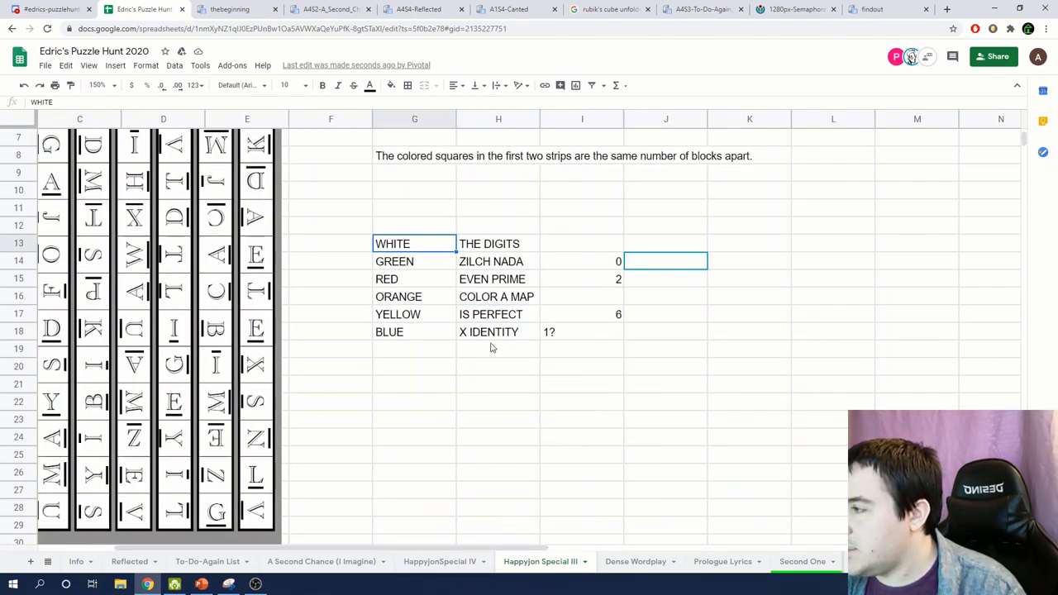
mouse_move(479, 364)
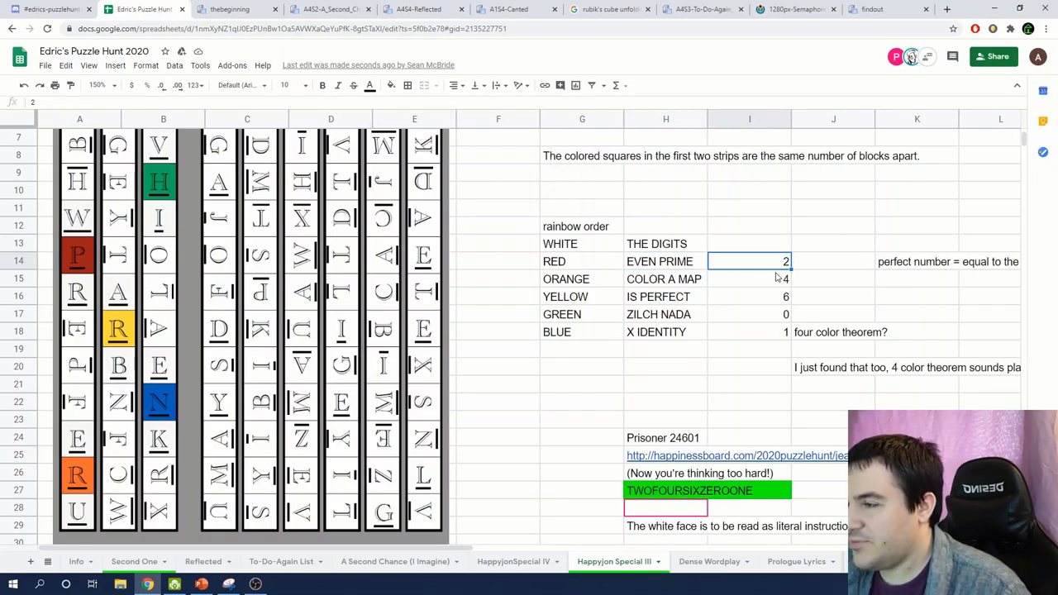
left_click(748, 279)
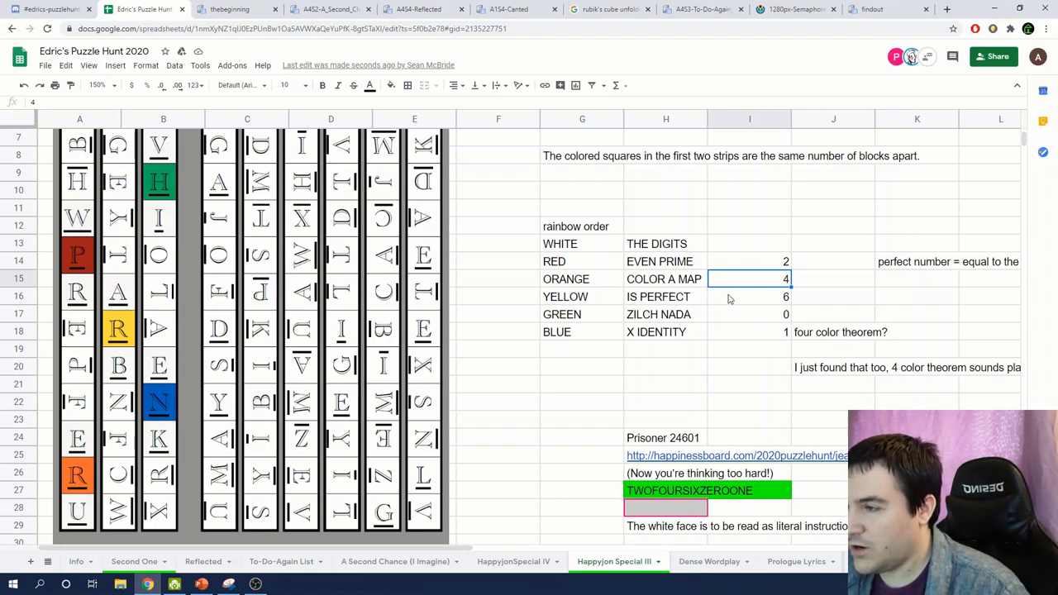
left_click(748, 297)
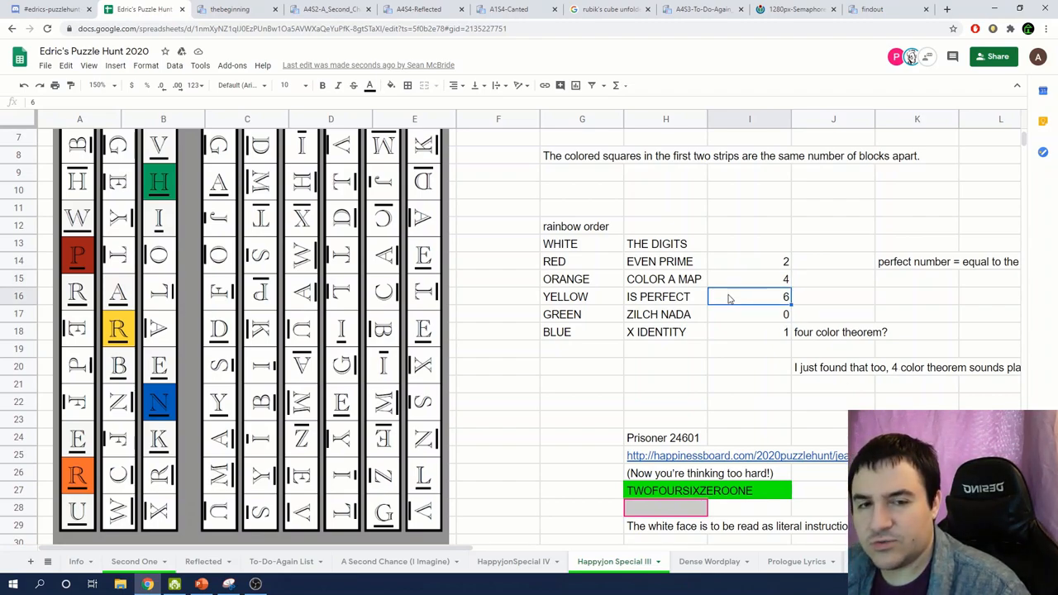
left_click(745, 314)
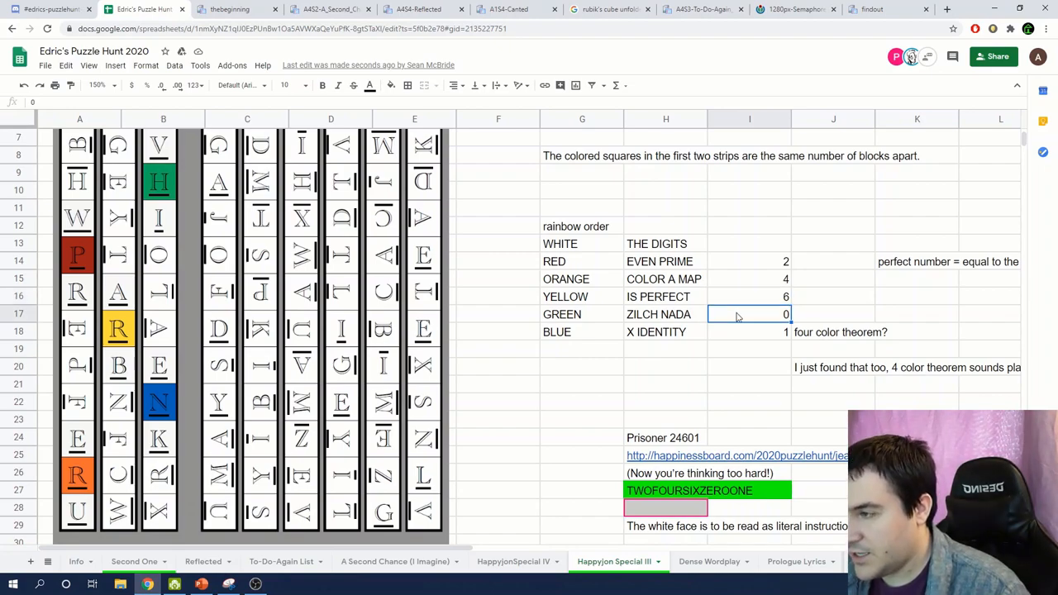
left_click(749, 332)
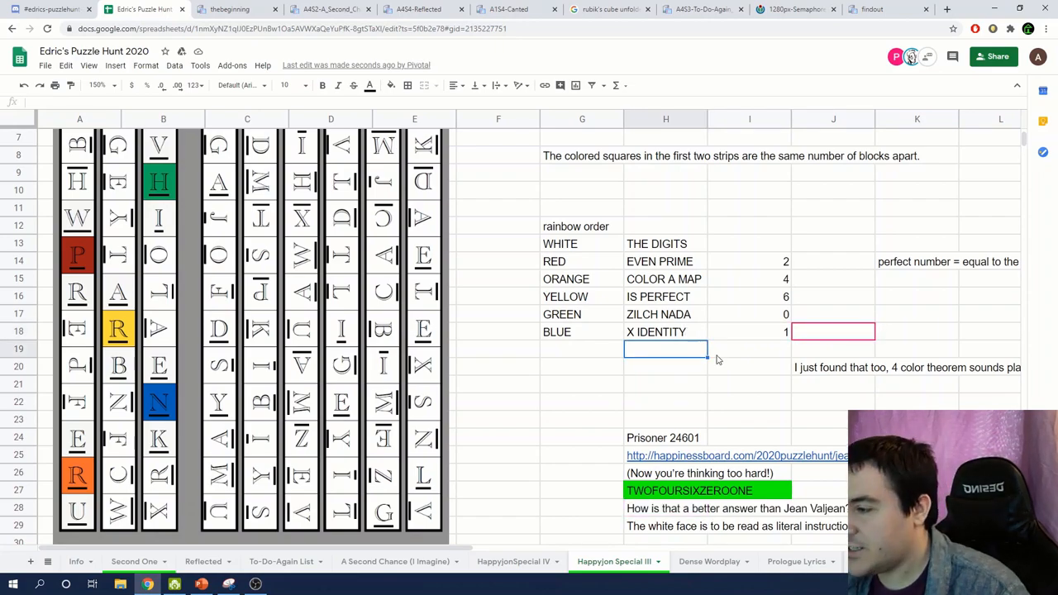
scroll("down", 3)
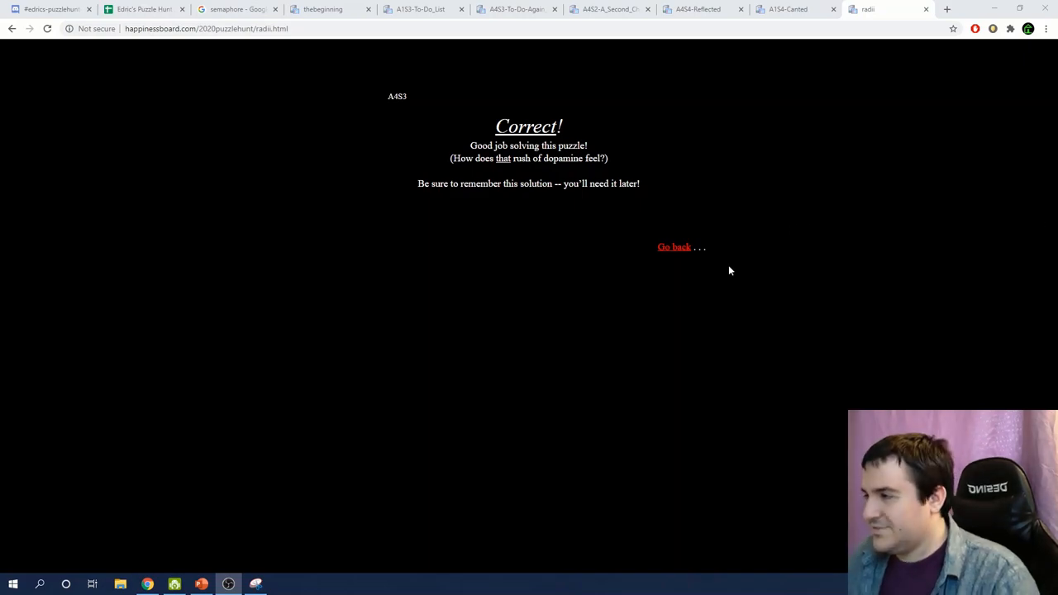
- Copy the RADII answer-page URL, check the team chat, and return to the spreadsheet
left_click(293, 28)
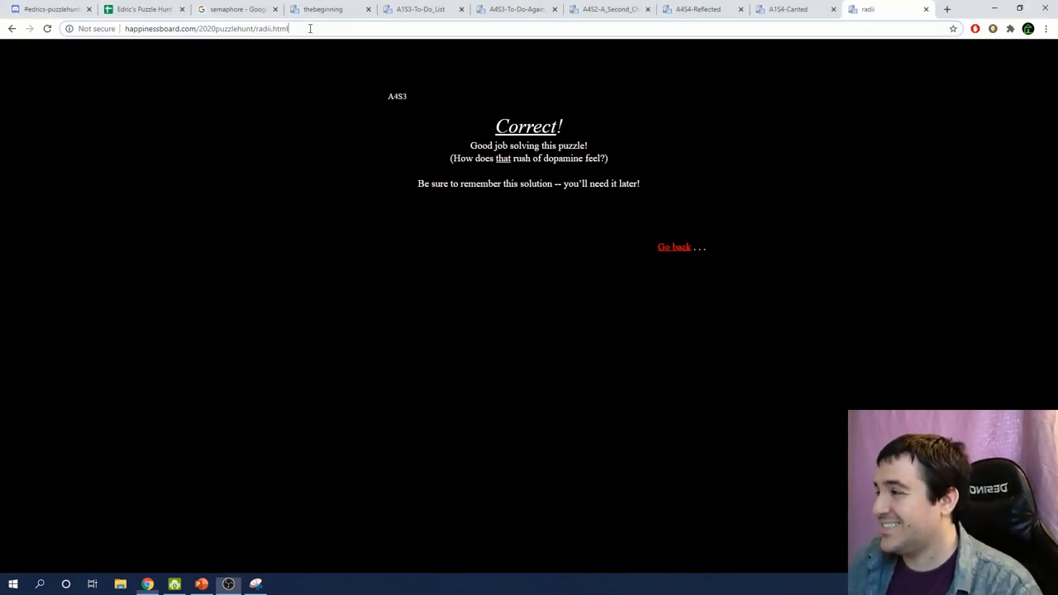
left_click(158, 9)
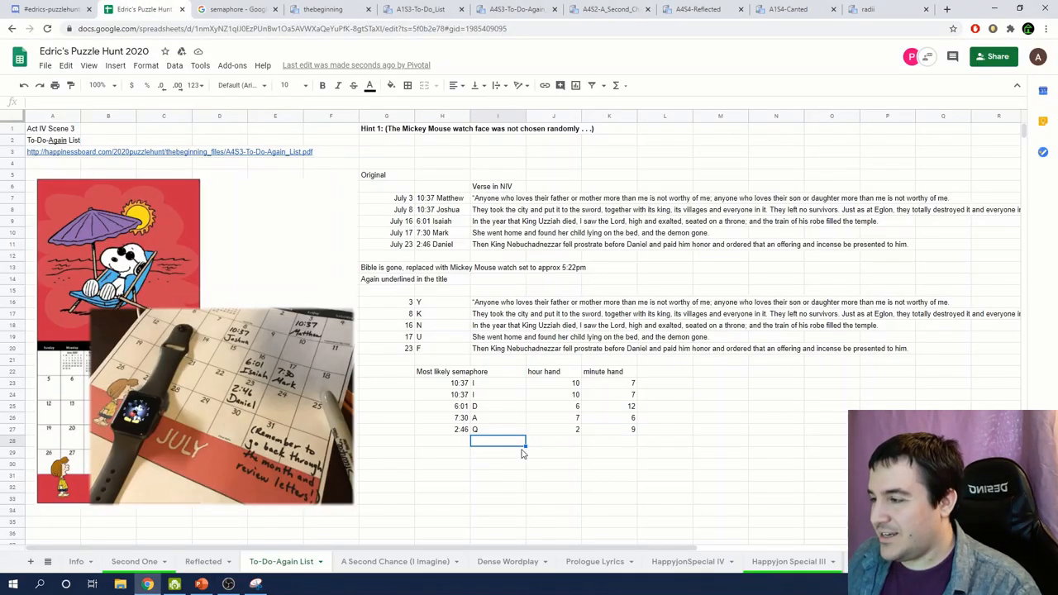
mouse_move(504, 433)
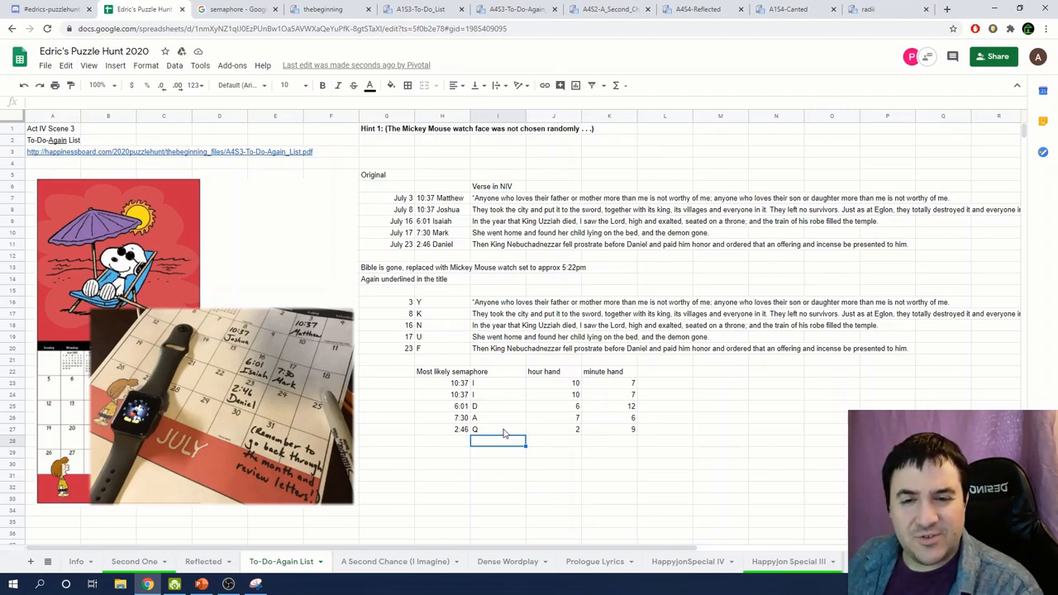
mouse_move(288, 408)
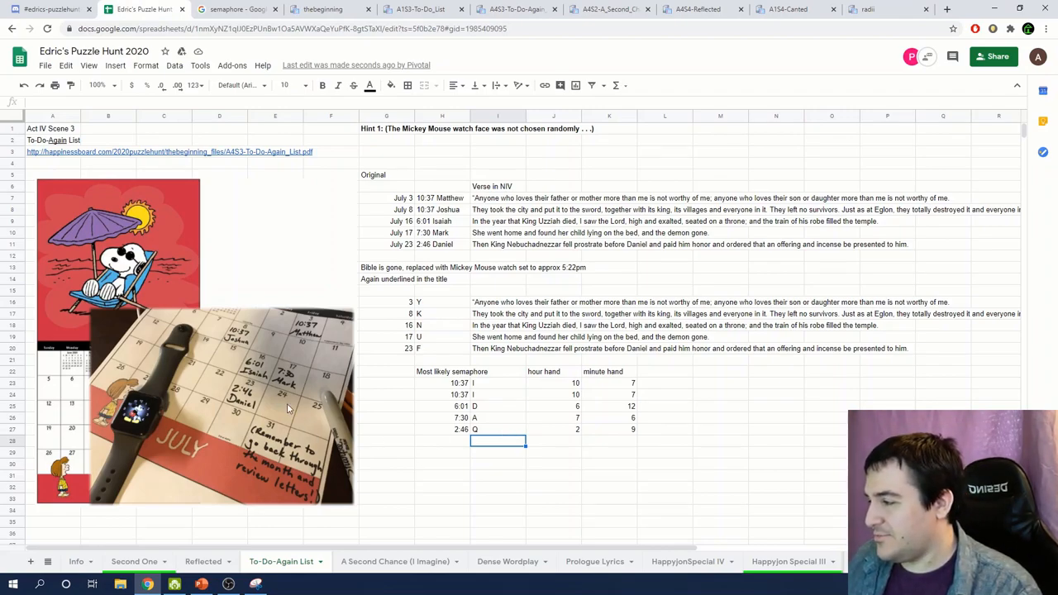
mouse_move(274, 390)
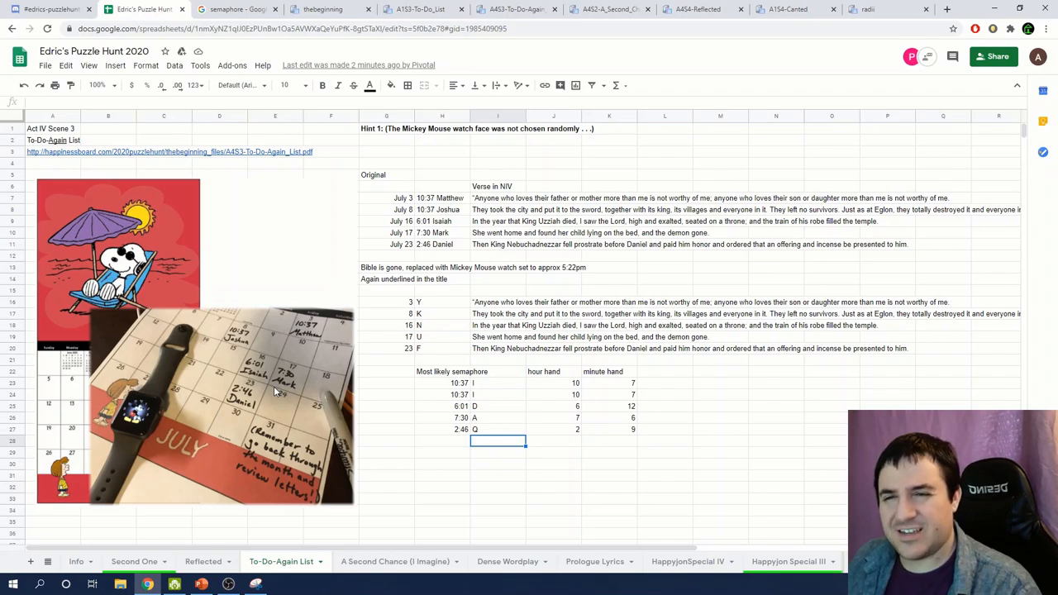
mouse_move(262, 406)
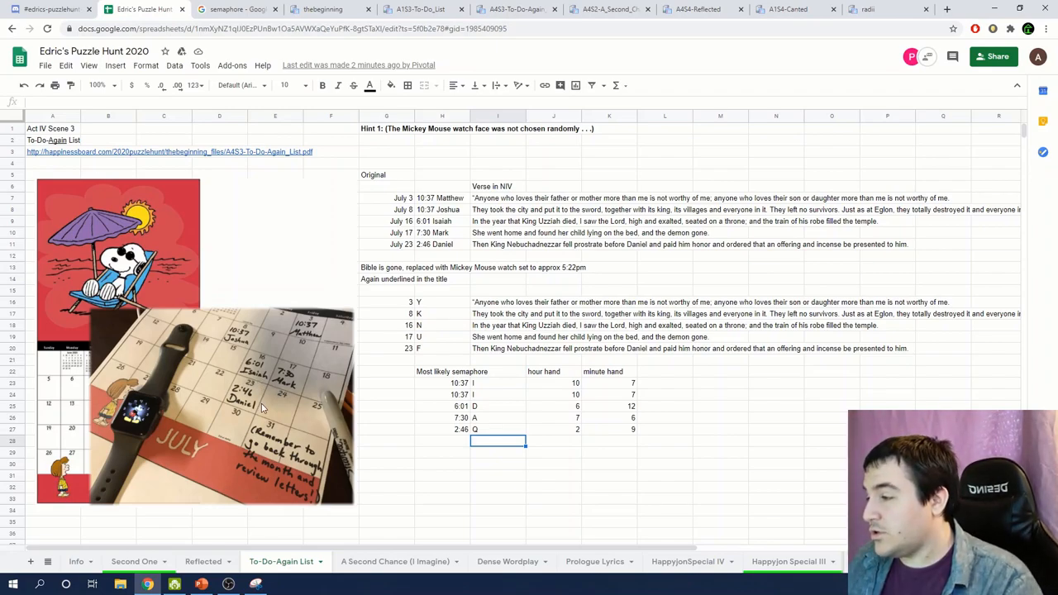
left_click(885, 9)
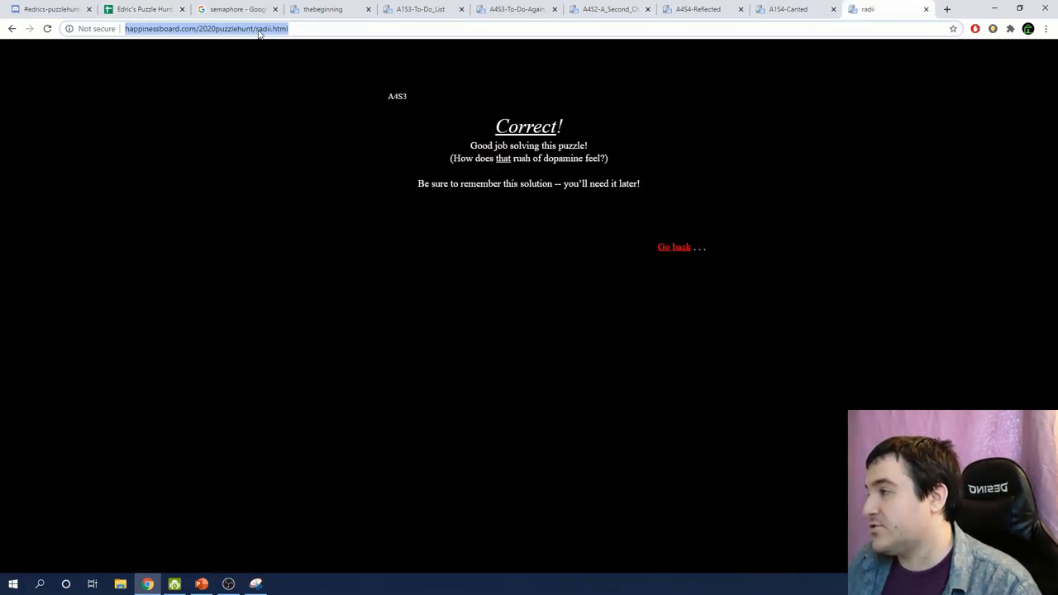
mouse_move(124, 61)
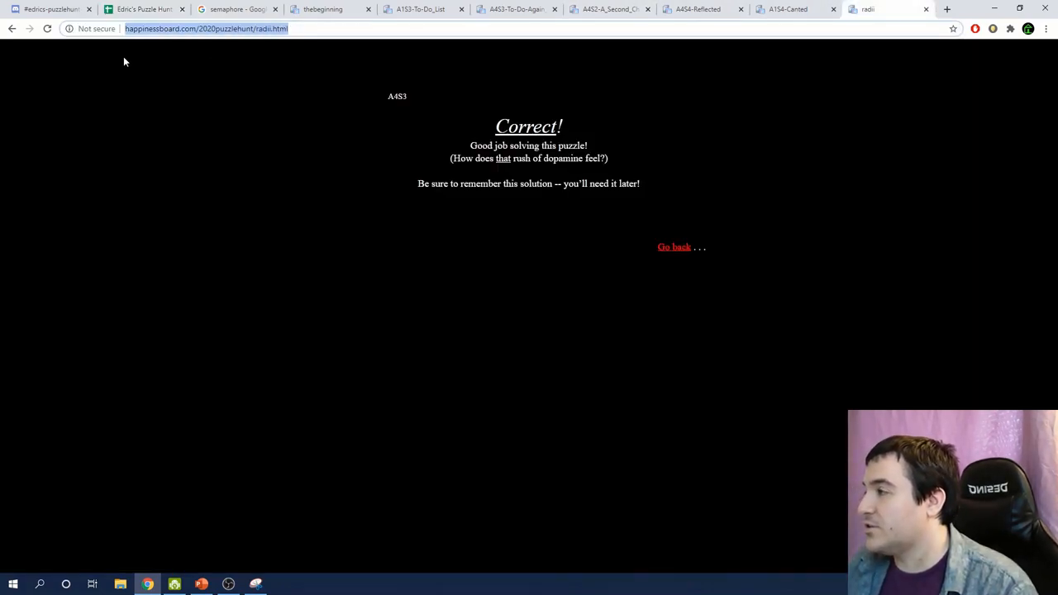
left_click(45, 9)
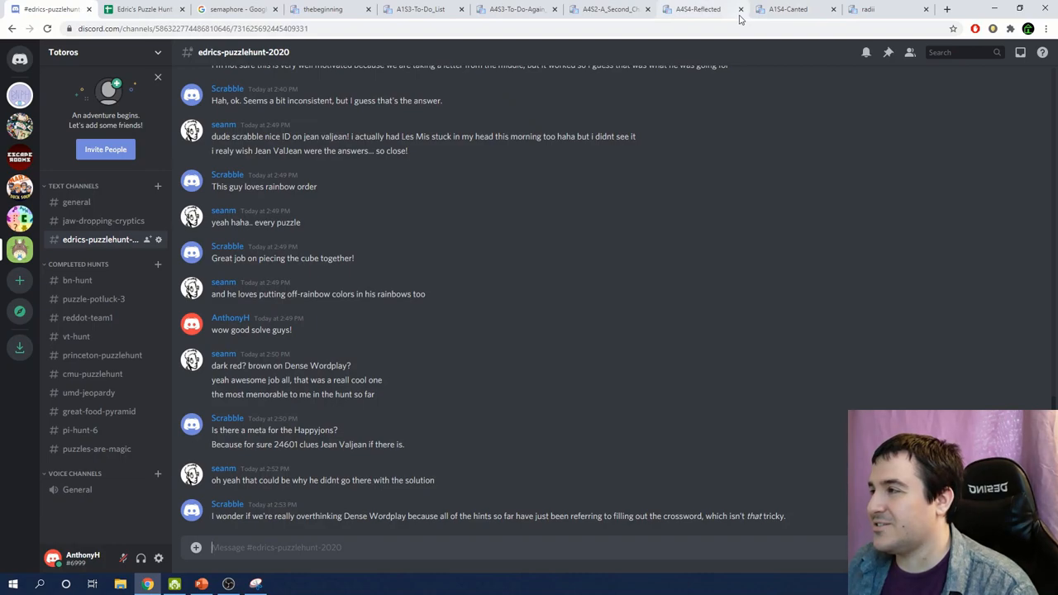
left_click(148, 9)
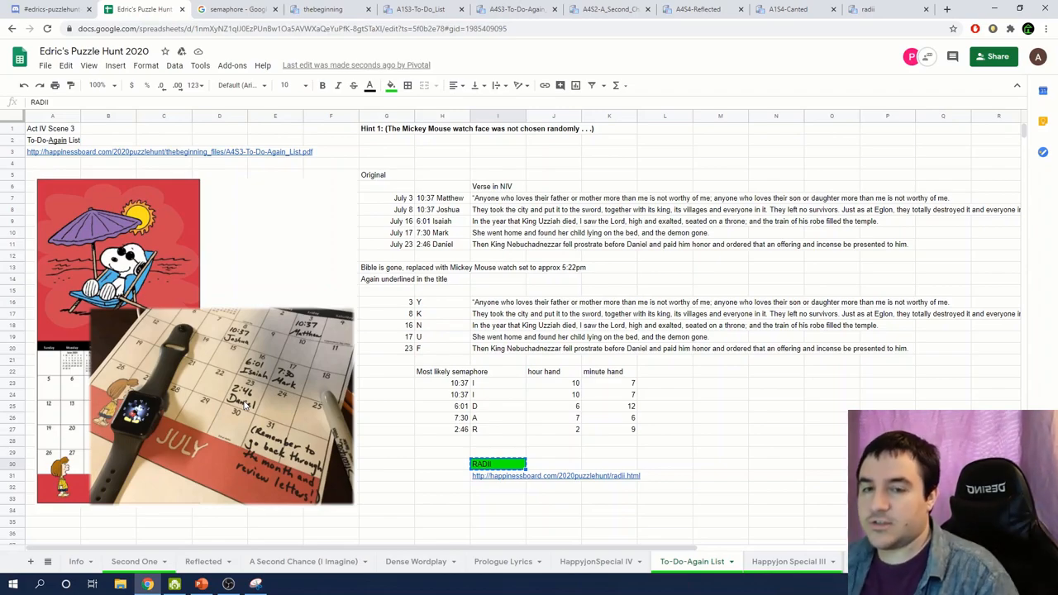
- Decode the binary title to FOREST, confirm it on the forest answer page, and return to the sheet
left_click(442, 441)
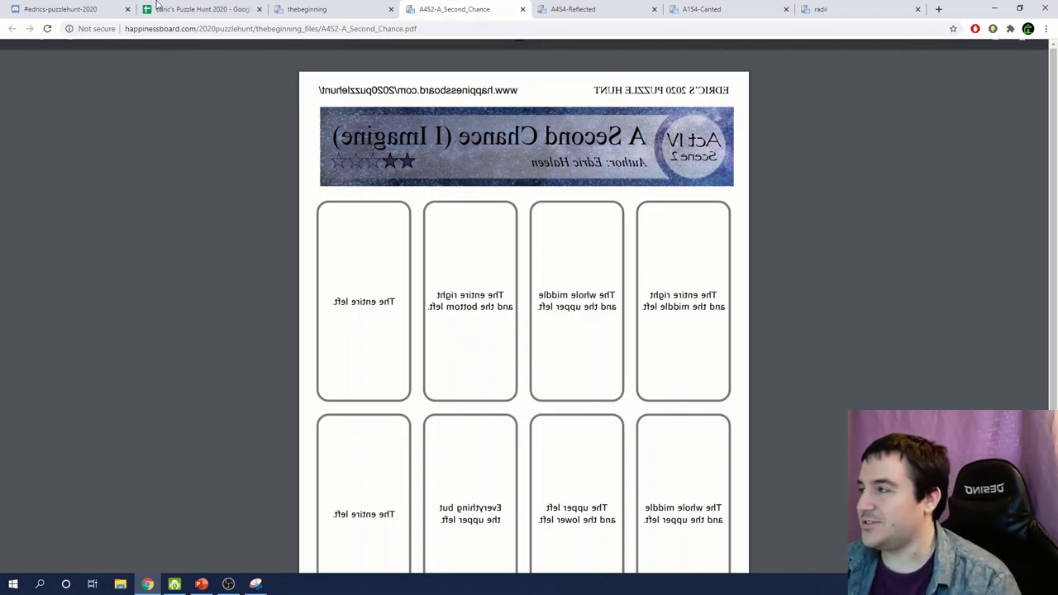
left_click(198, 9)
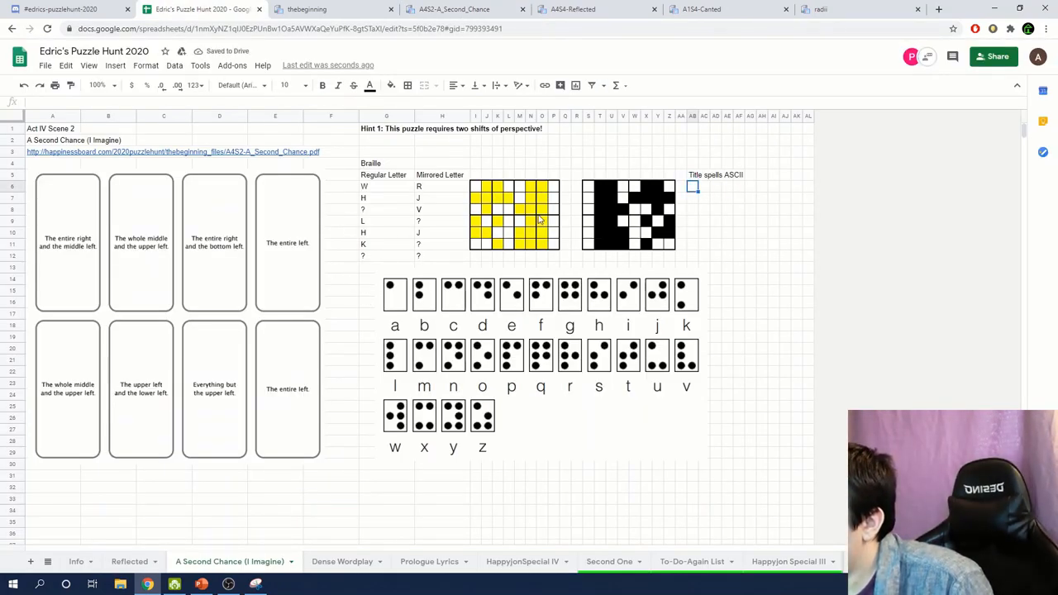
mouse_move(775, 199)
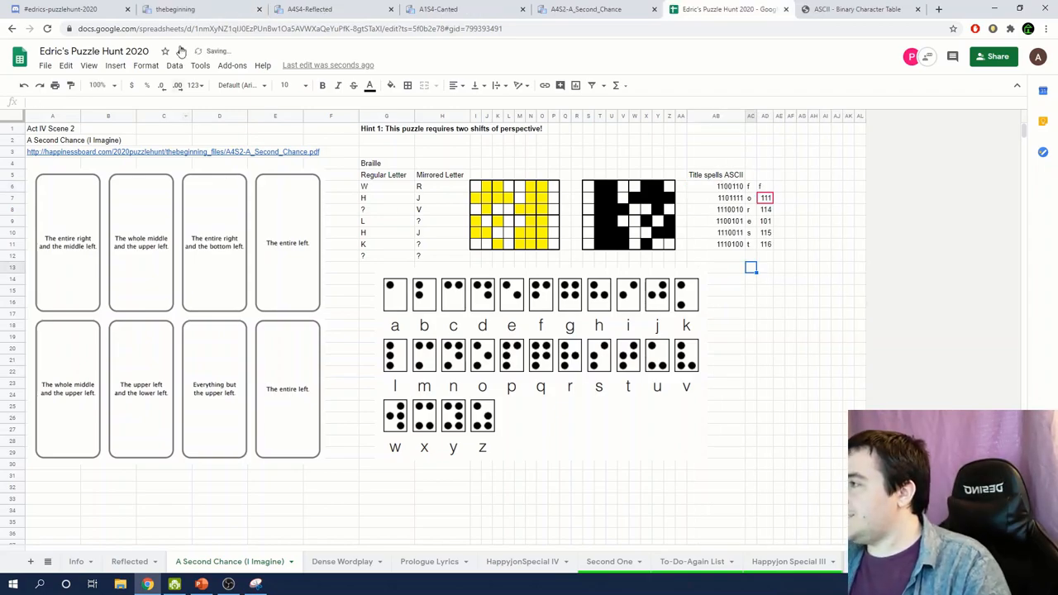
left_click(173, 9)
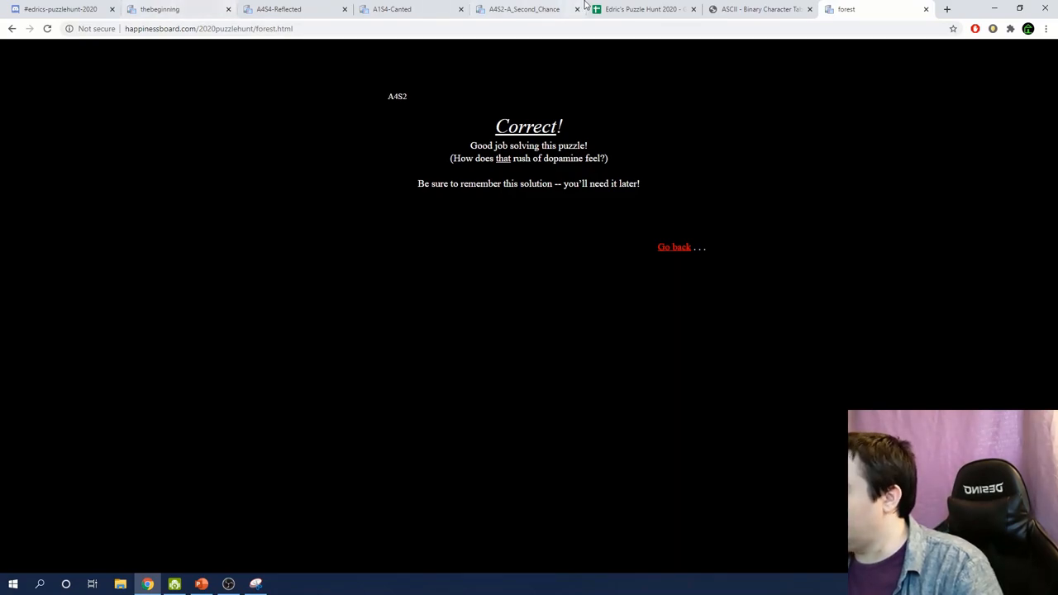
left_click(643, 9)
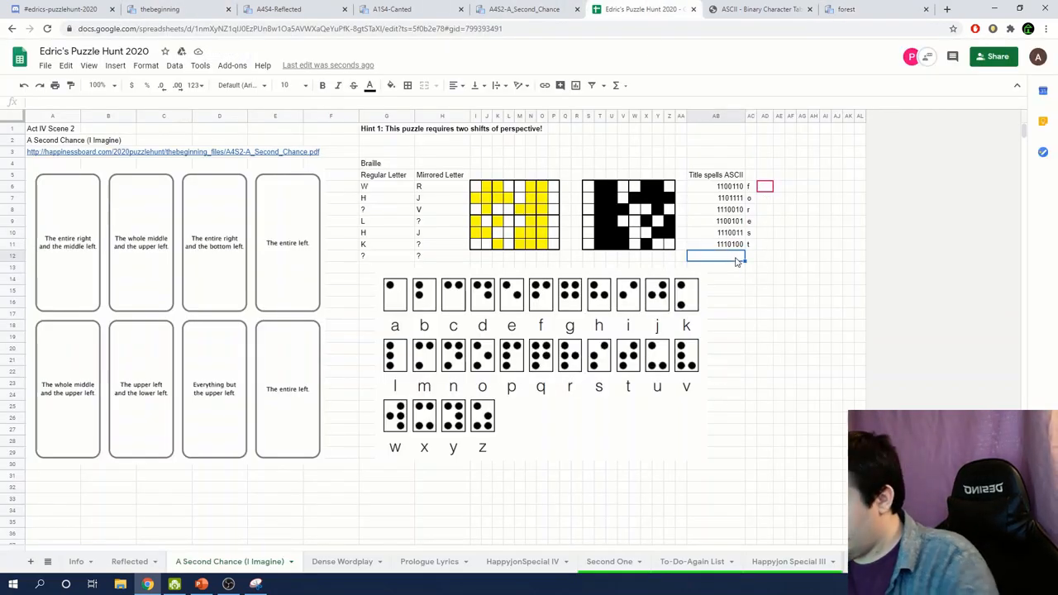
left_click(78, 562)
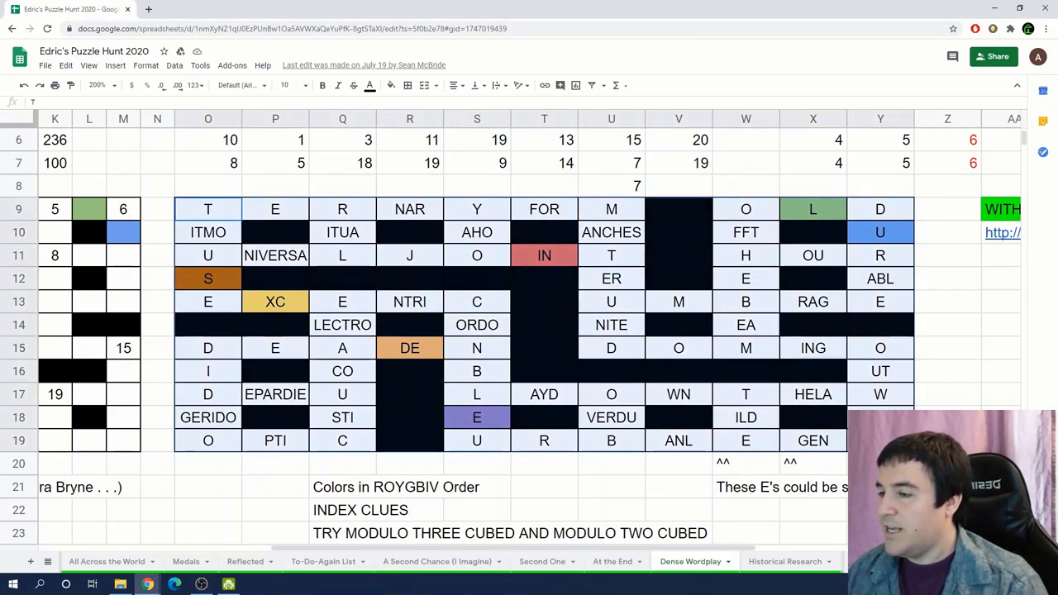
left_click(813, 395)
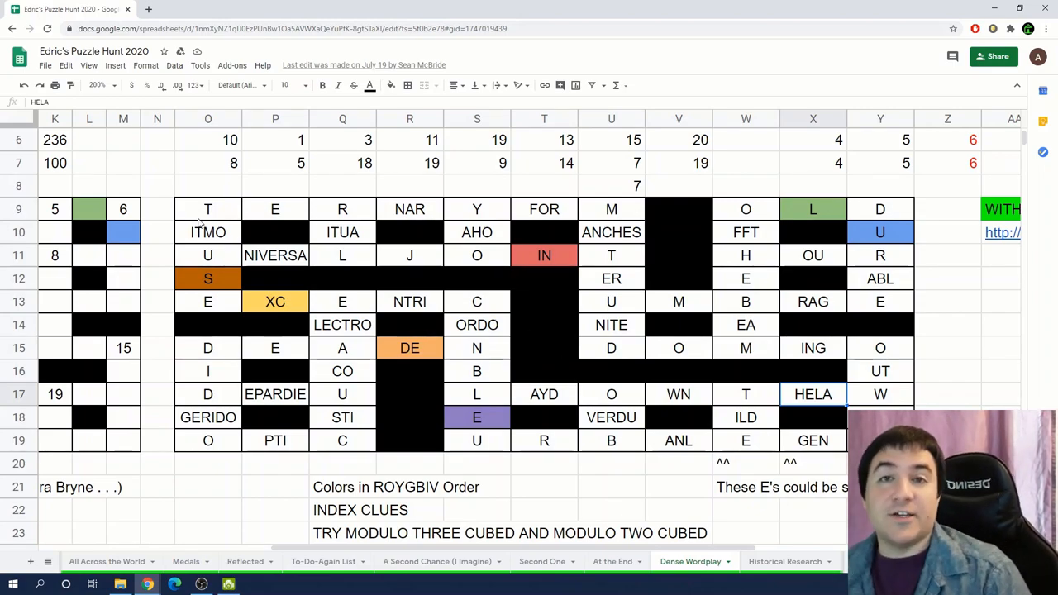
left_click(207, 209)
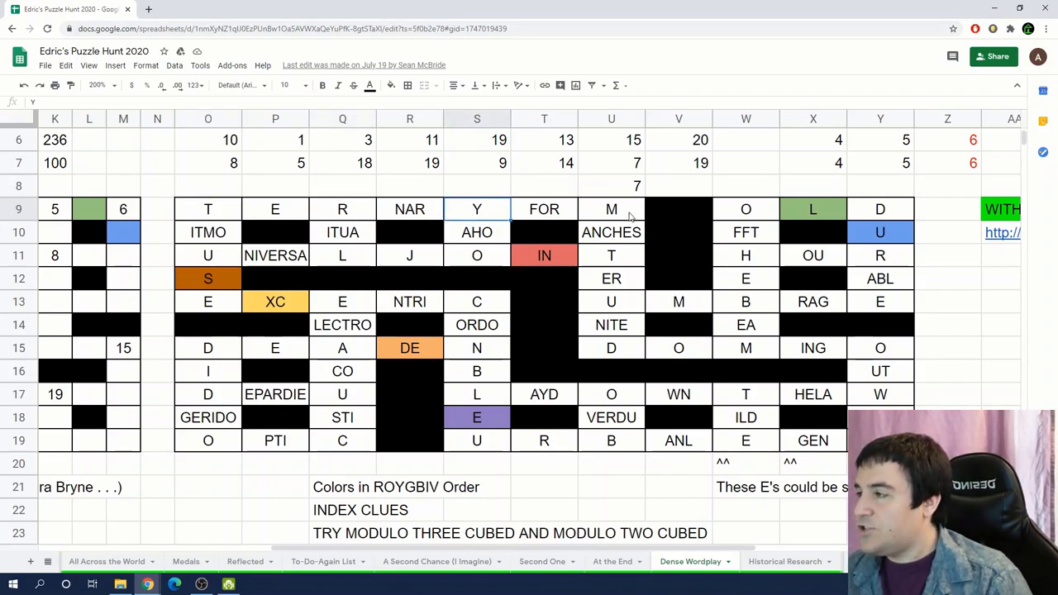
mouse_move(275, 209)
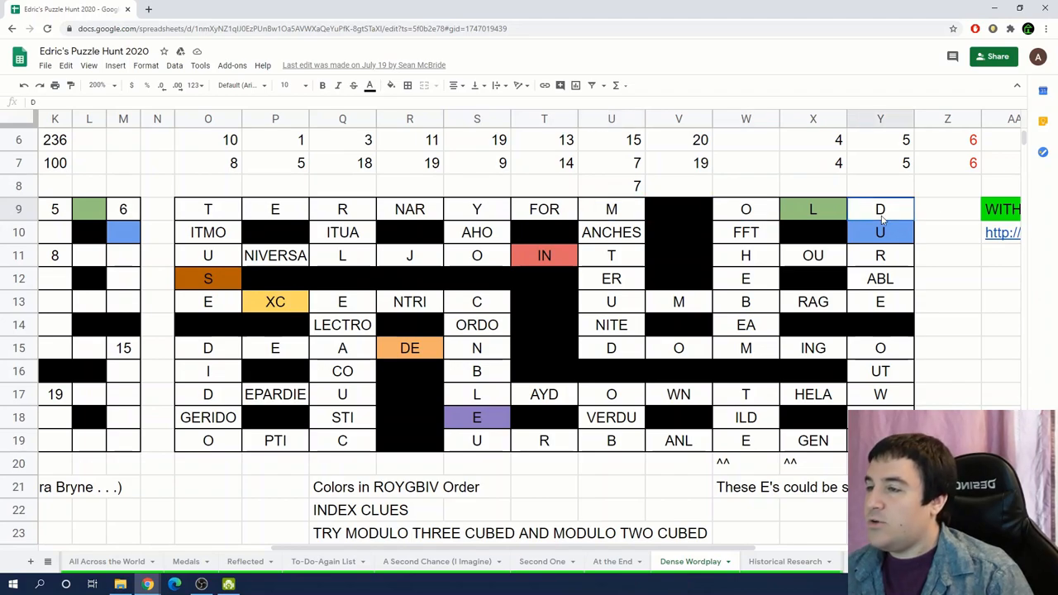
left_click(342, 255)
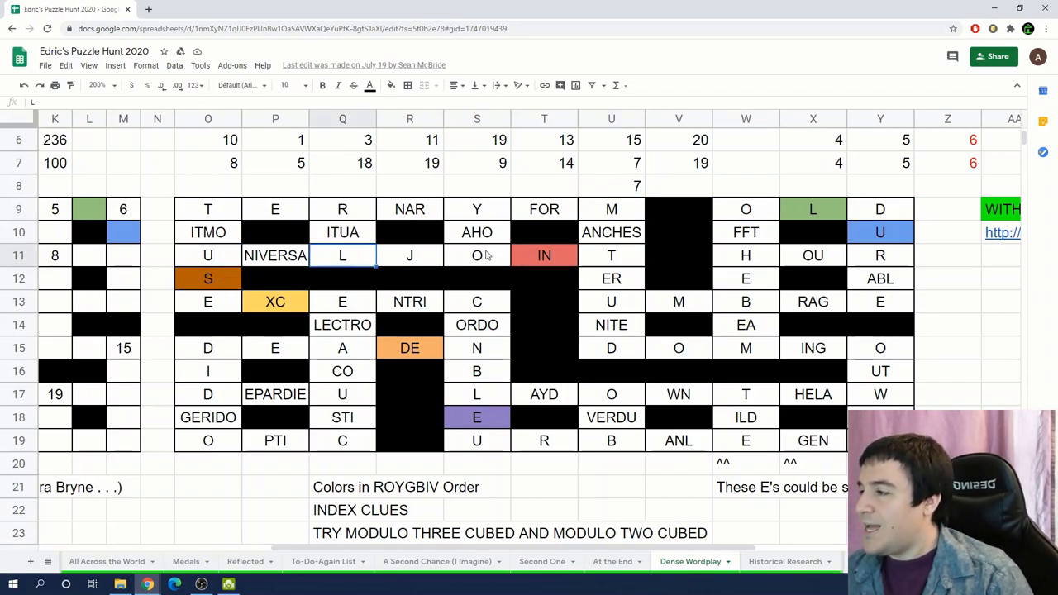
left_click(477, 255)
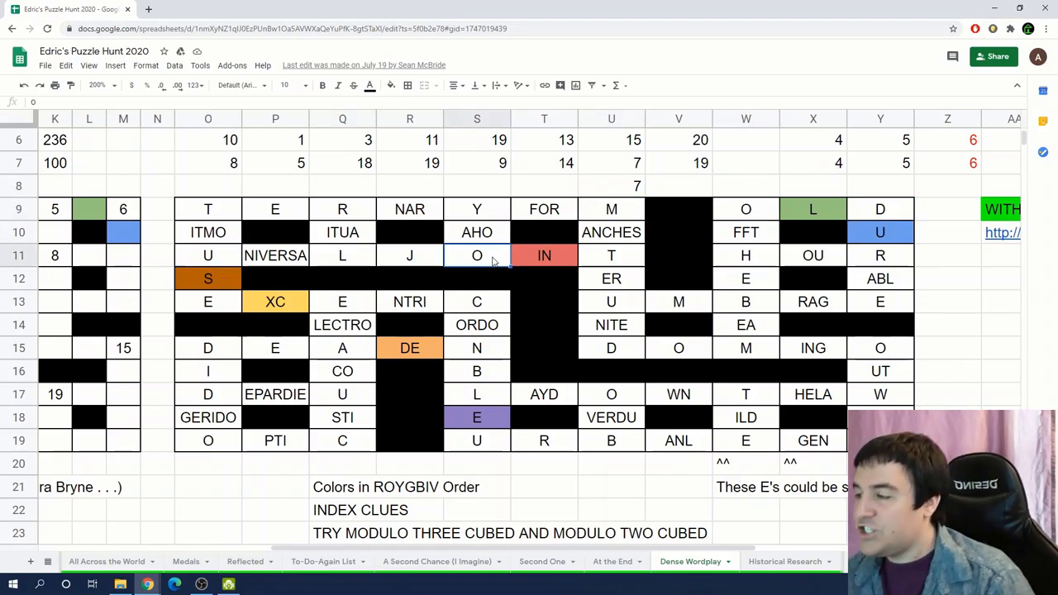
left_click(343, 510)
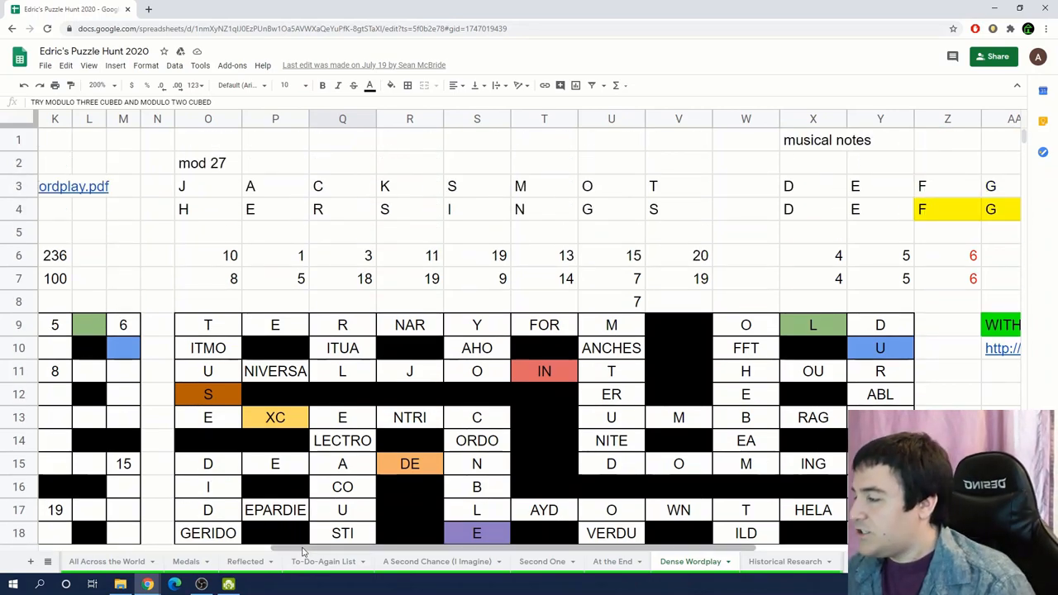
- Scroll across to the green WITHERS cell, then switch to the One Number sheet
scroll("left", 3)
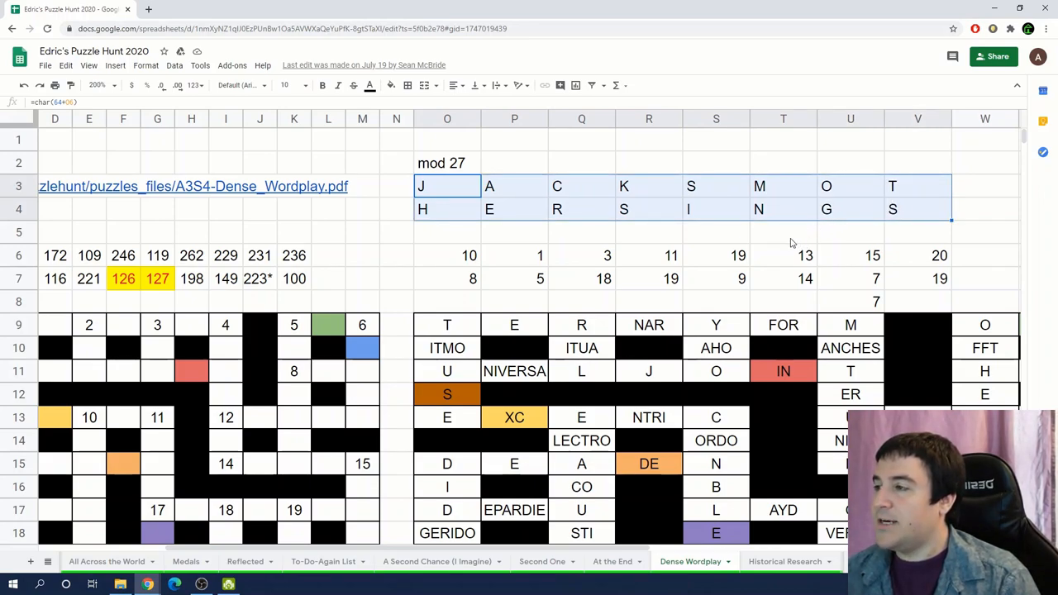
scroll("right", 3)
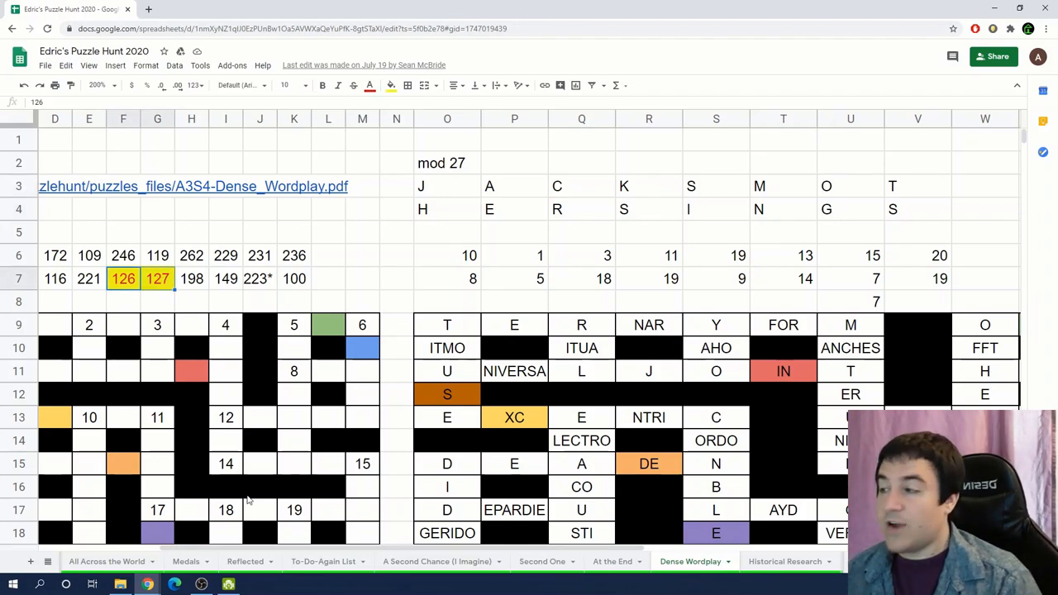
scroll("right", 3)
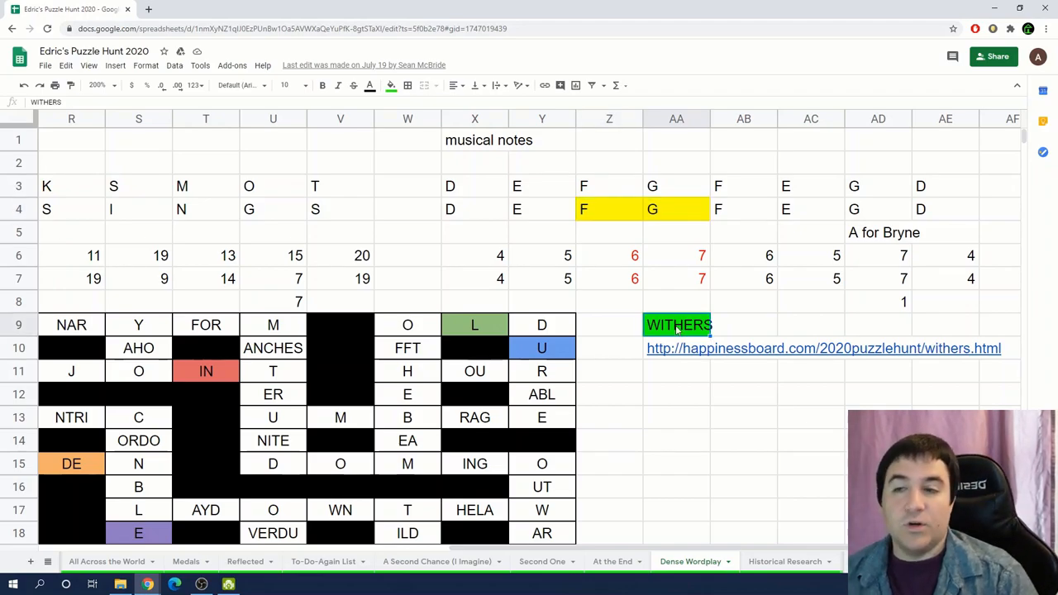
left_click(598, 562)
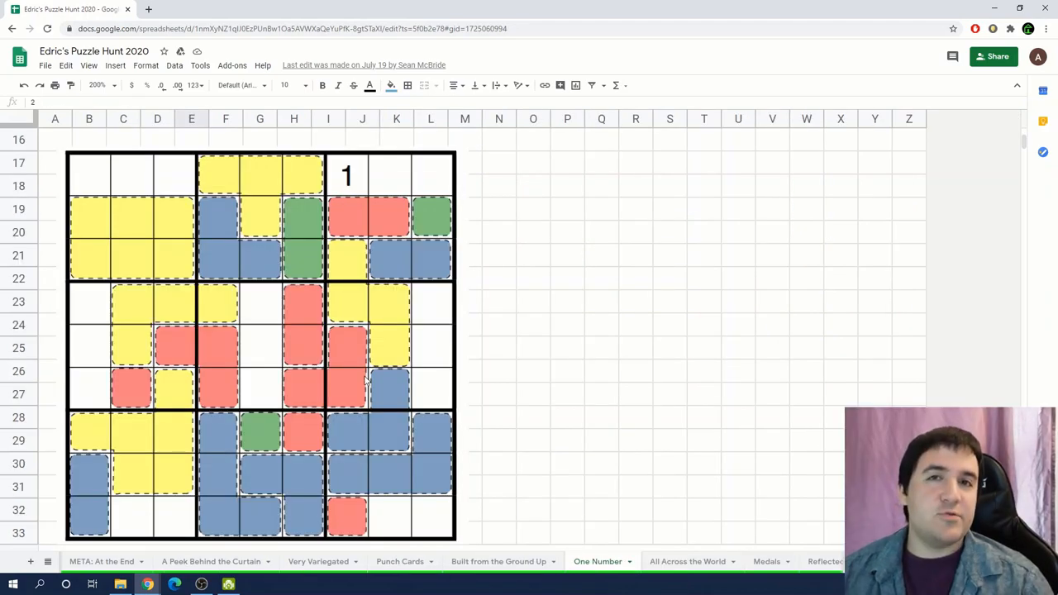